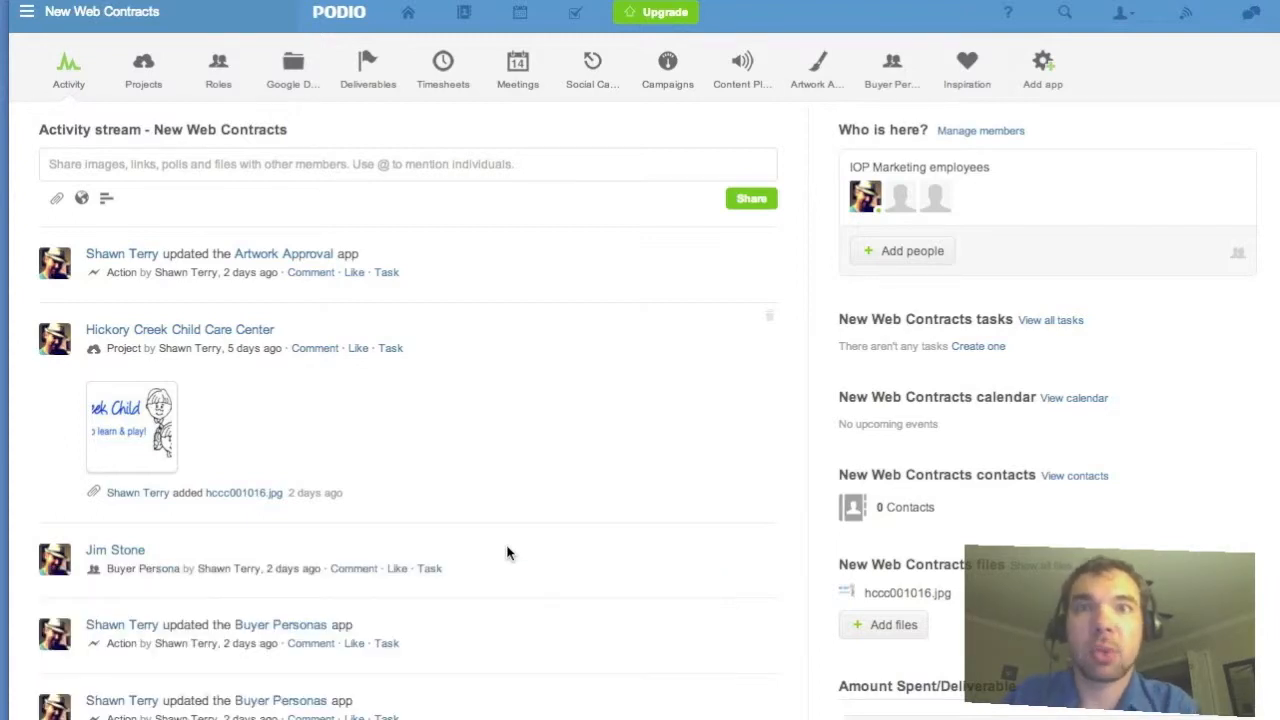
mouse_move(648, 408)
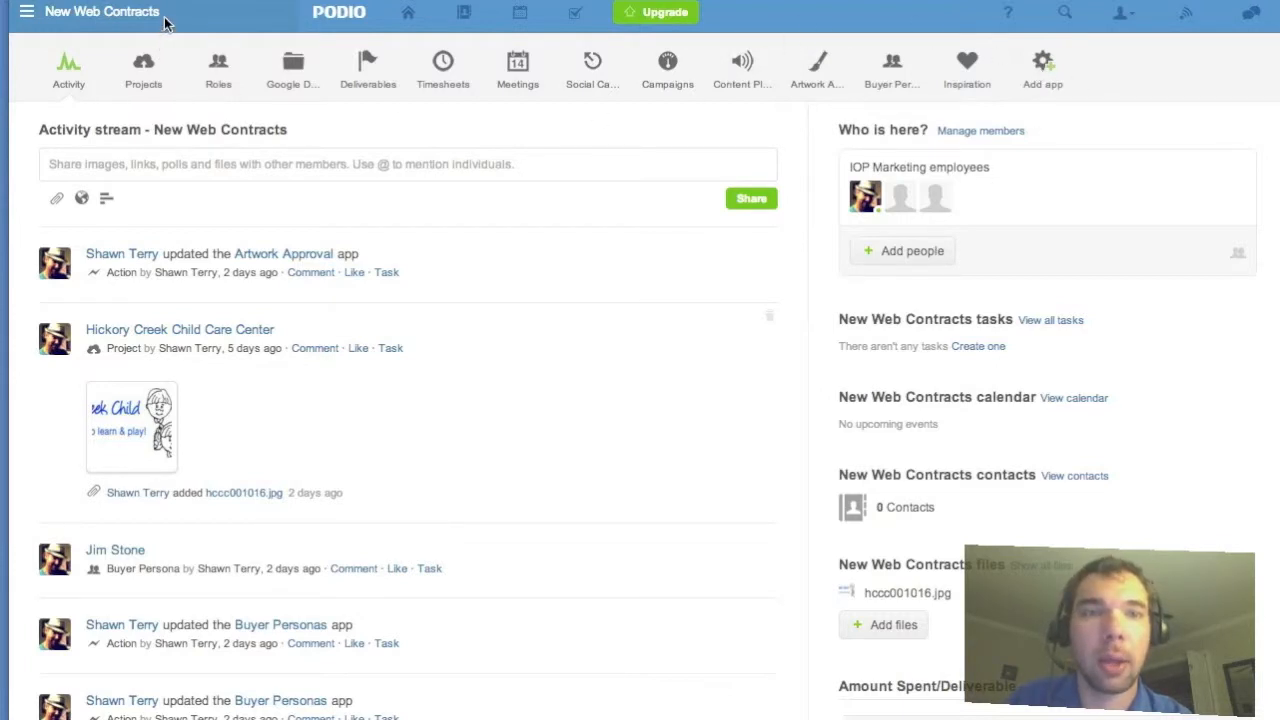
mouse_move(460, 140)
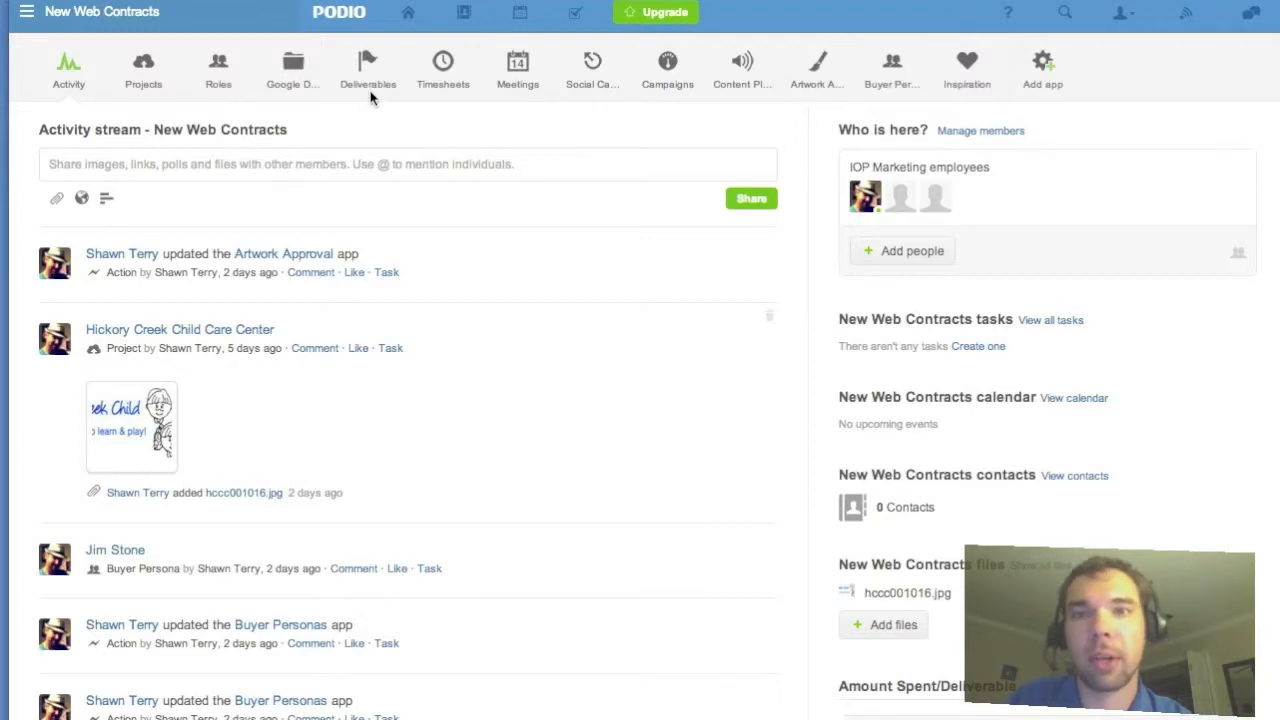
mouse_move(360, 104)
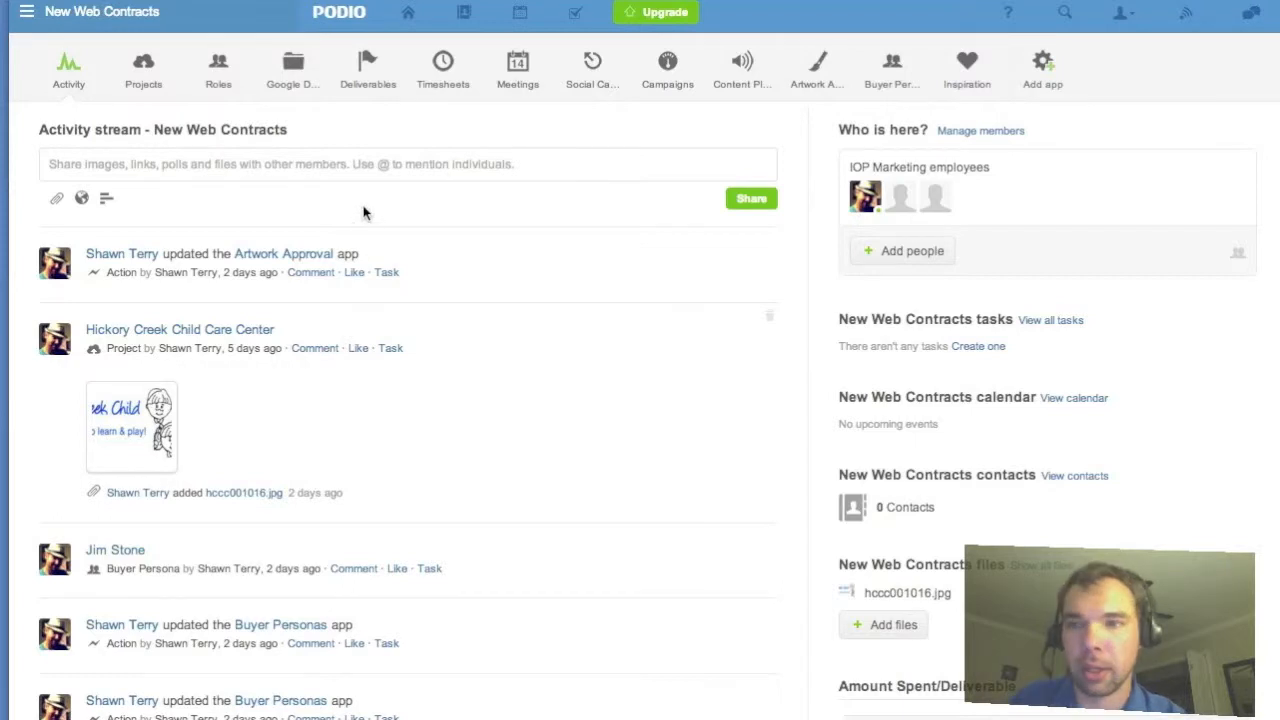
mouse_move(332, 390)
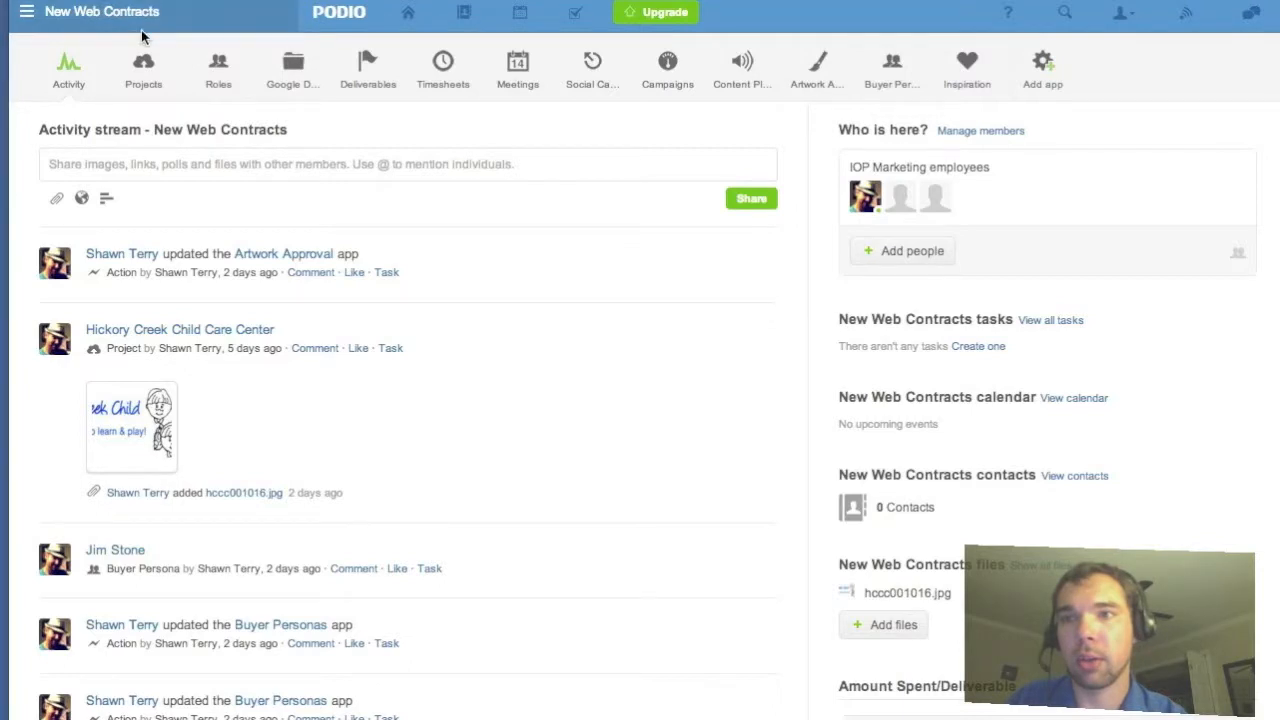
Stay in the New Web Contracts workspace and review its activity stream.
click(28, 12)
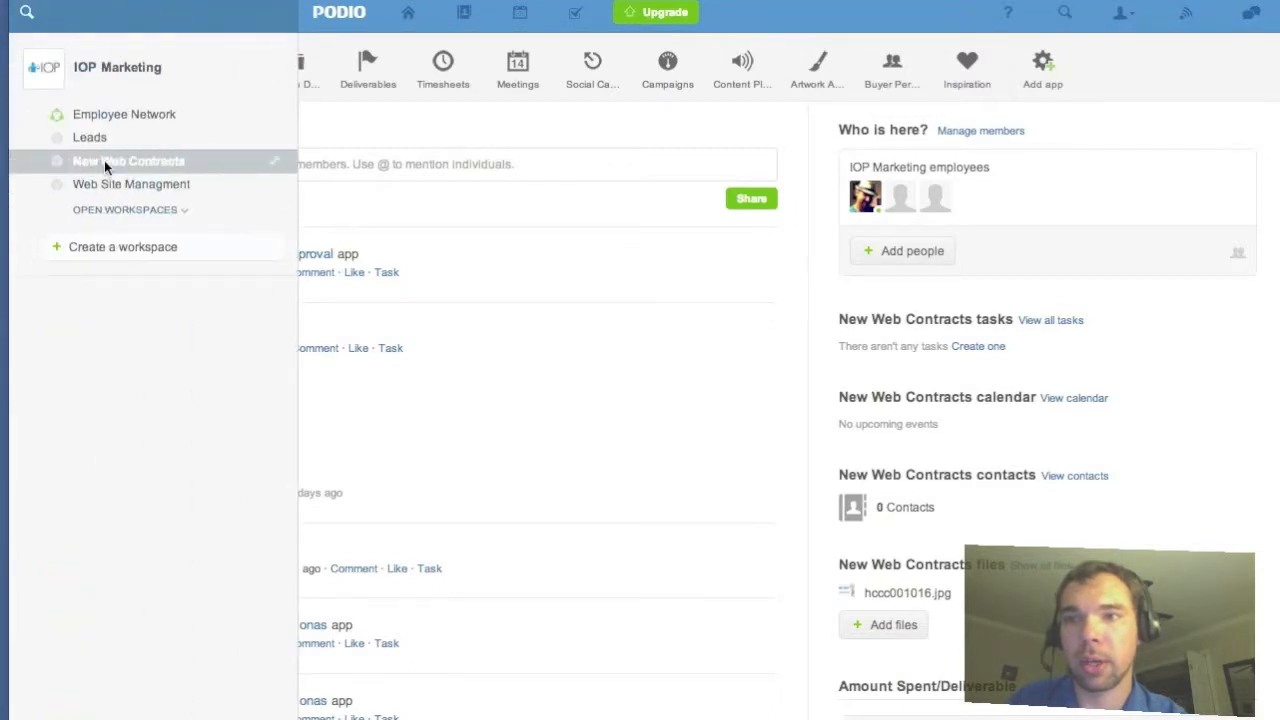
click(128, 160)
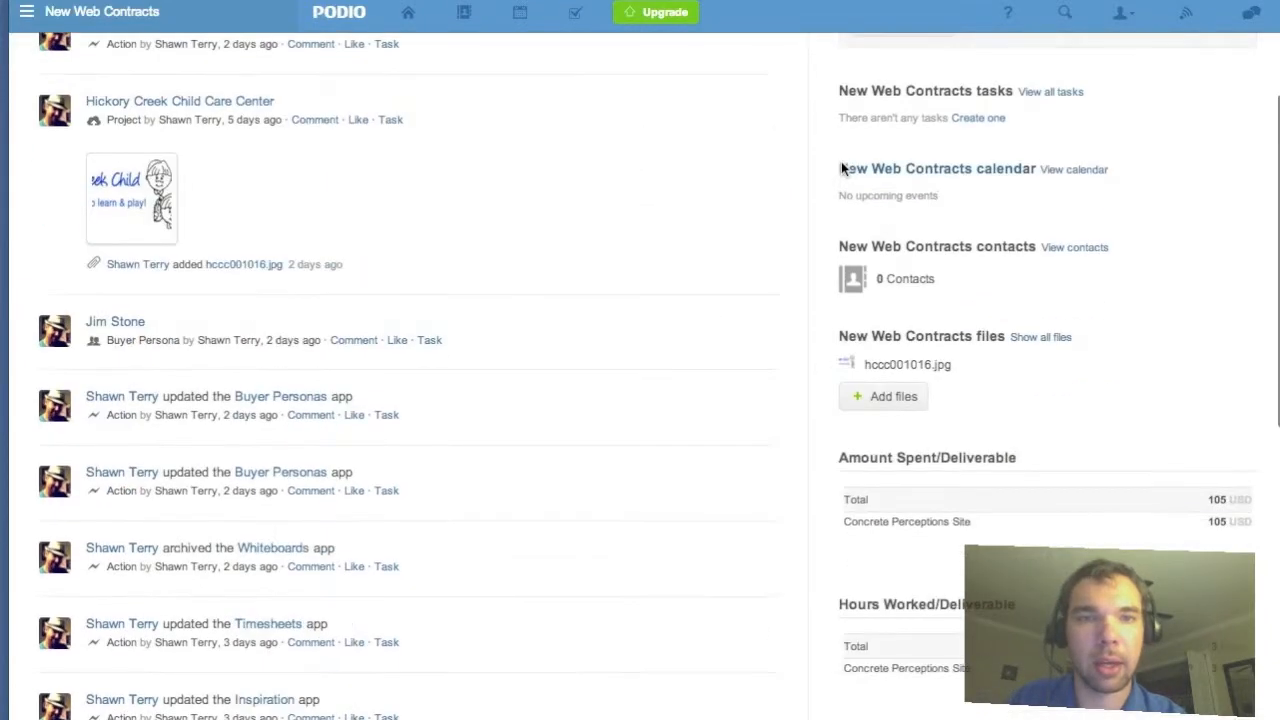
scroll(down, 3)
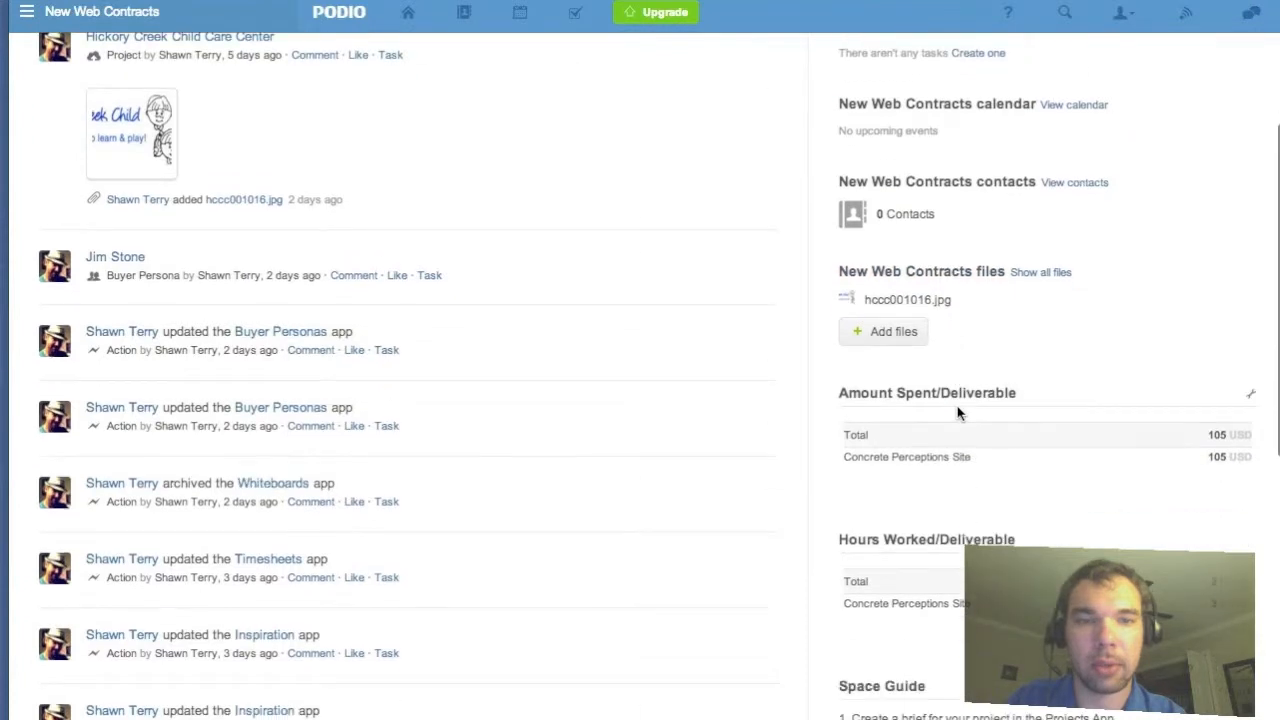
scroll(down, 3)
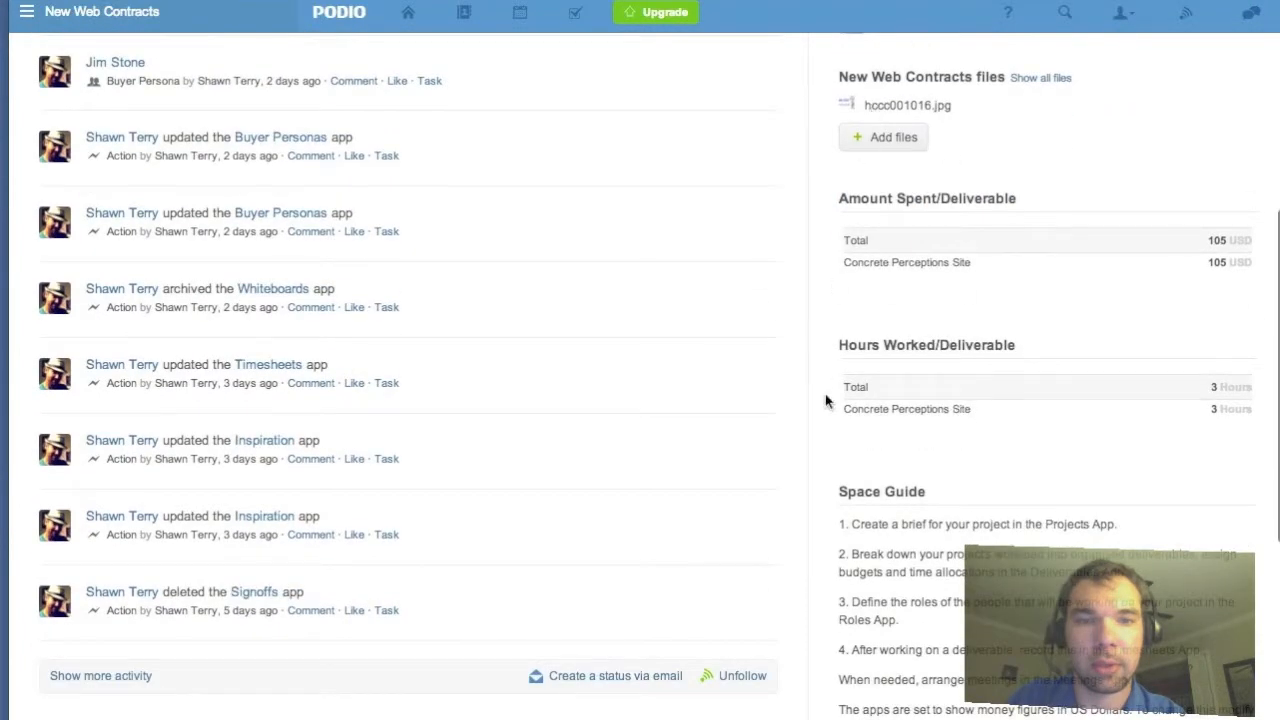
scroll(down, 3)
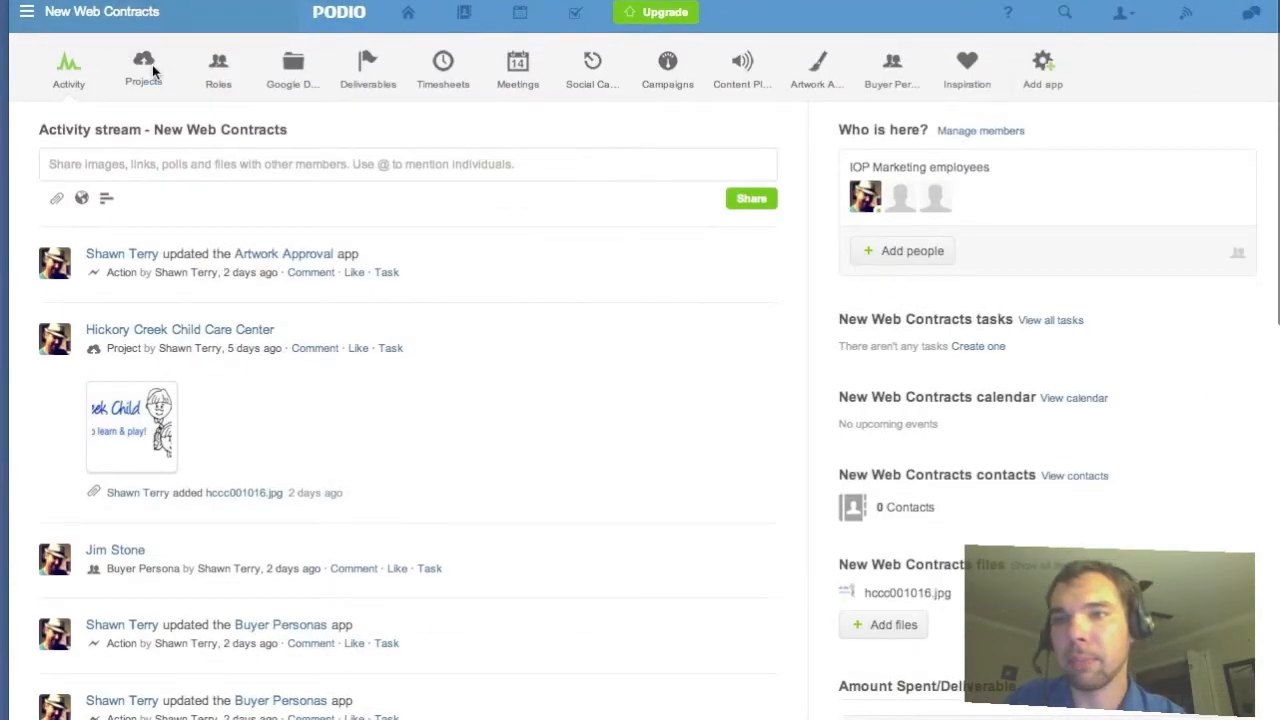
mouse_move(144, 64)
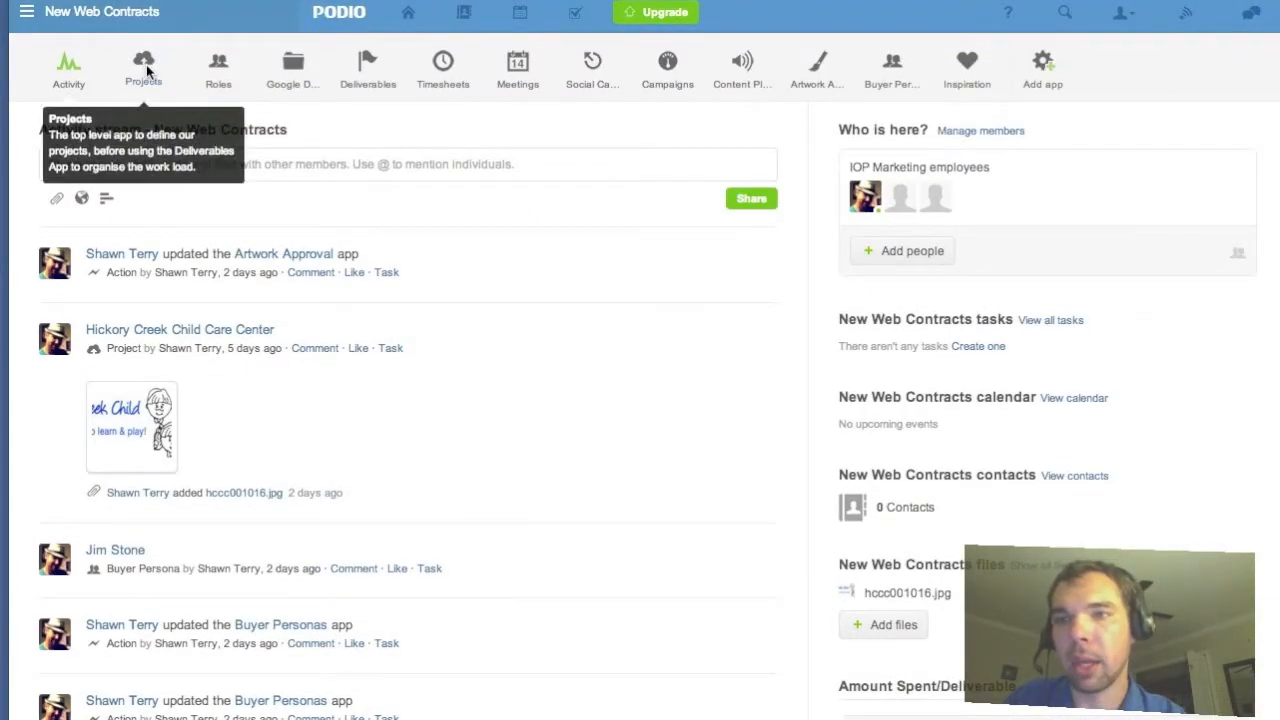
Show the Hickory Creek Child Care Center project in the Projects app with its related items.
click(144, 68)
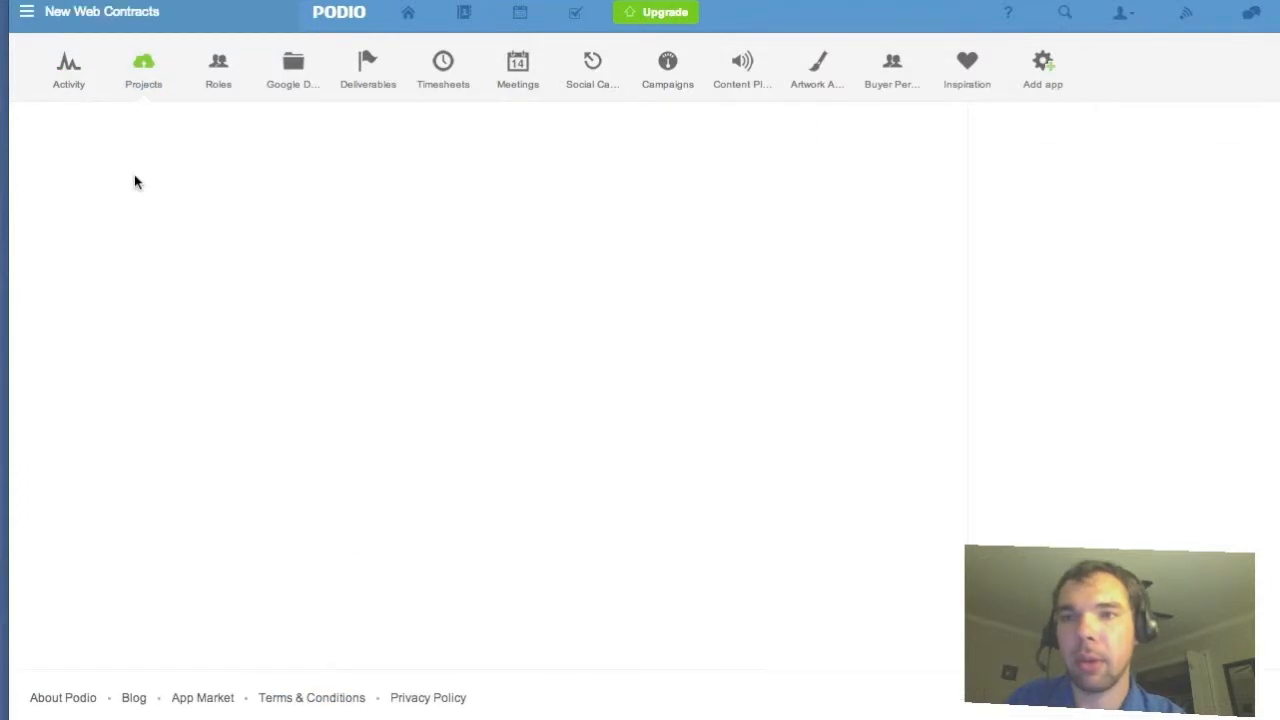
click(144, 68)
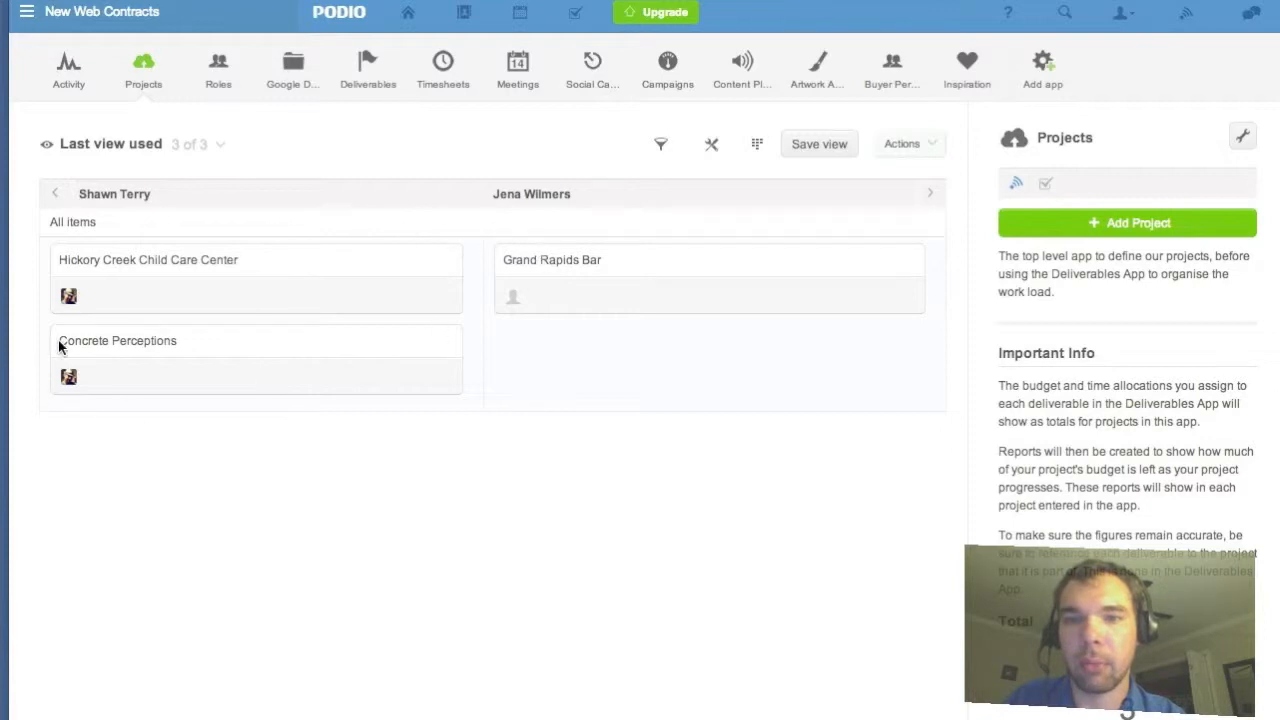
mouse_move(174, 272)
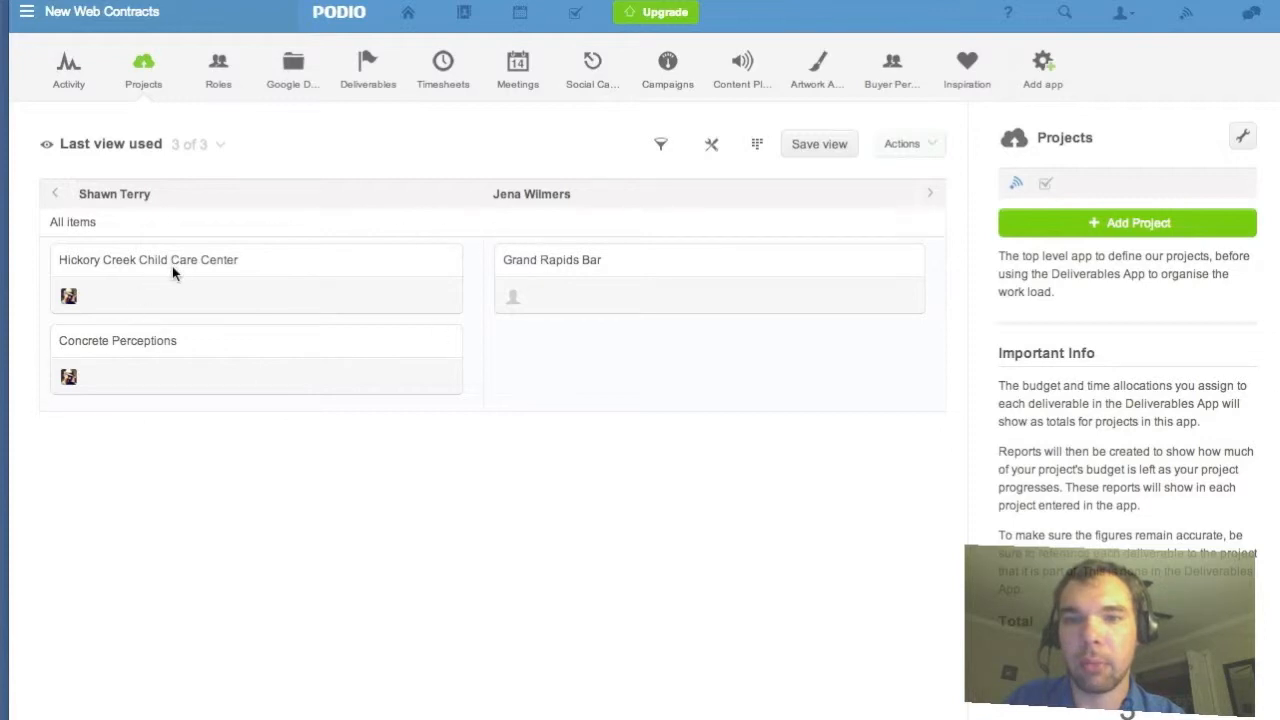
click(148, 260)
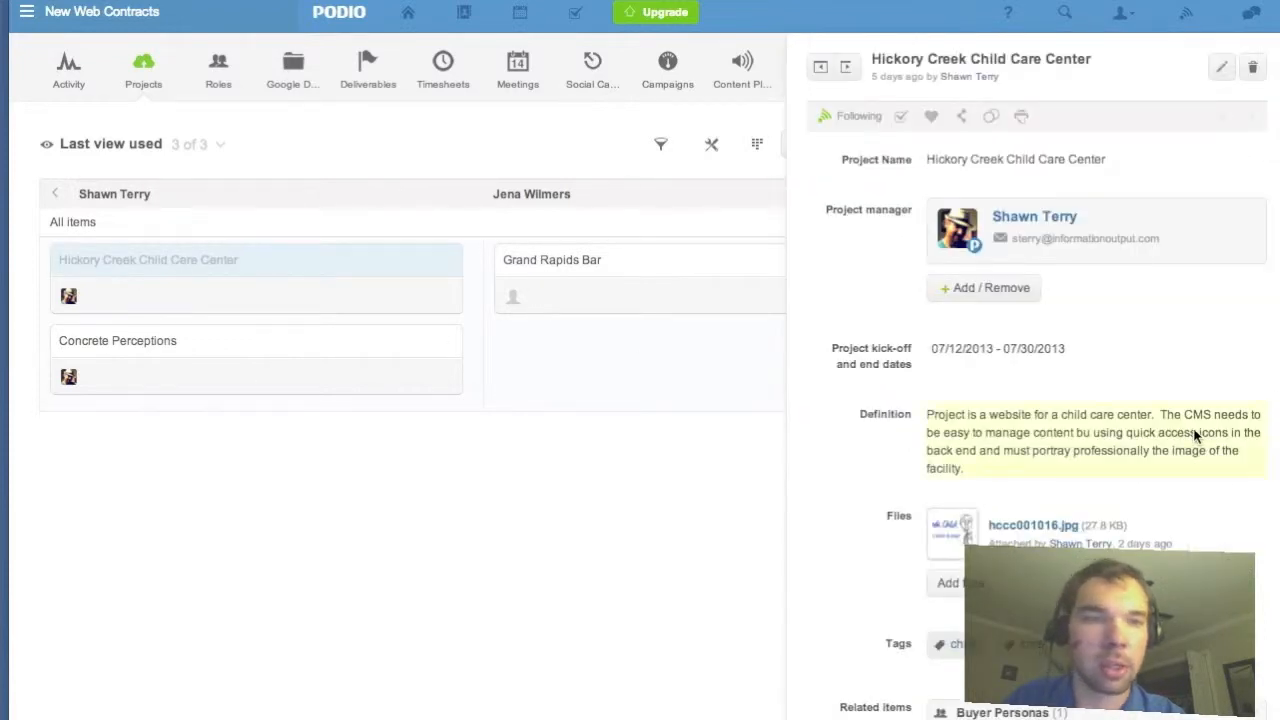
scroll(down, 3)
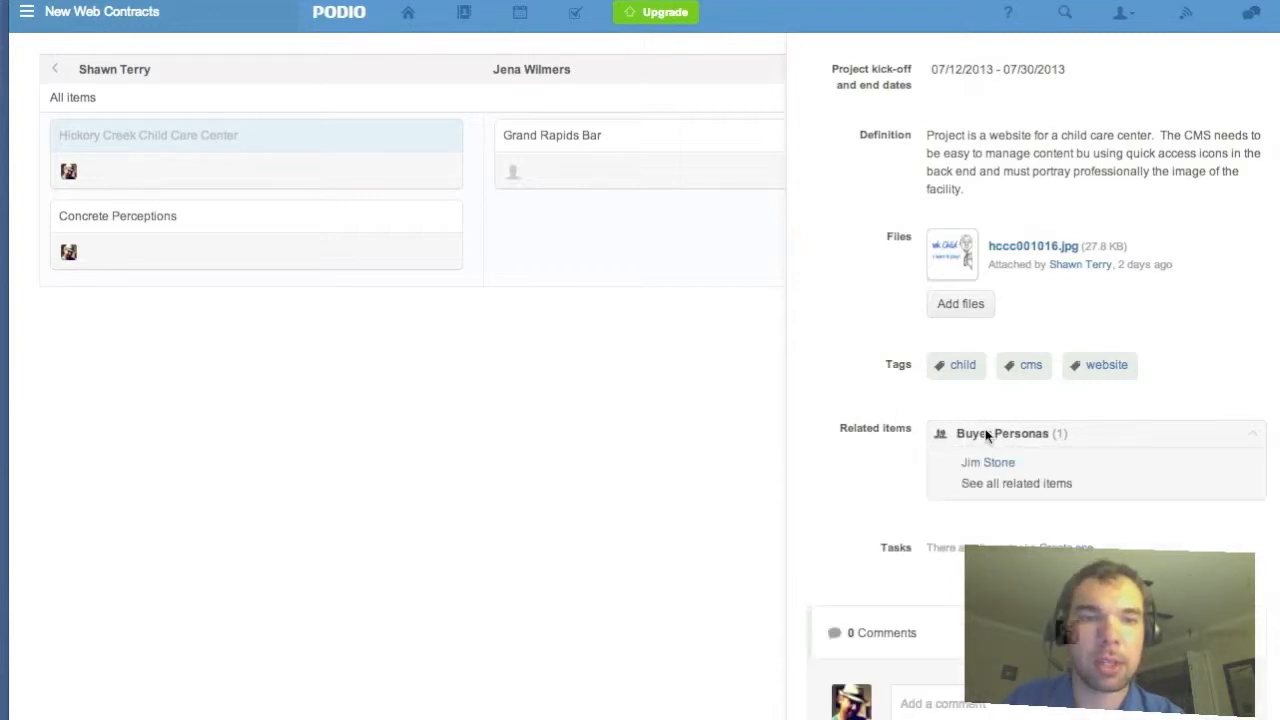
mouse_move(836, 392)
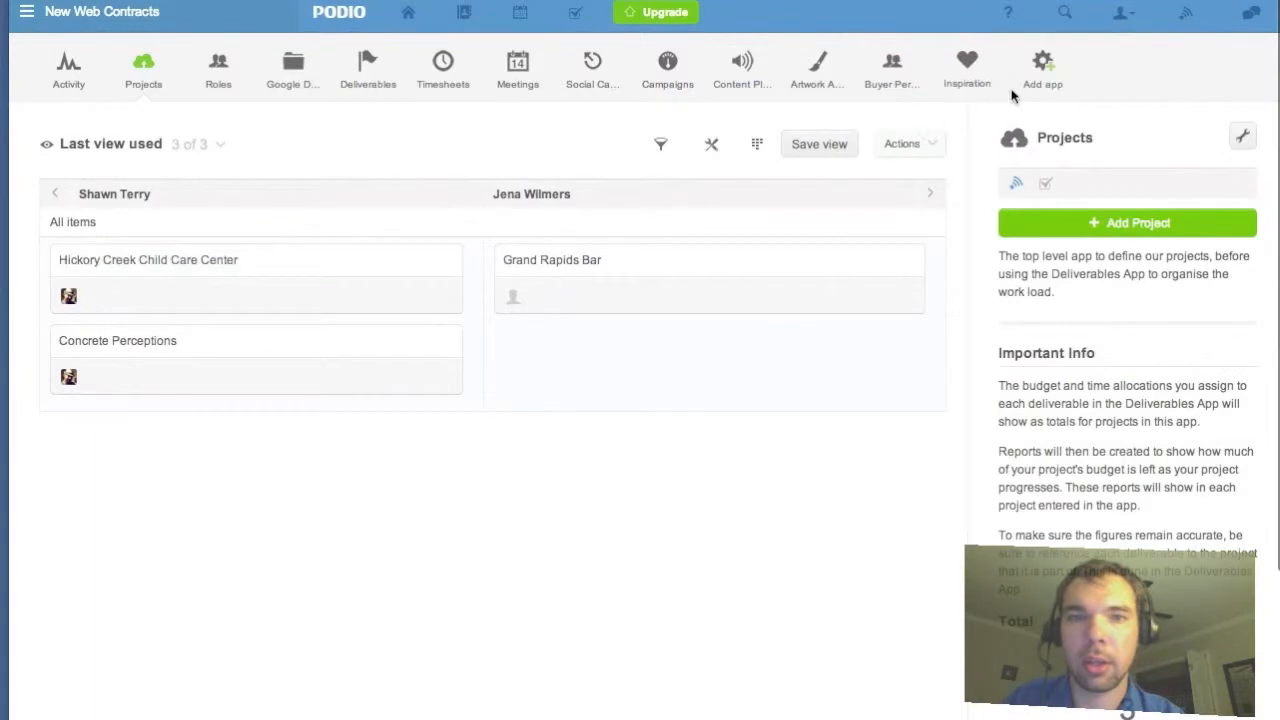
mouse_move(892, 64)
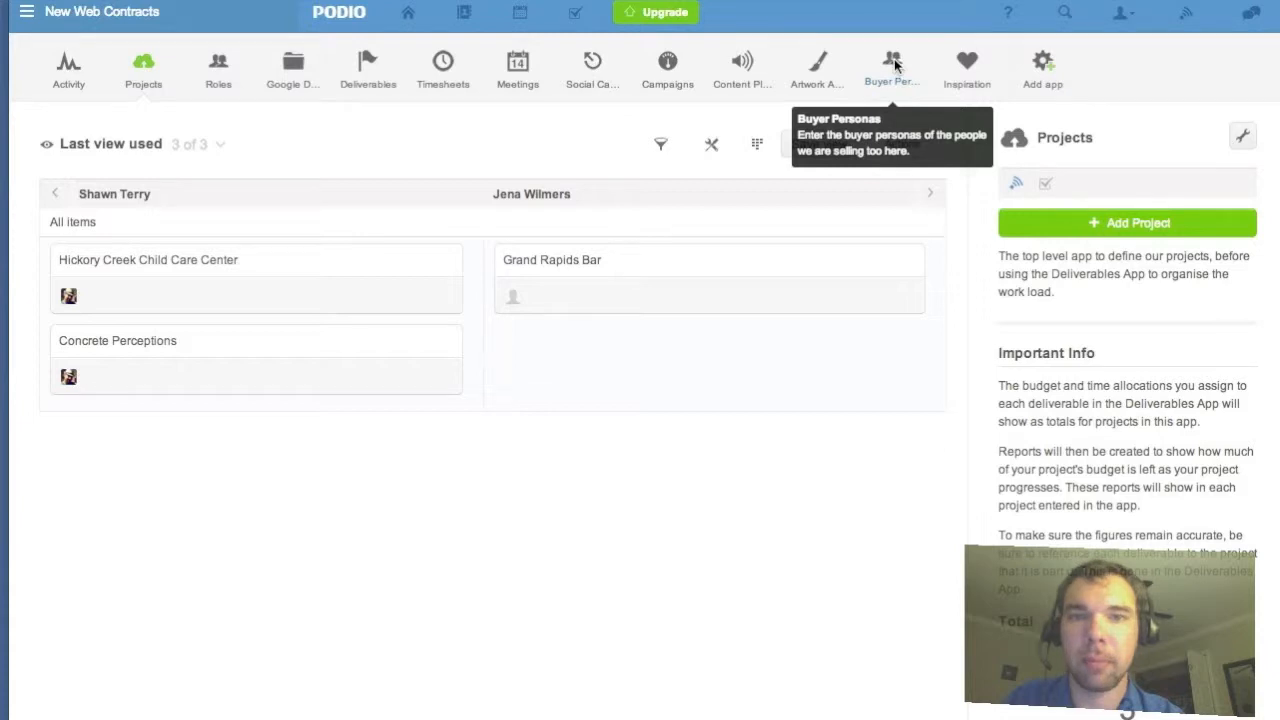
Switch to the Buyer Personas app listing the Jim Stone persona.
click(892, 62)
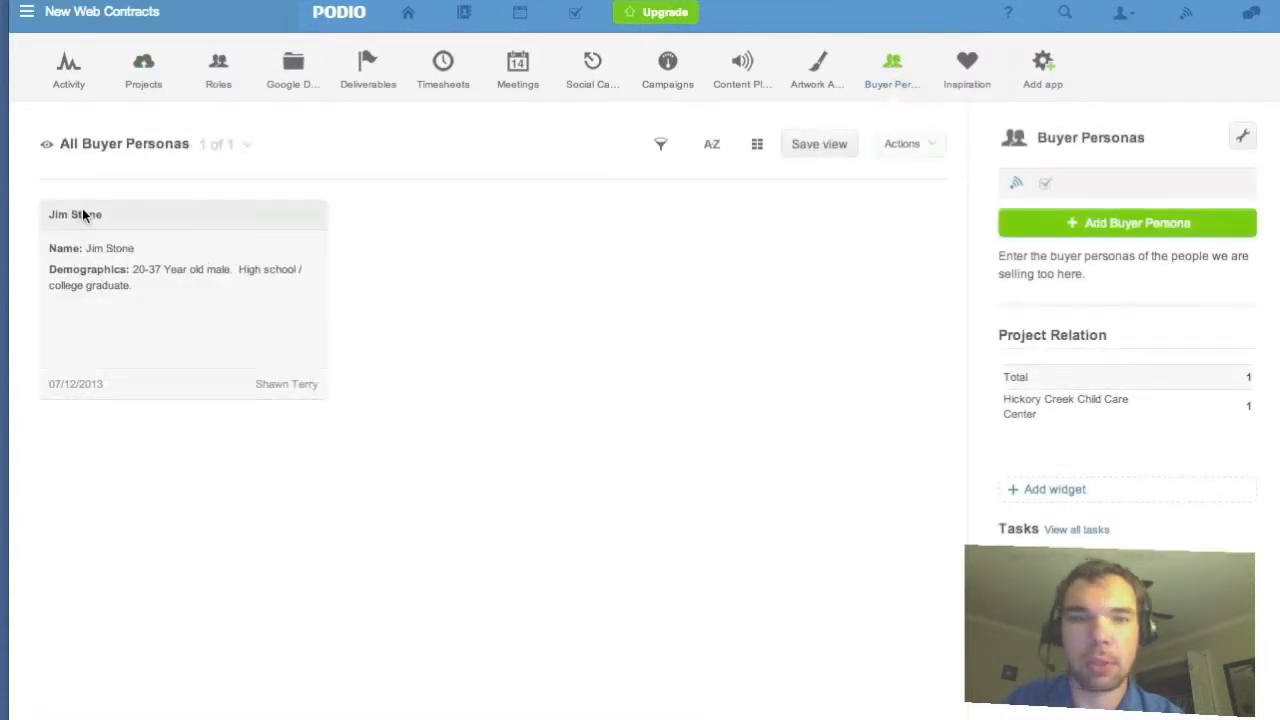
mouse_move(120, 248)
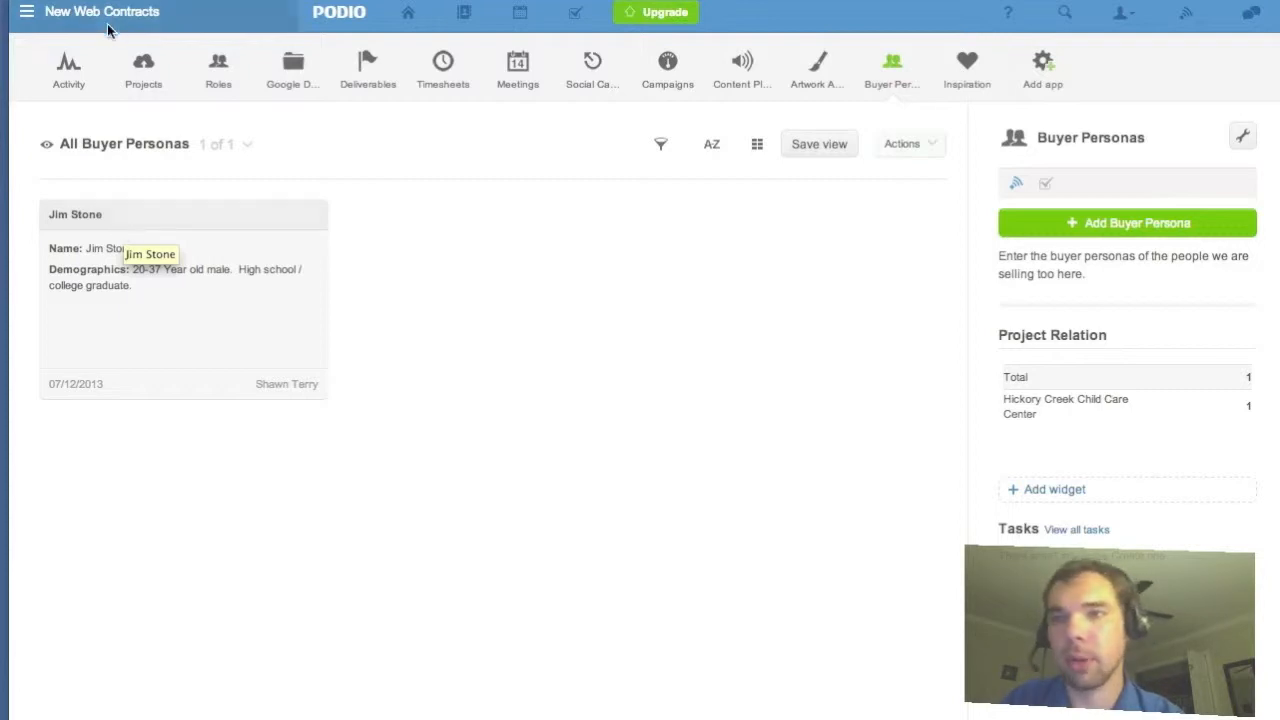
mouse_move(134, 214)
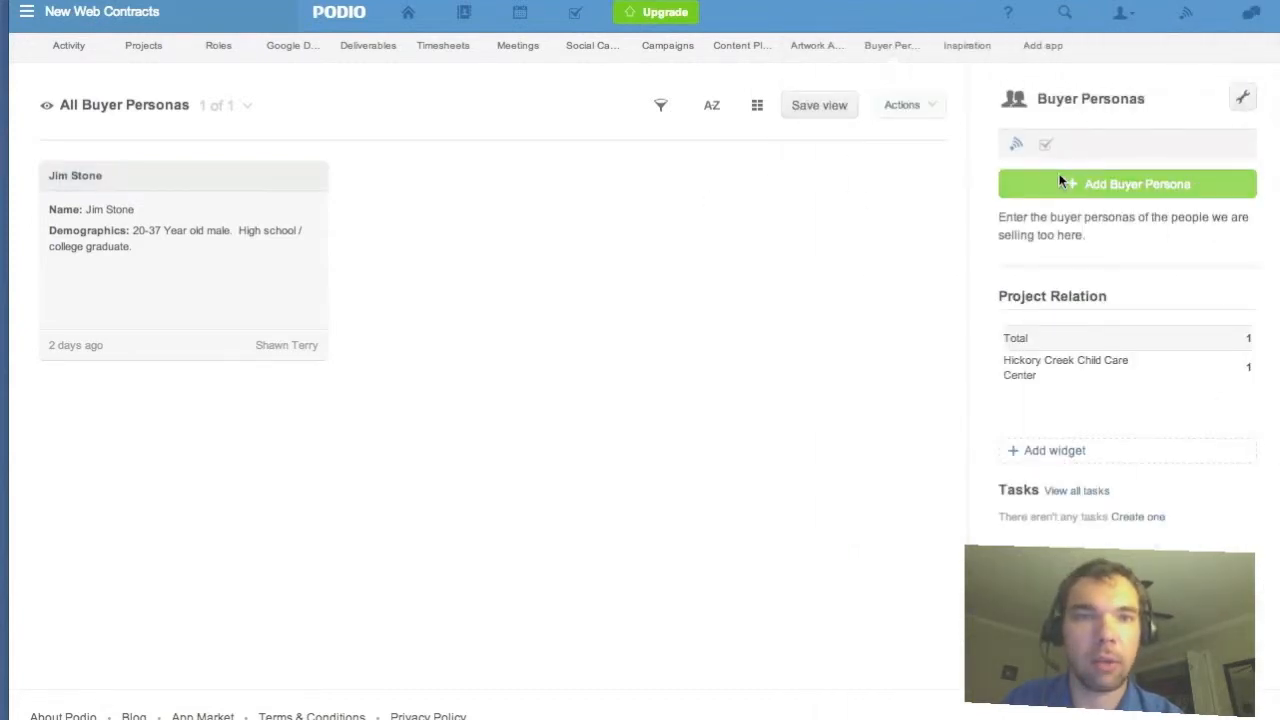
Start a new Buyer Persona form and review its fields down to average spending and tags.
click(1126, 184)
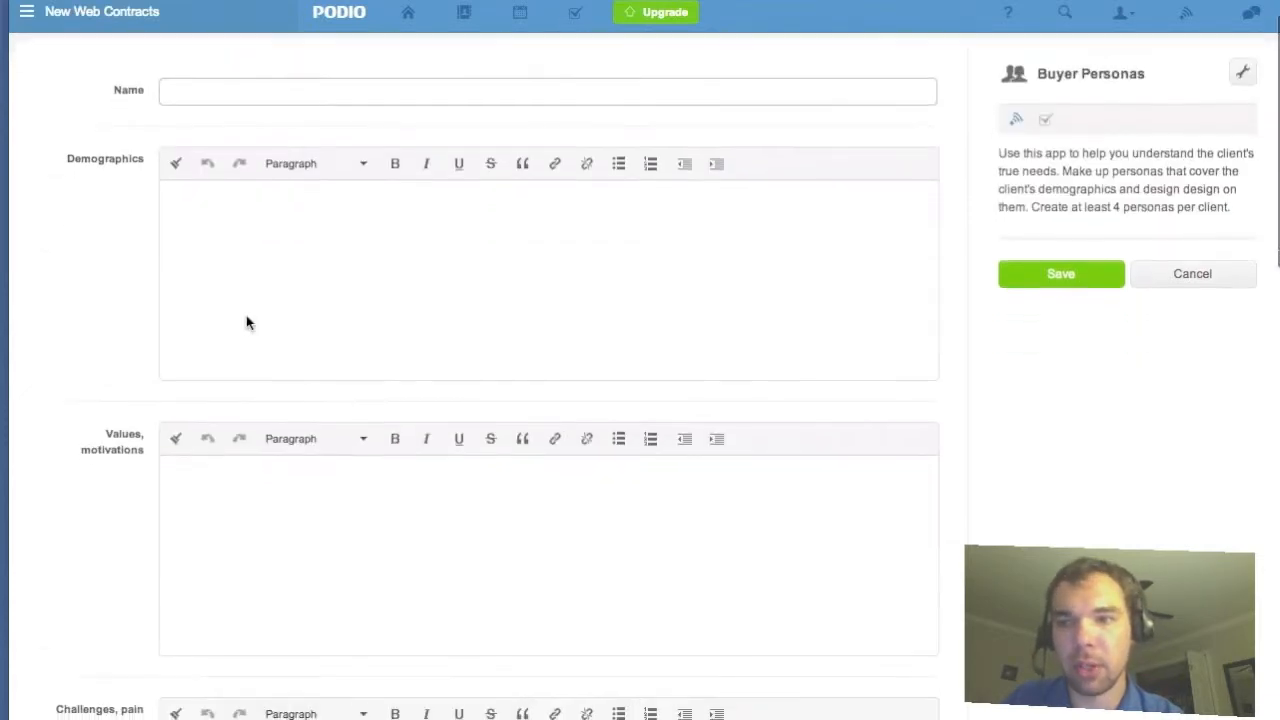
scroll(down, 3)
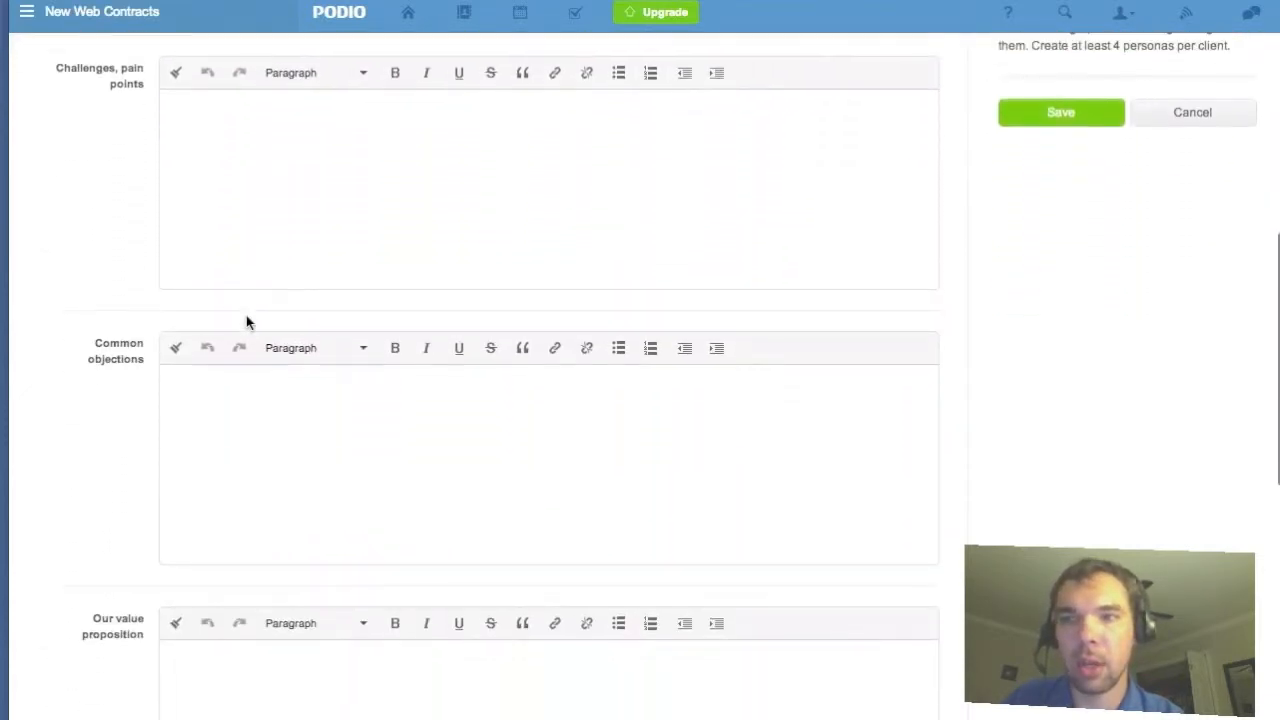
scroll(down, 3)
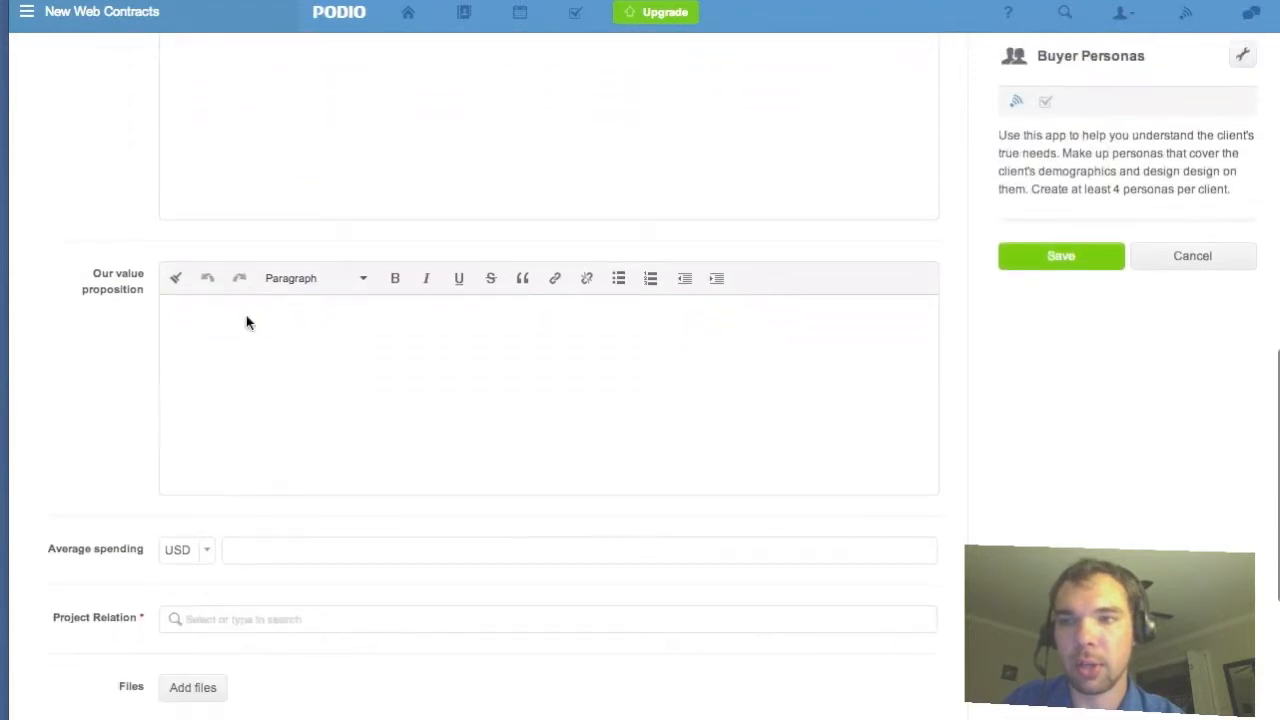
scroll(down, 3)
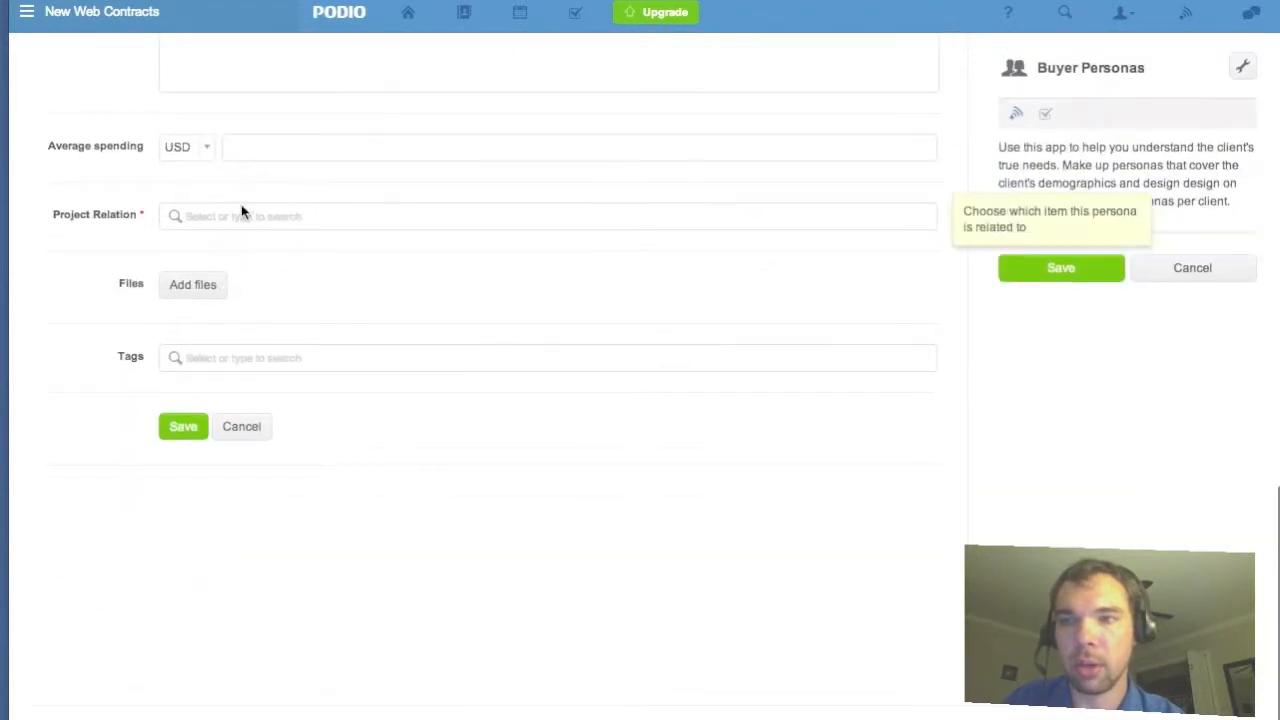
click(578, 148)
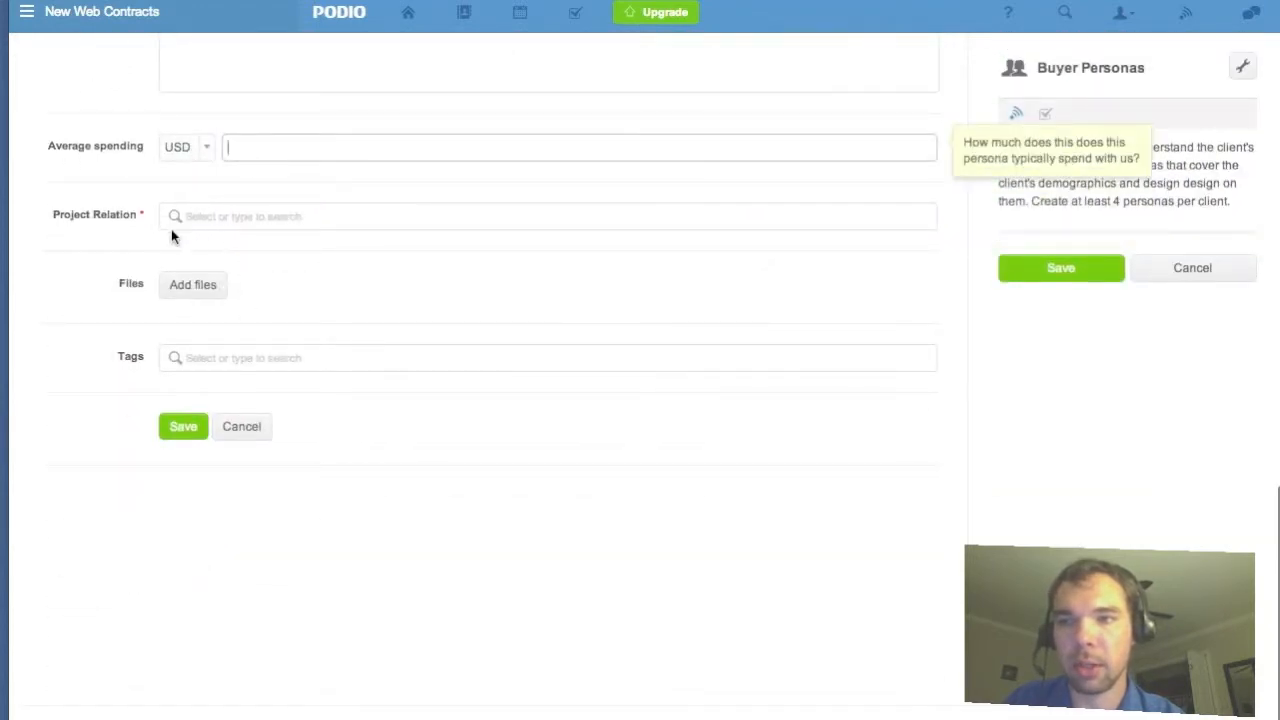
mouse_move(290, 216)
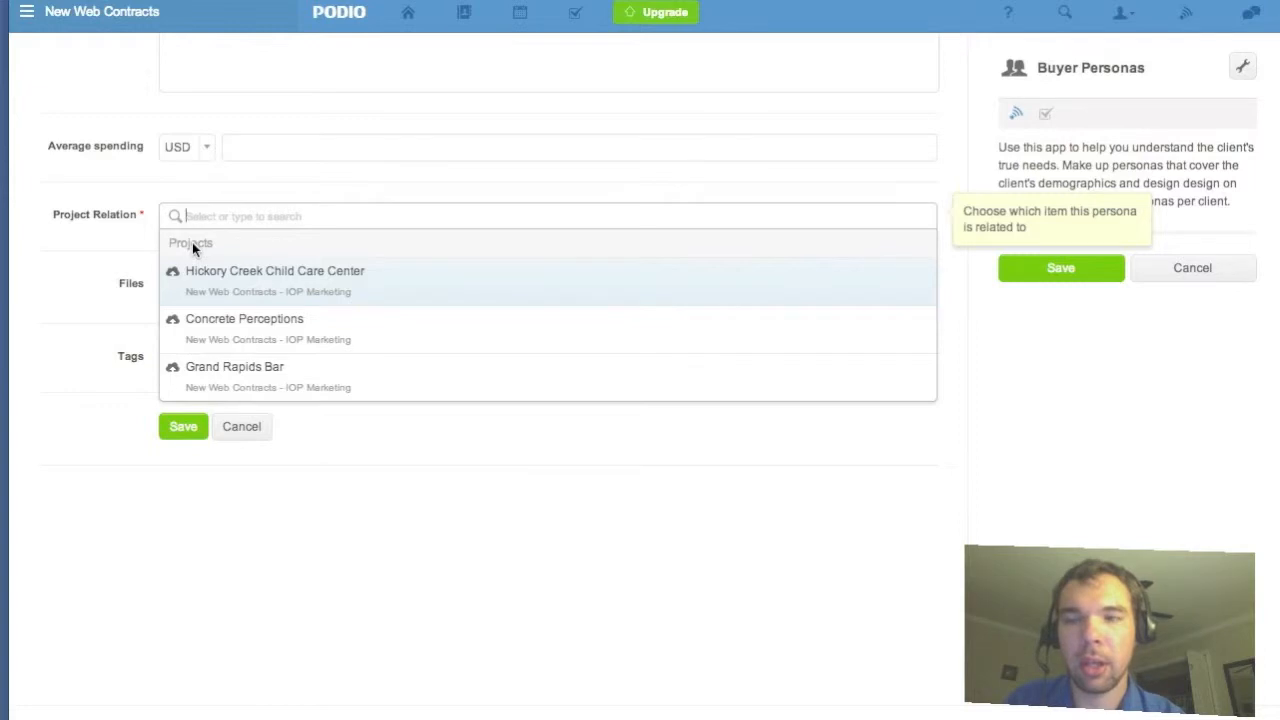
mouse_move(204, 248)
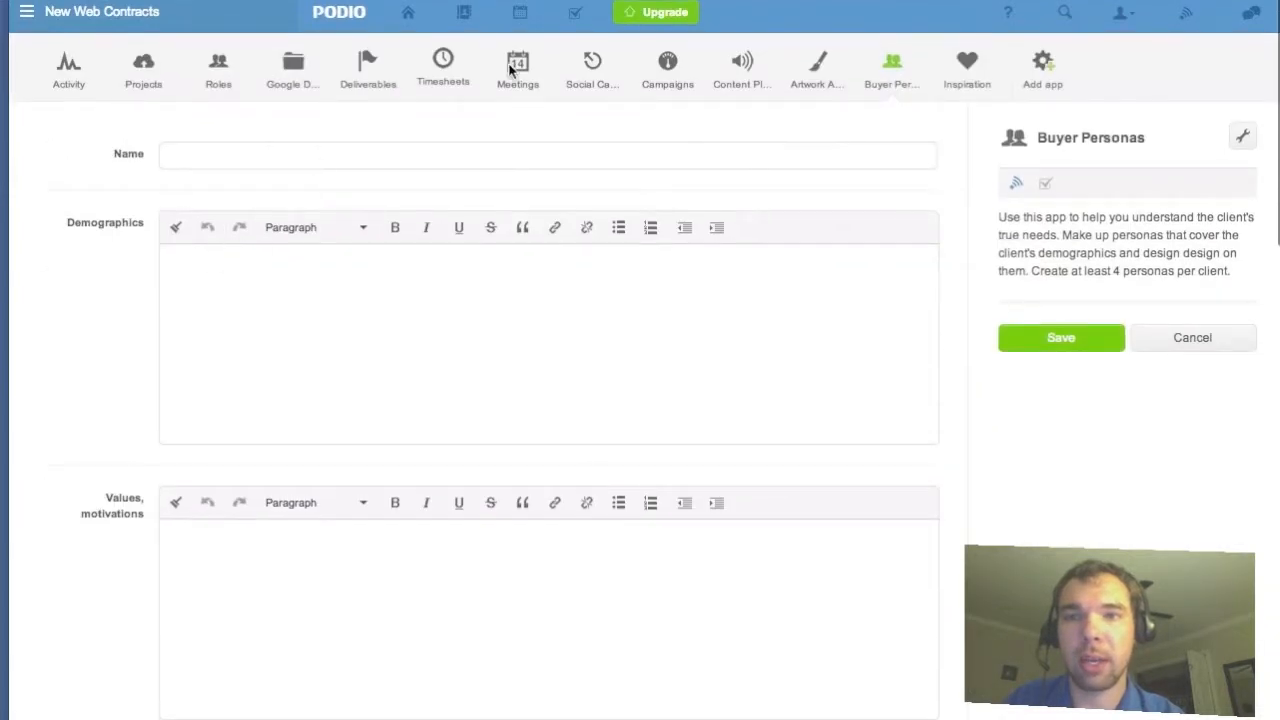
mouse_move(592, 62)
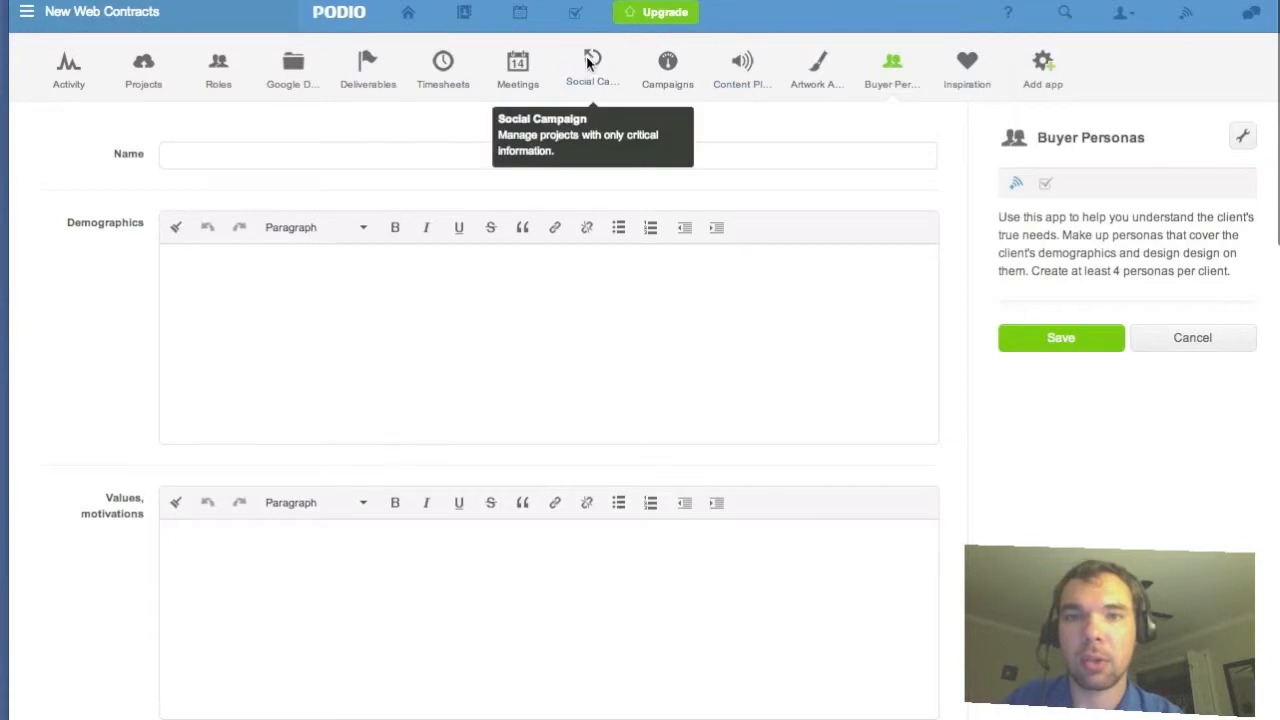
scroll(down, 3)
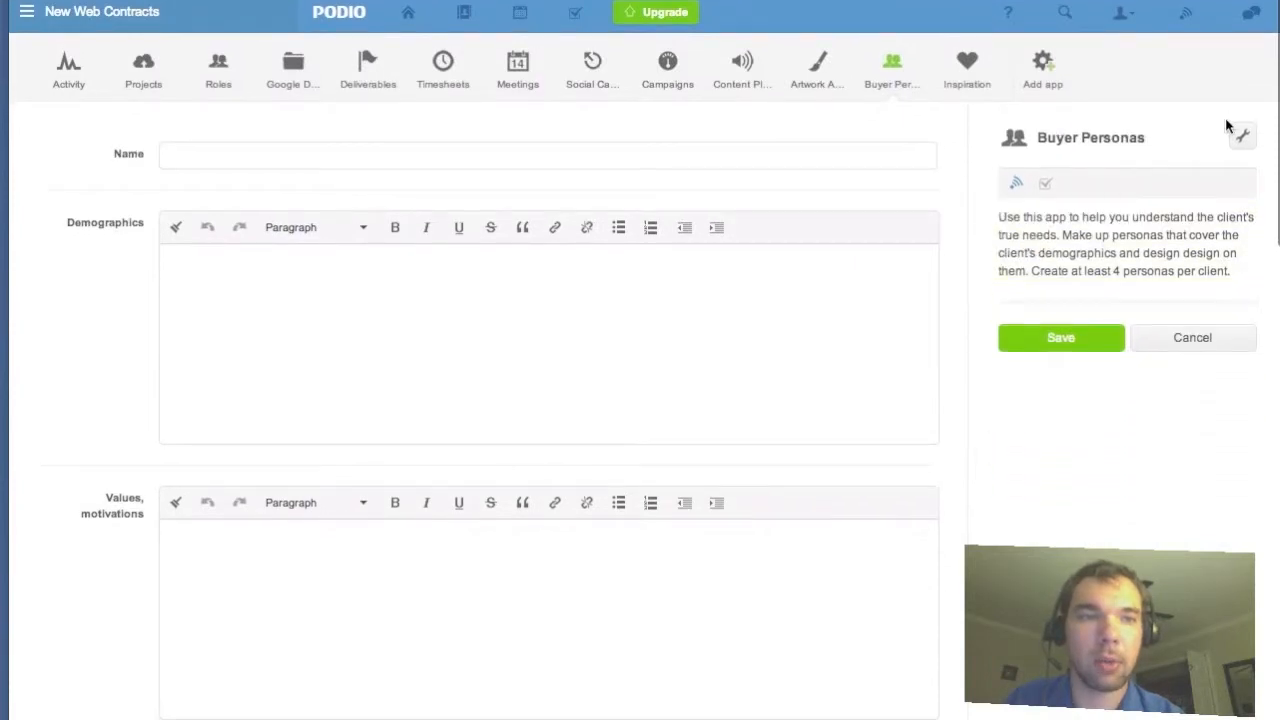
Modify the Buyer Personas app so Project Relation also references Timesheets.
click(1242, 136)
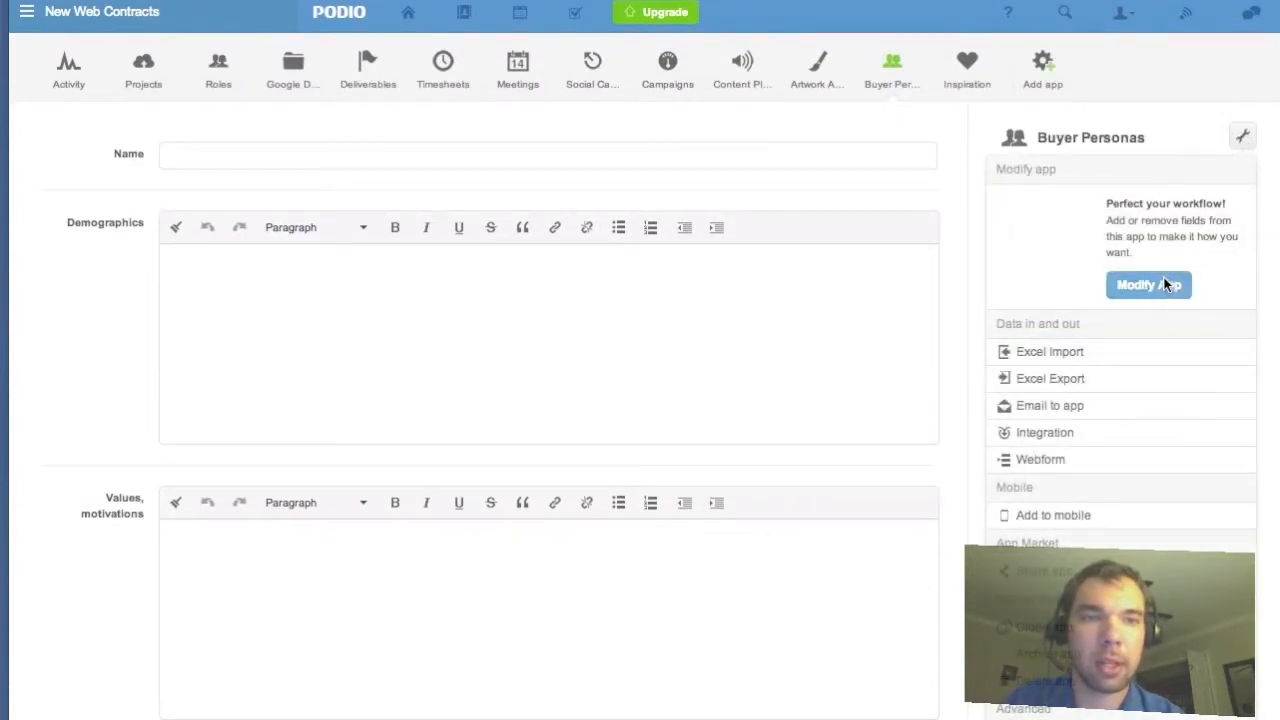
click(1148, 284)
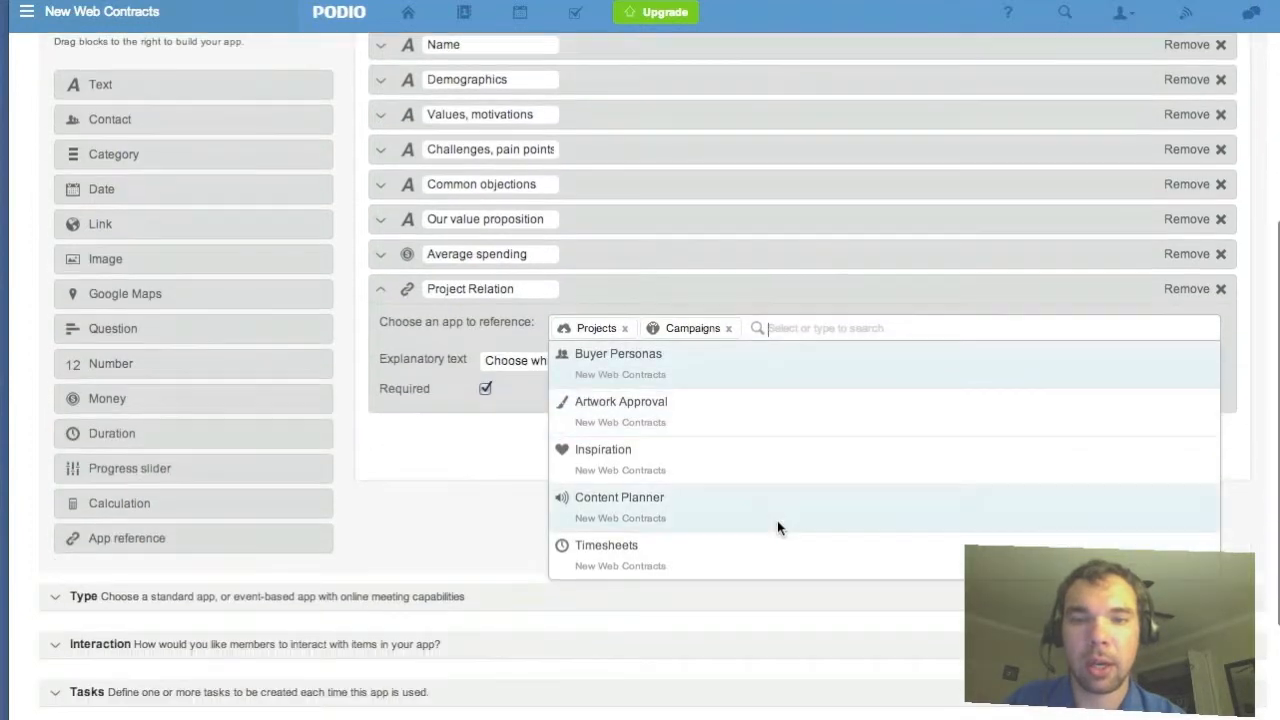
scroll(down, 3)
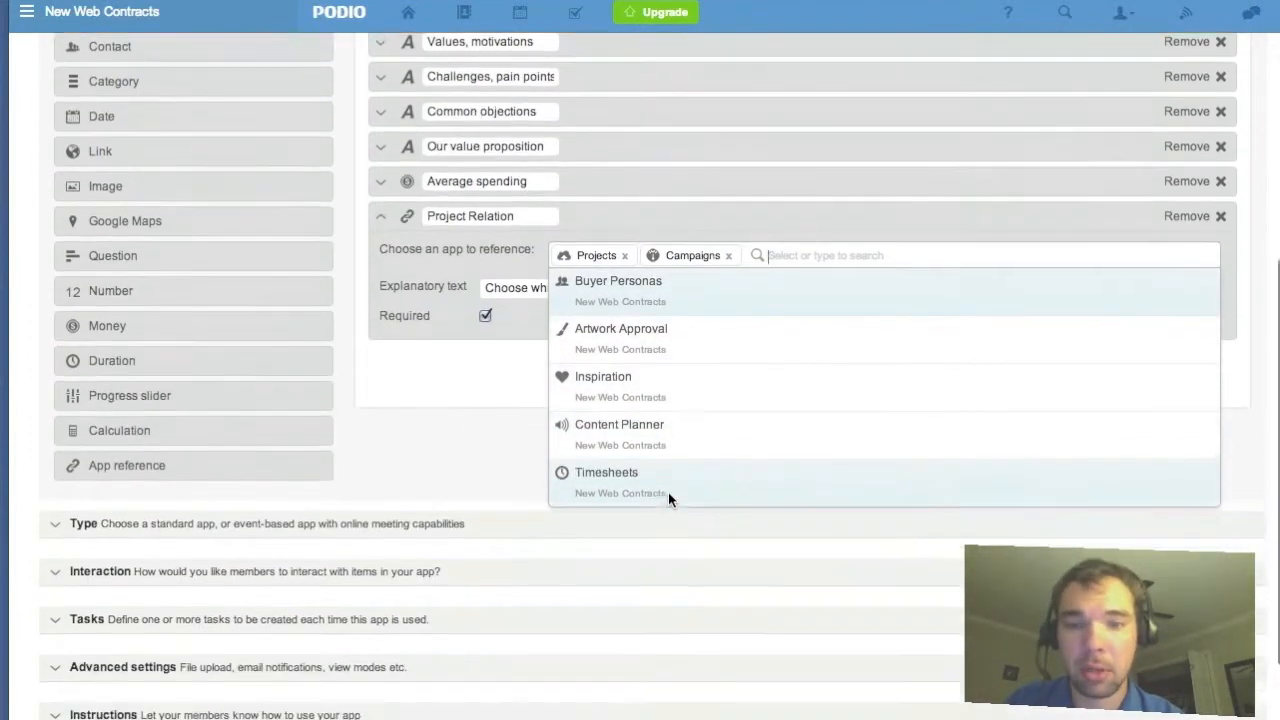
scroll(down, 3)
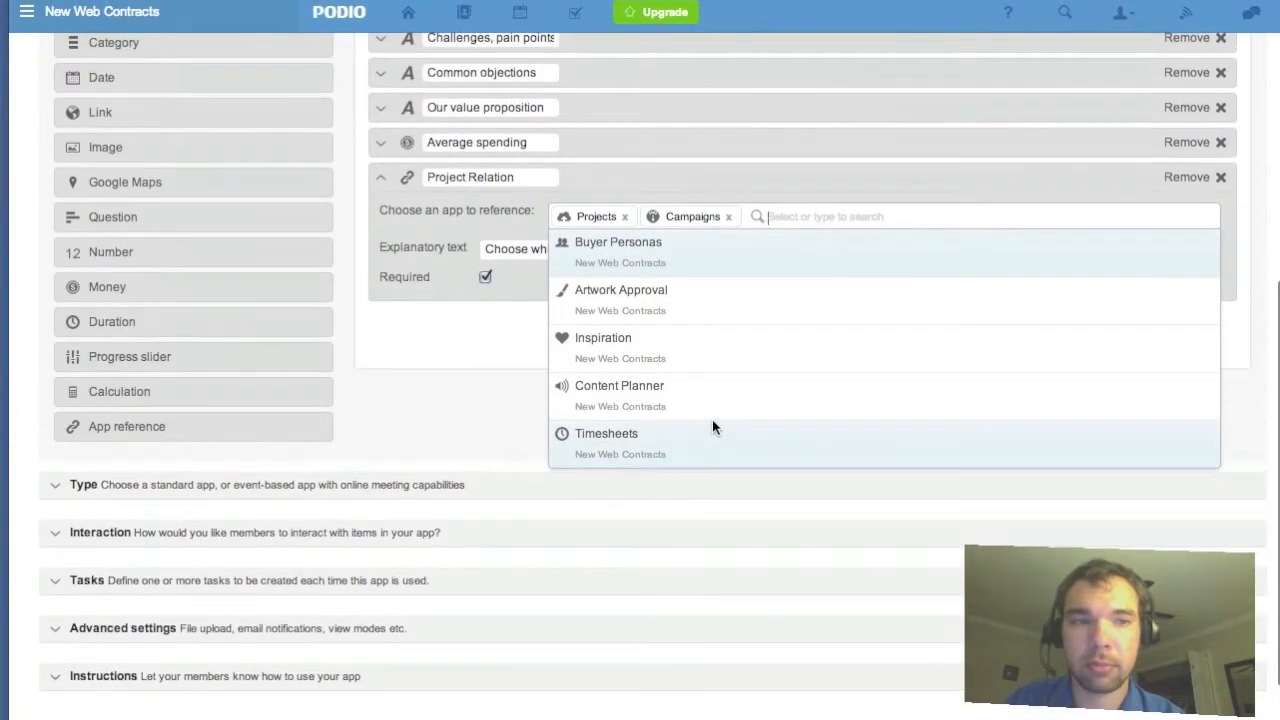
click(606, 432)
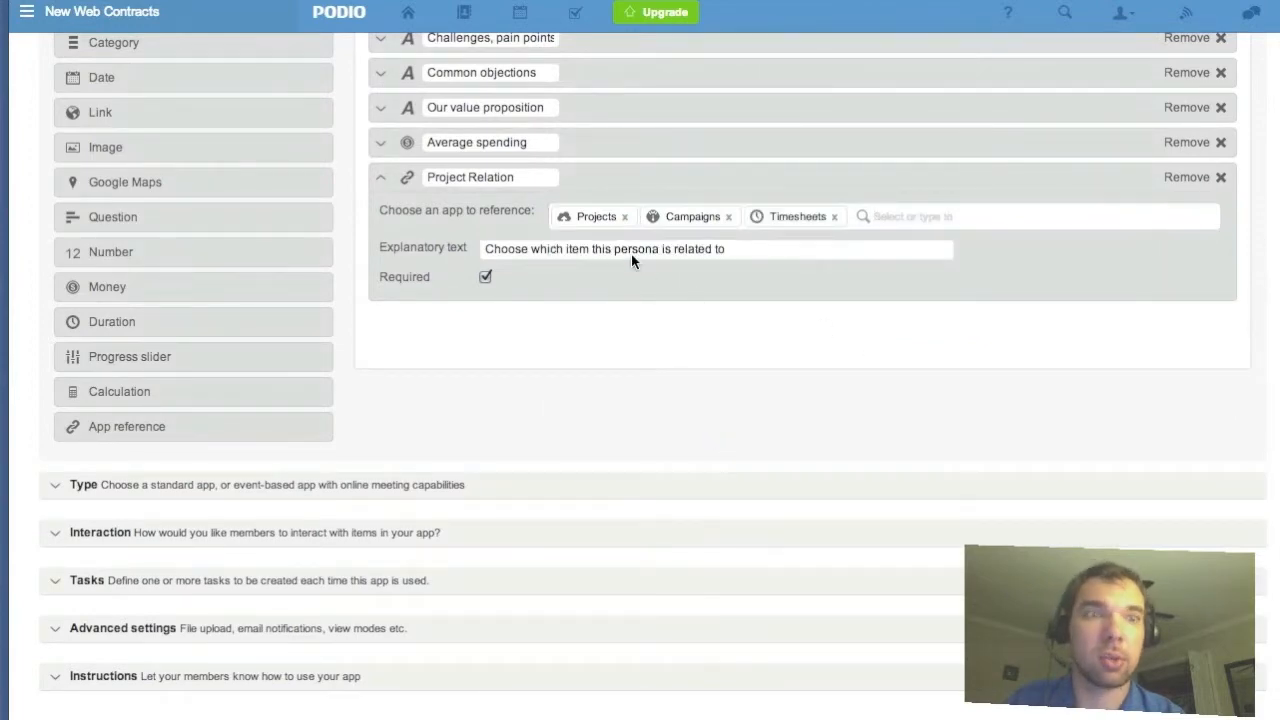
scroll(down, 3)
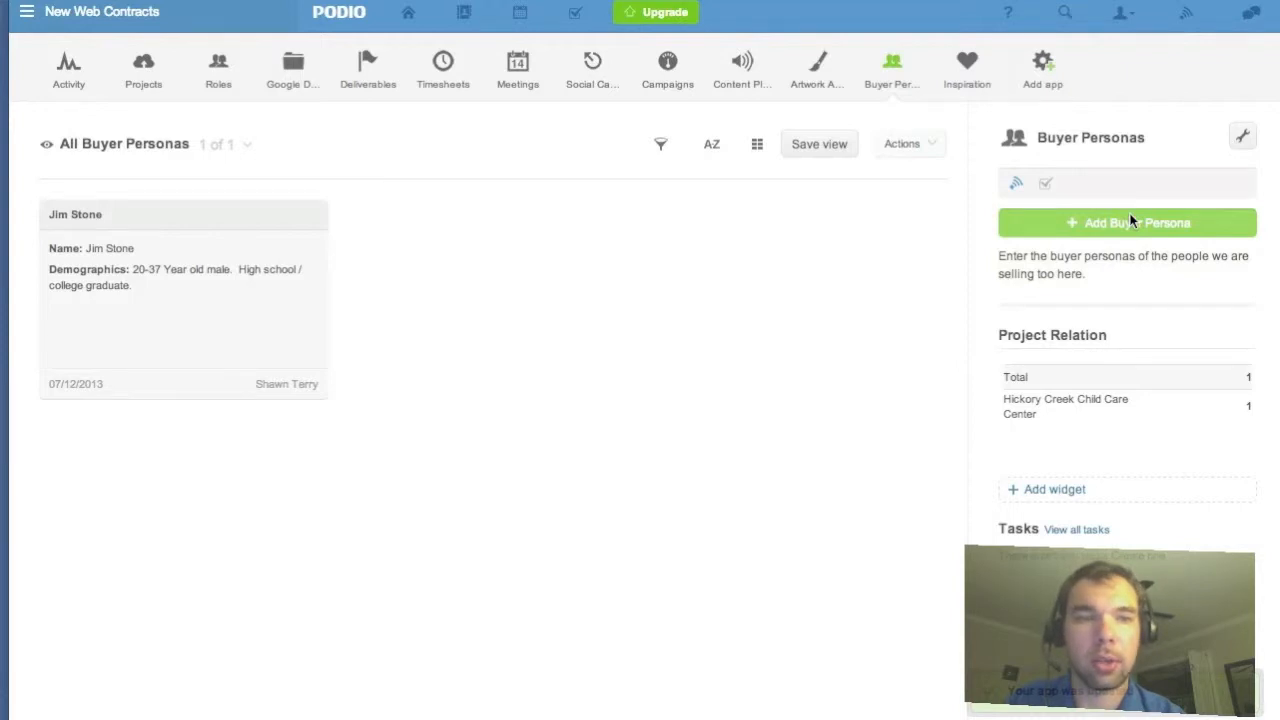
Start a new buyer persona and list the projects and timesheets its Project Relation can link.
click(1126, 222)
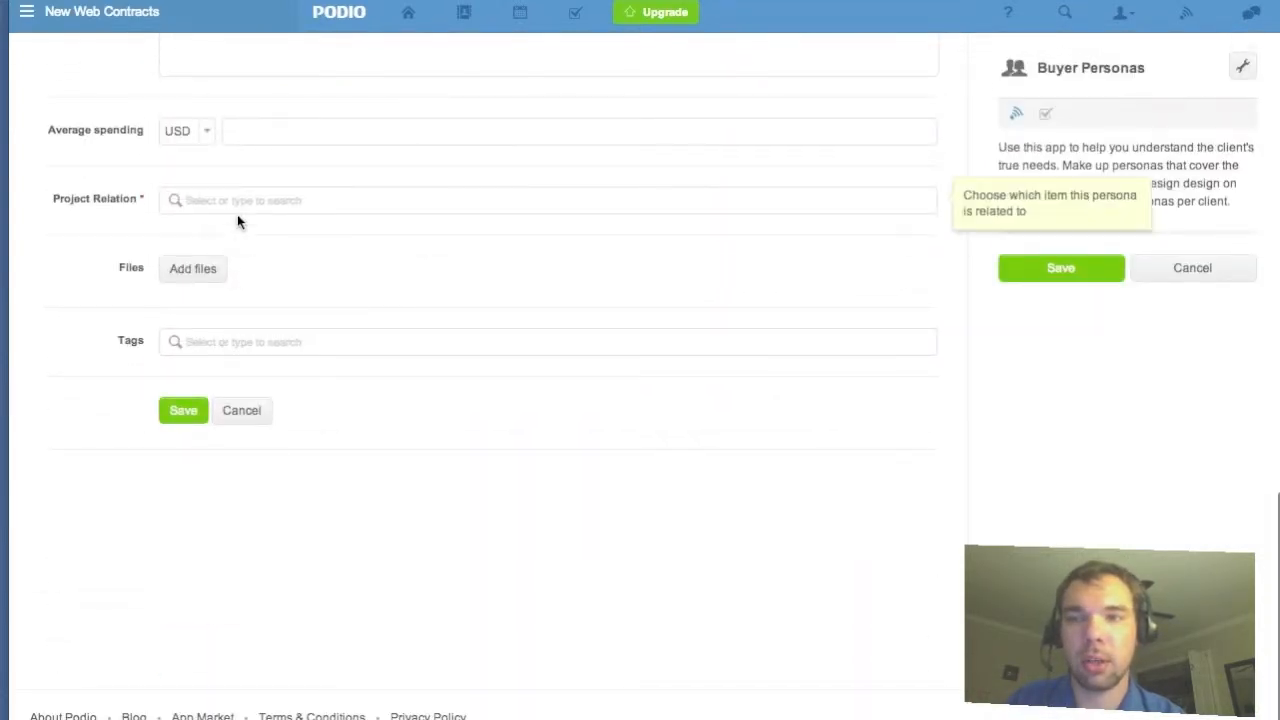
click(548, 200)
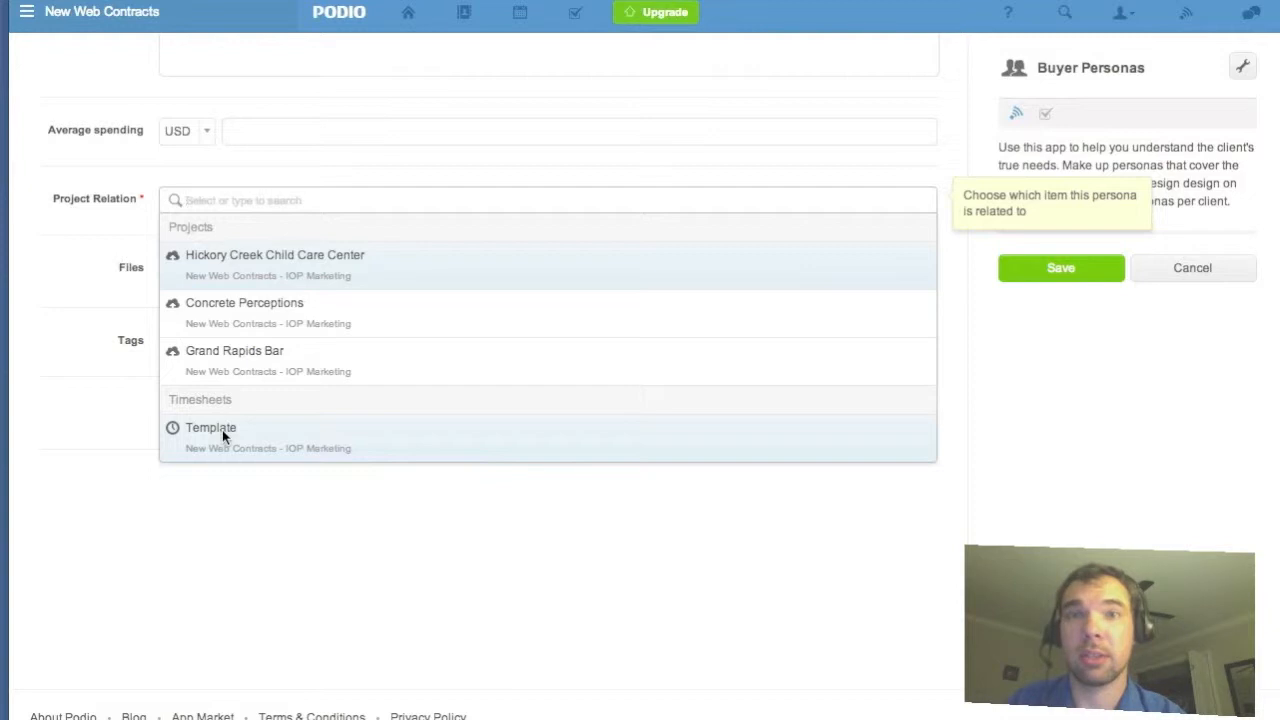
mouse_move(854, 406)
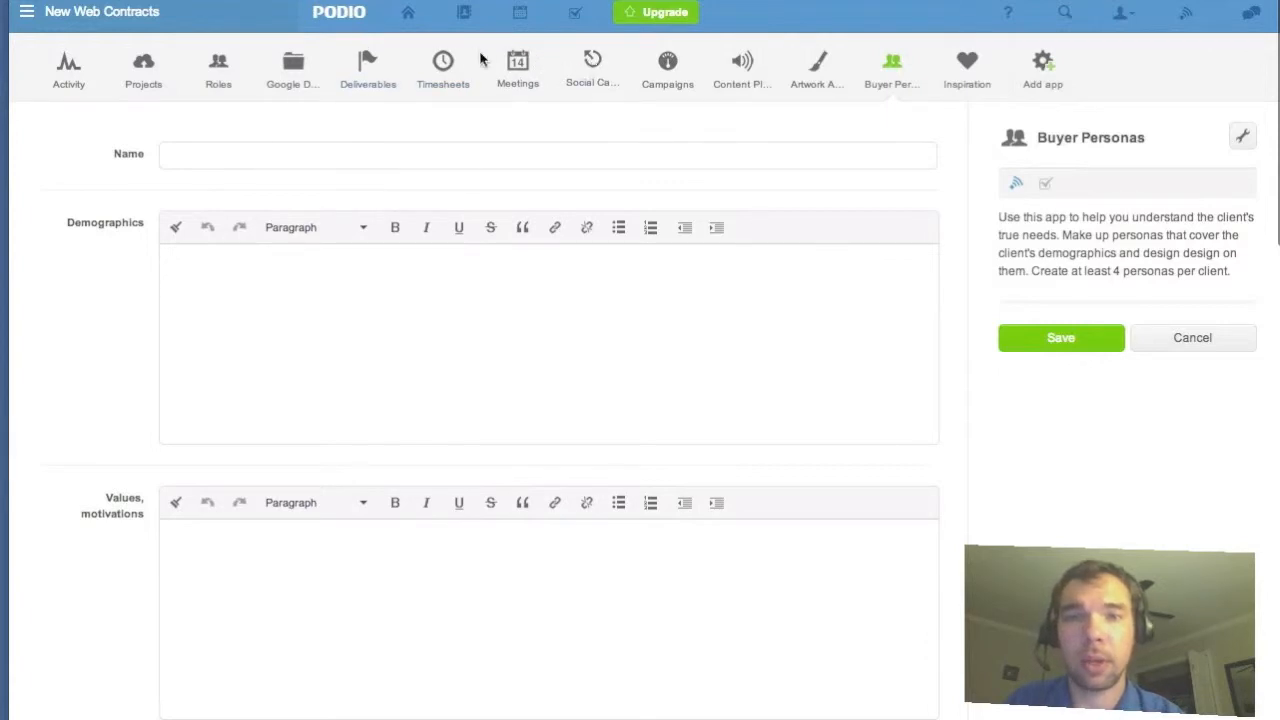
mouse_move(966, 64)
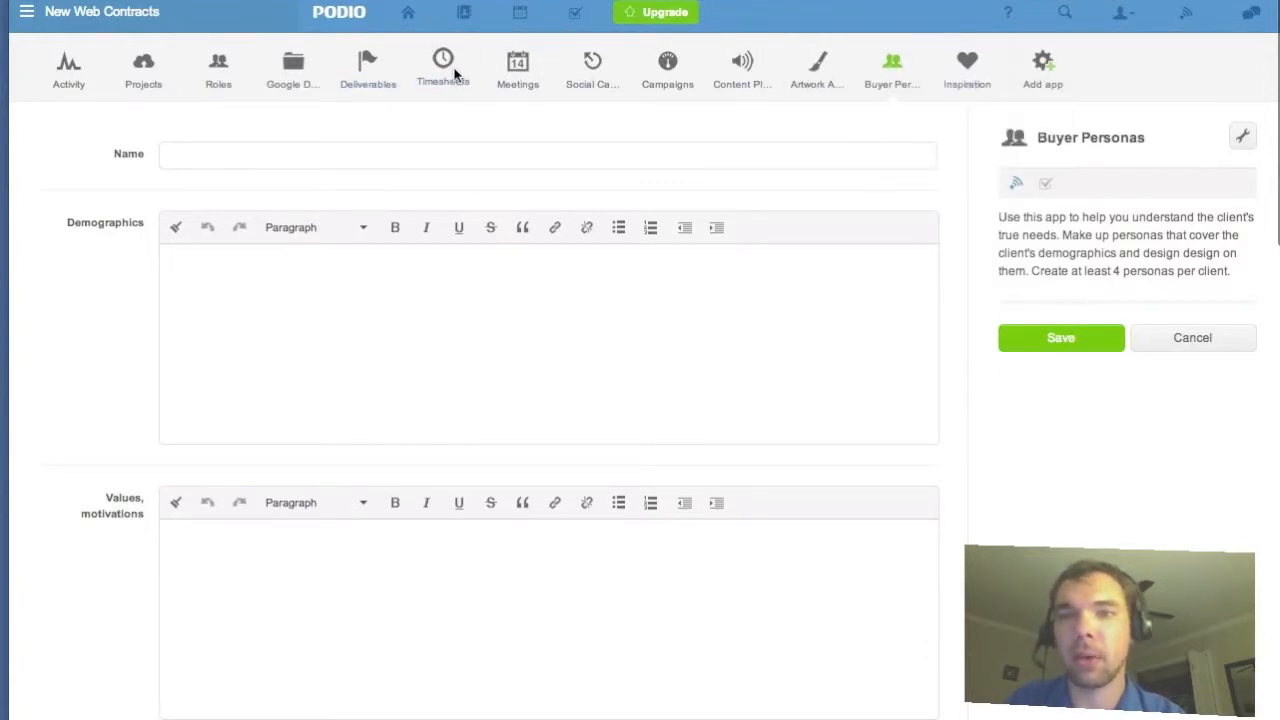
mouse_move(516, 64)
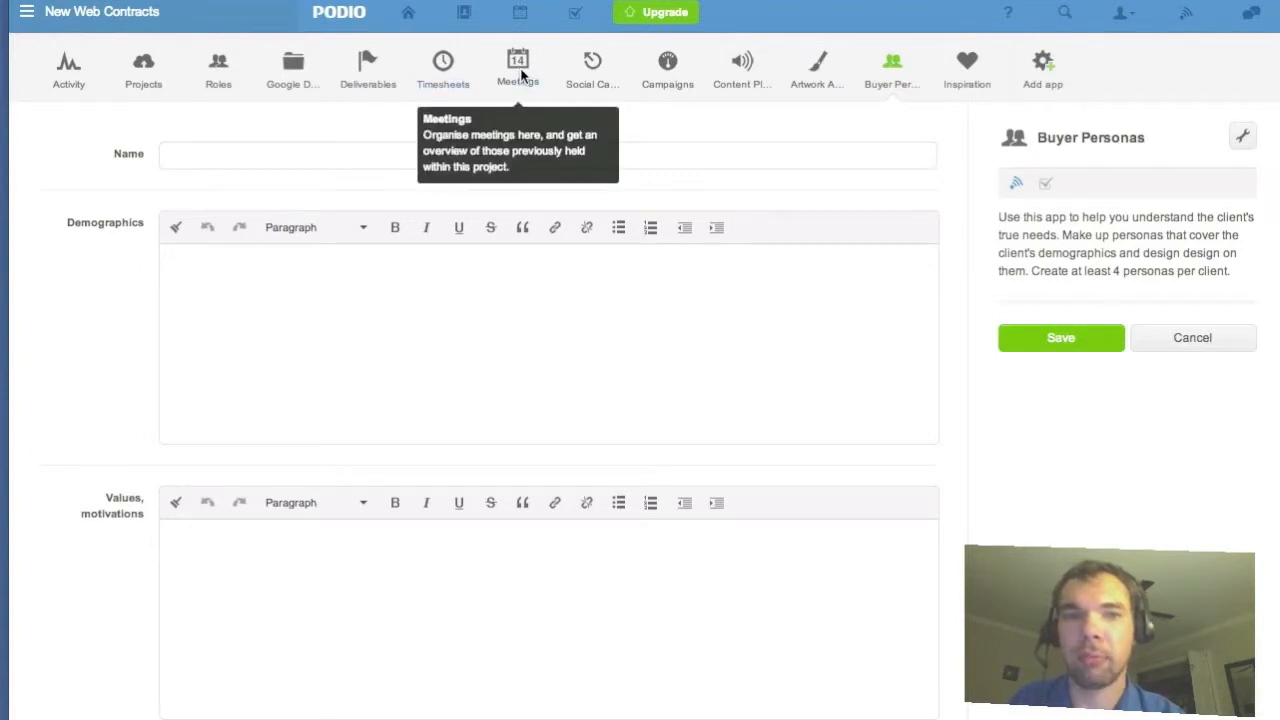
mouse_move(1024, 318)
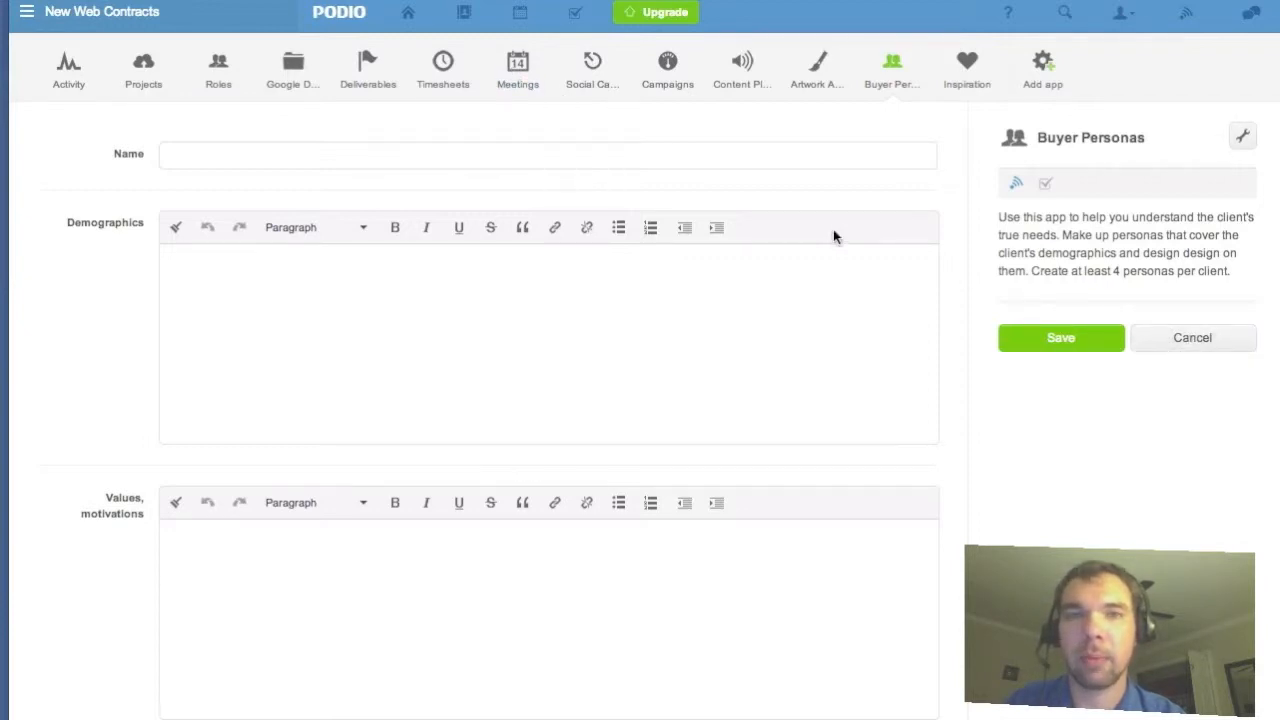
Start a new meeting in the Meetings app and check its Related deliverables options.
click(516, 68)
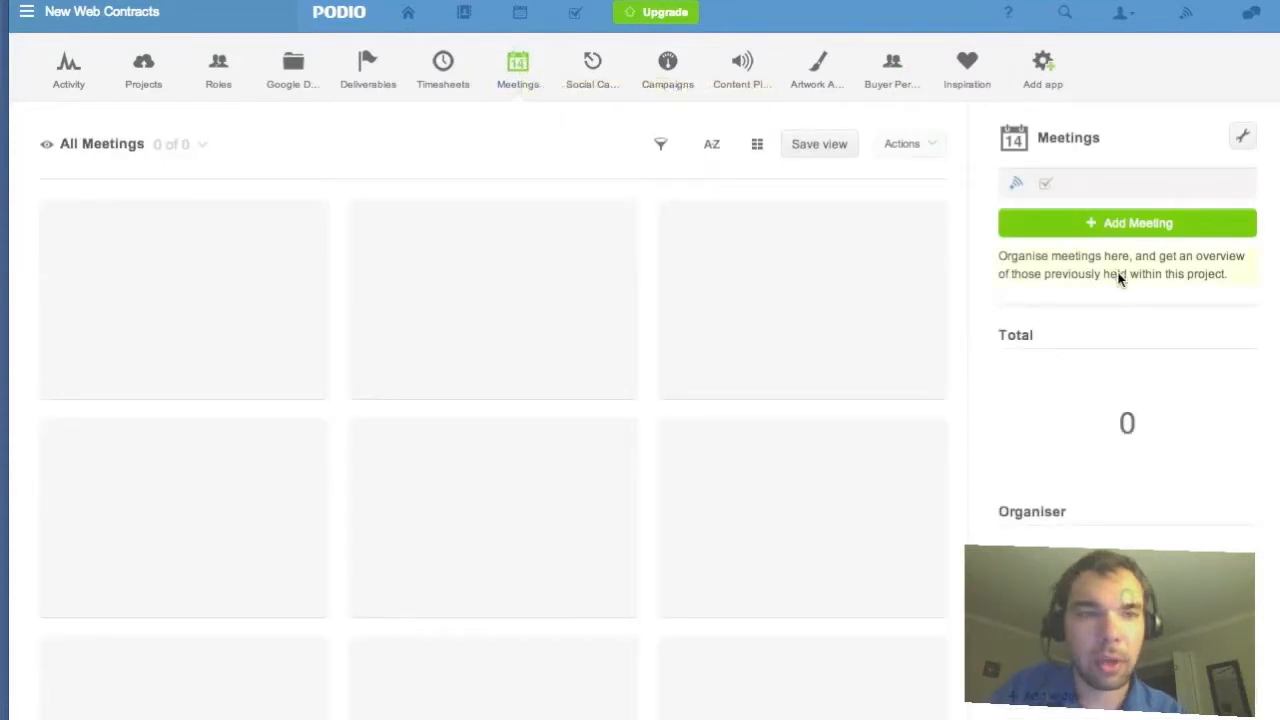
mouse_move(1128, 224)
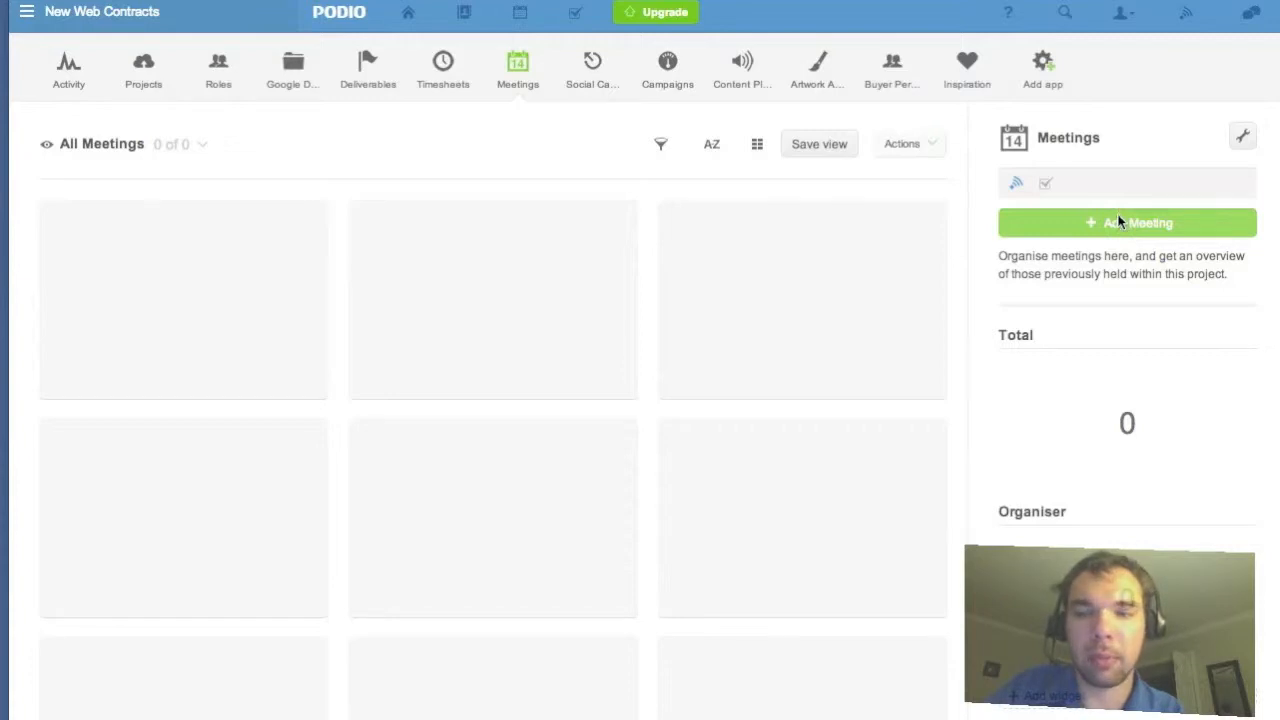
click(1128, 222)
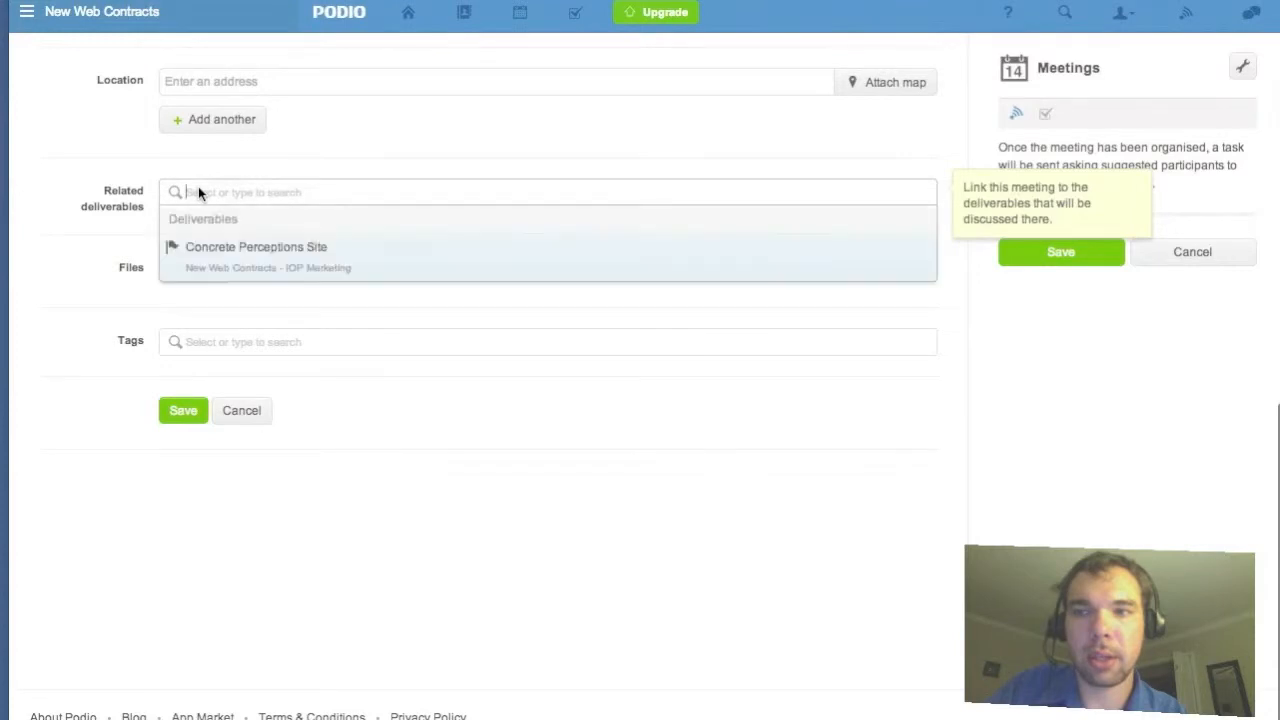
mouse_move(132, 198)
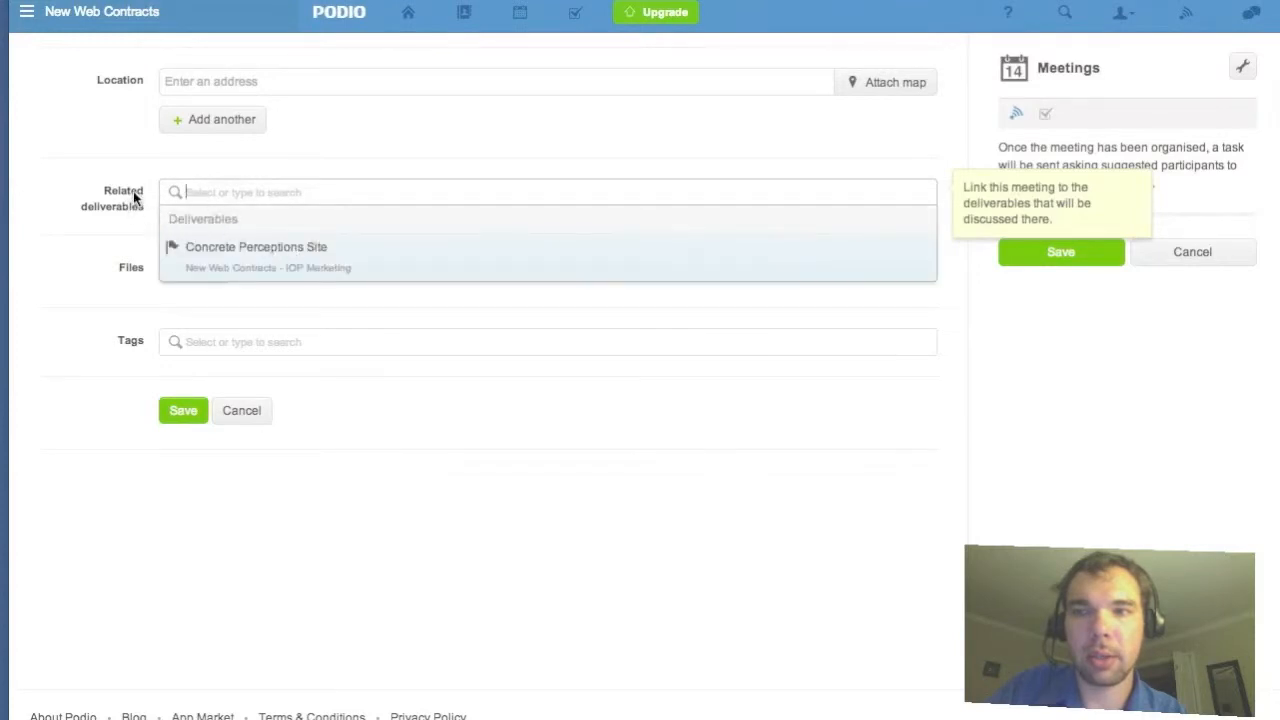
mouse_move(224, 210)
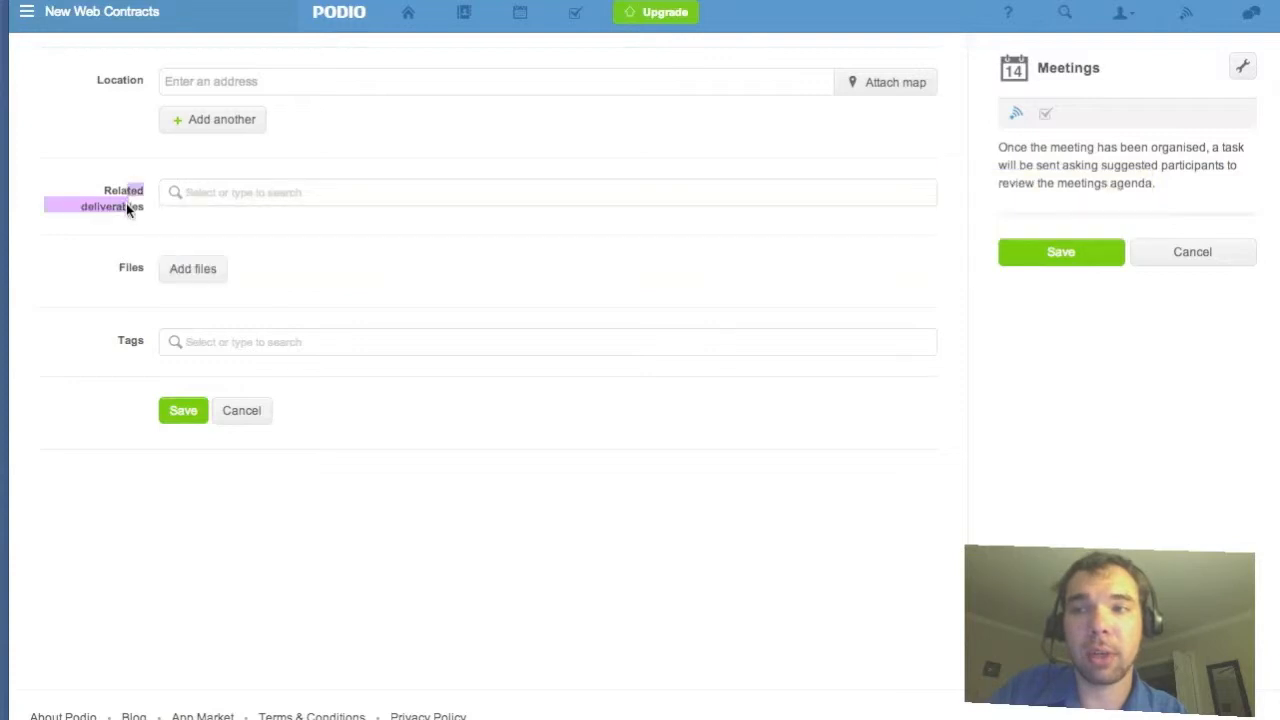
click(548, 192)
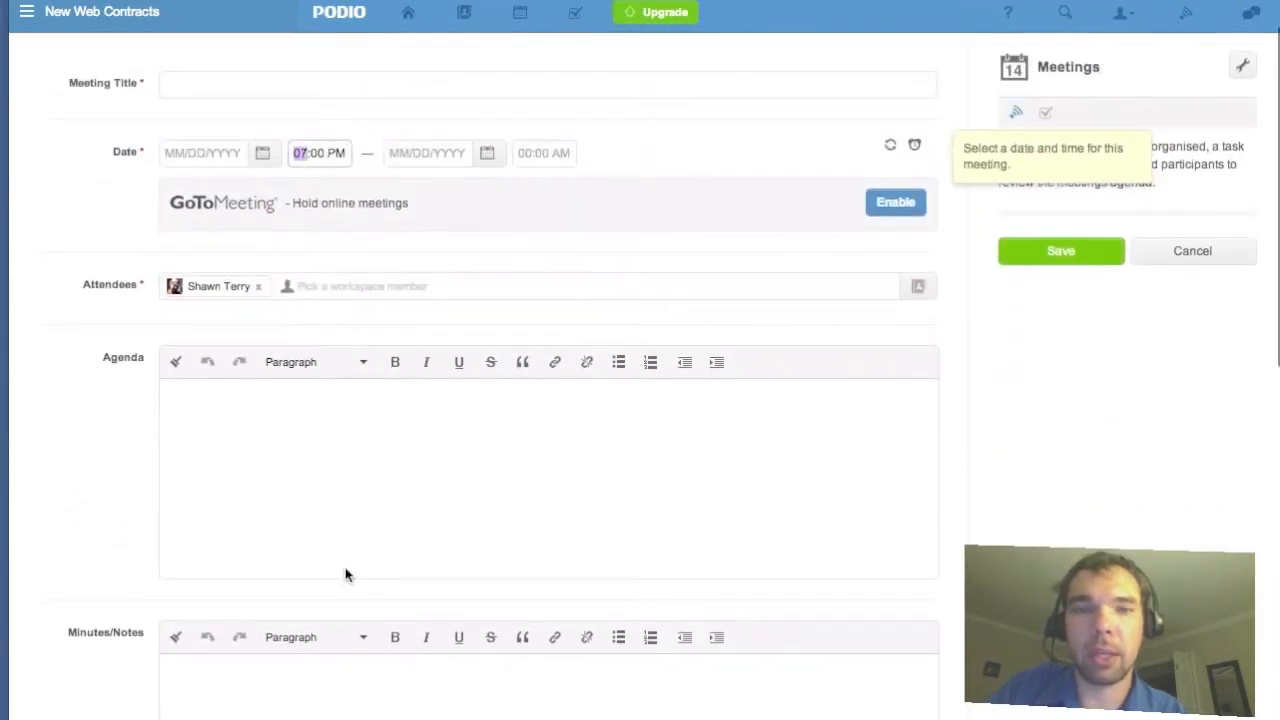
scroll(down, 3)
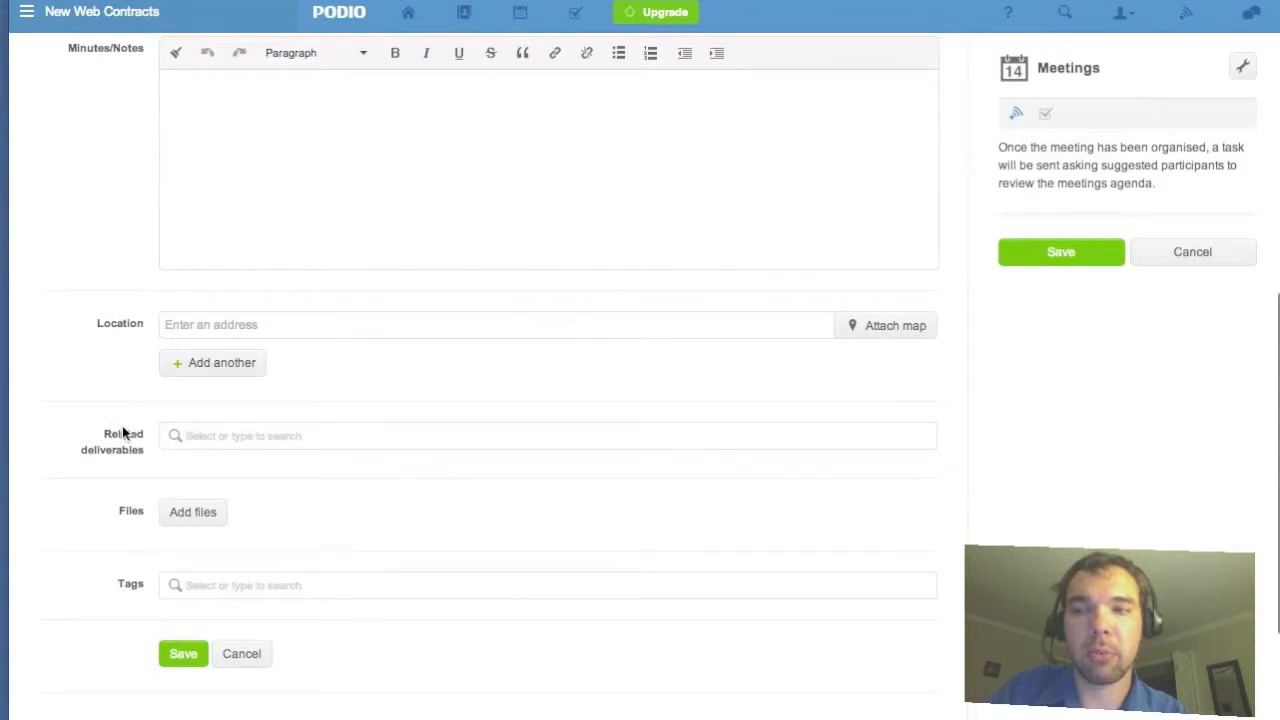
mouse_move(104, 440)
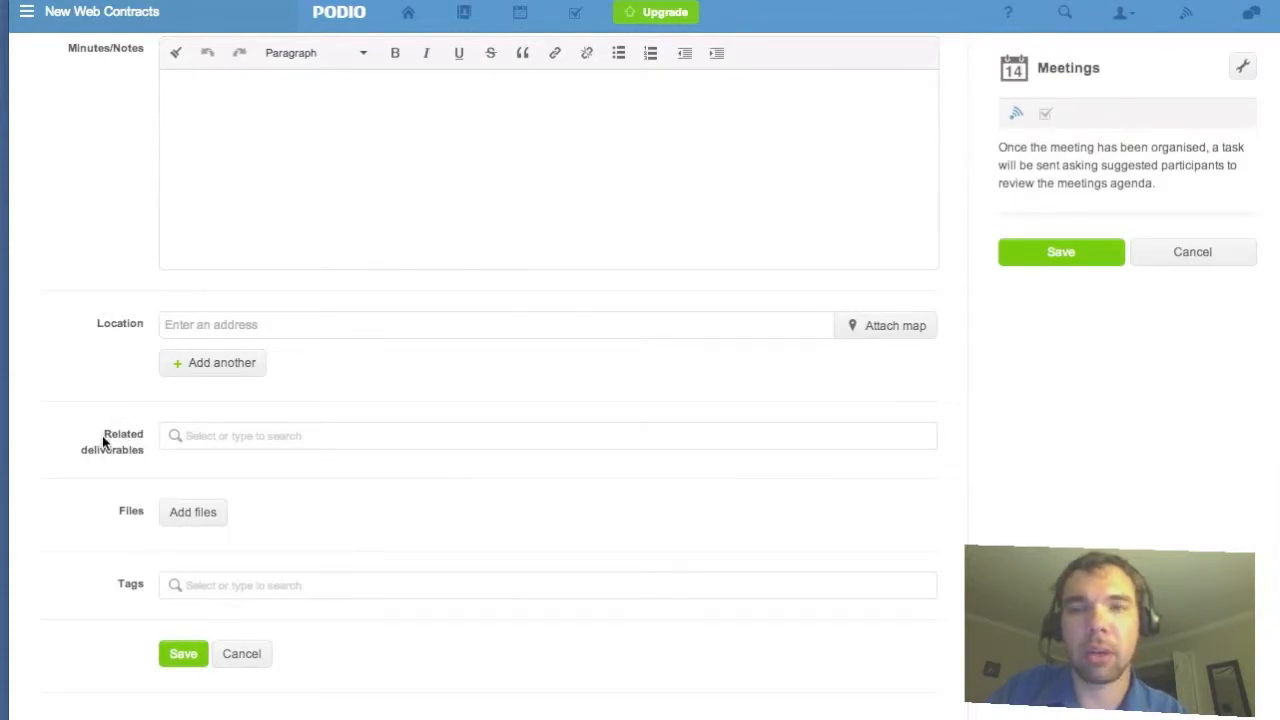
mouse_move(196, 444)
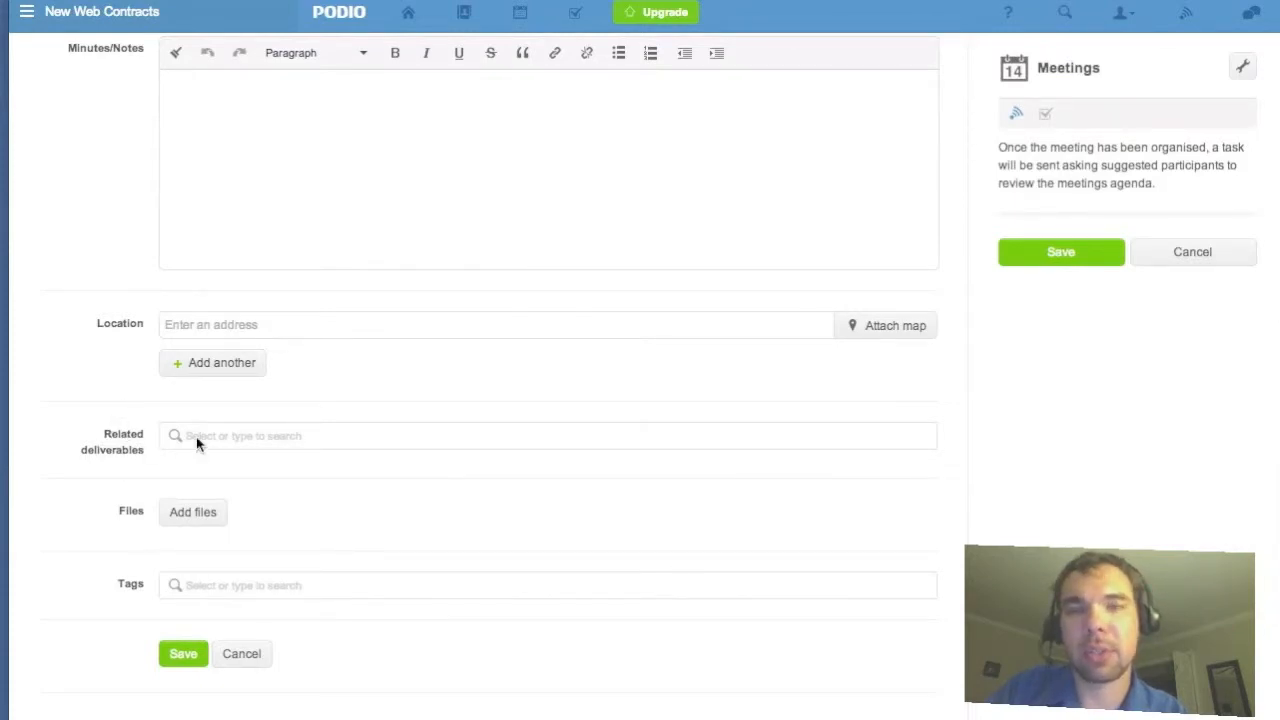
mouse_move(548, 480)
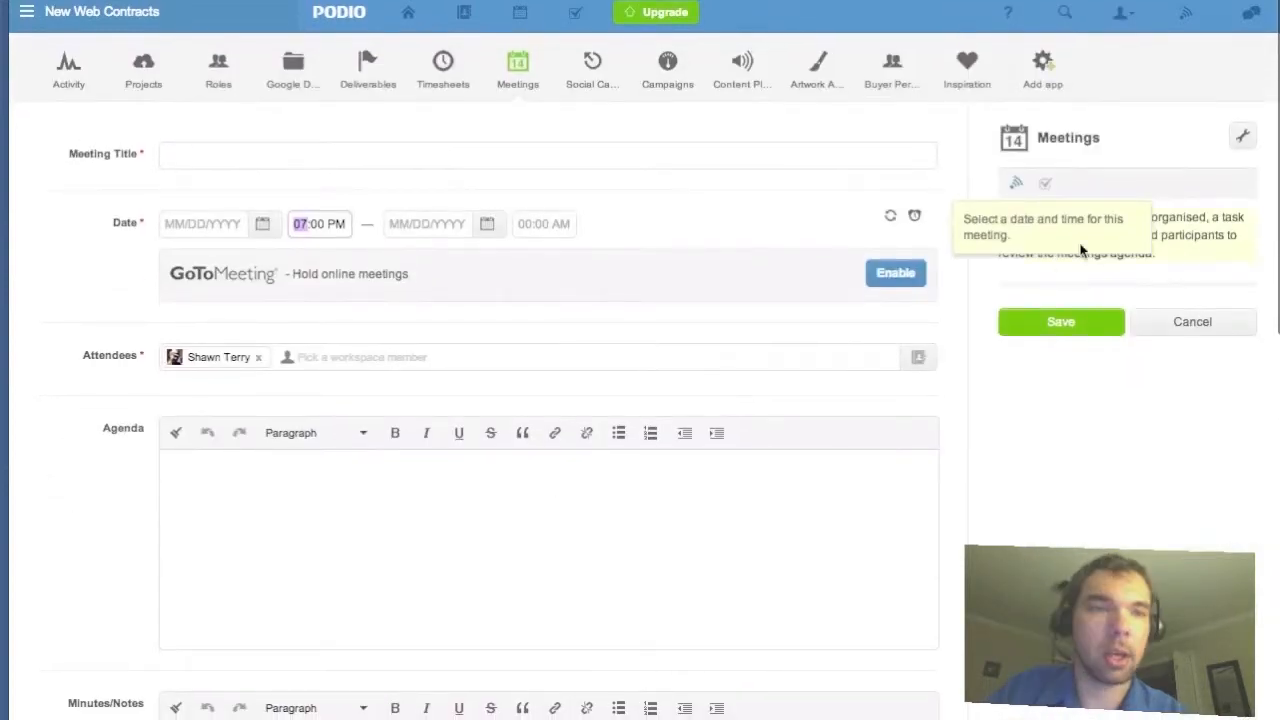
Modify the Meetings app, adding an app-reference field named Related Project below Related deliverables.
click(1242, 136)
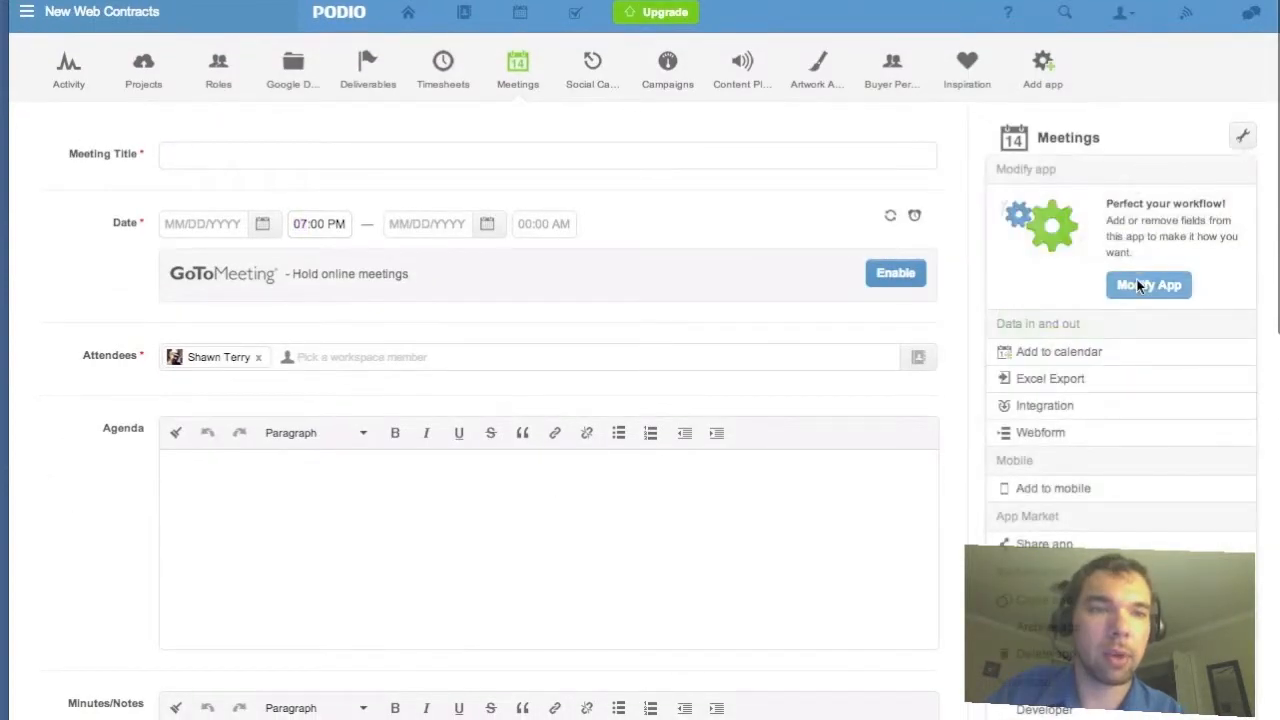
click(1148, 284)
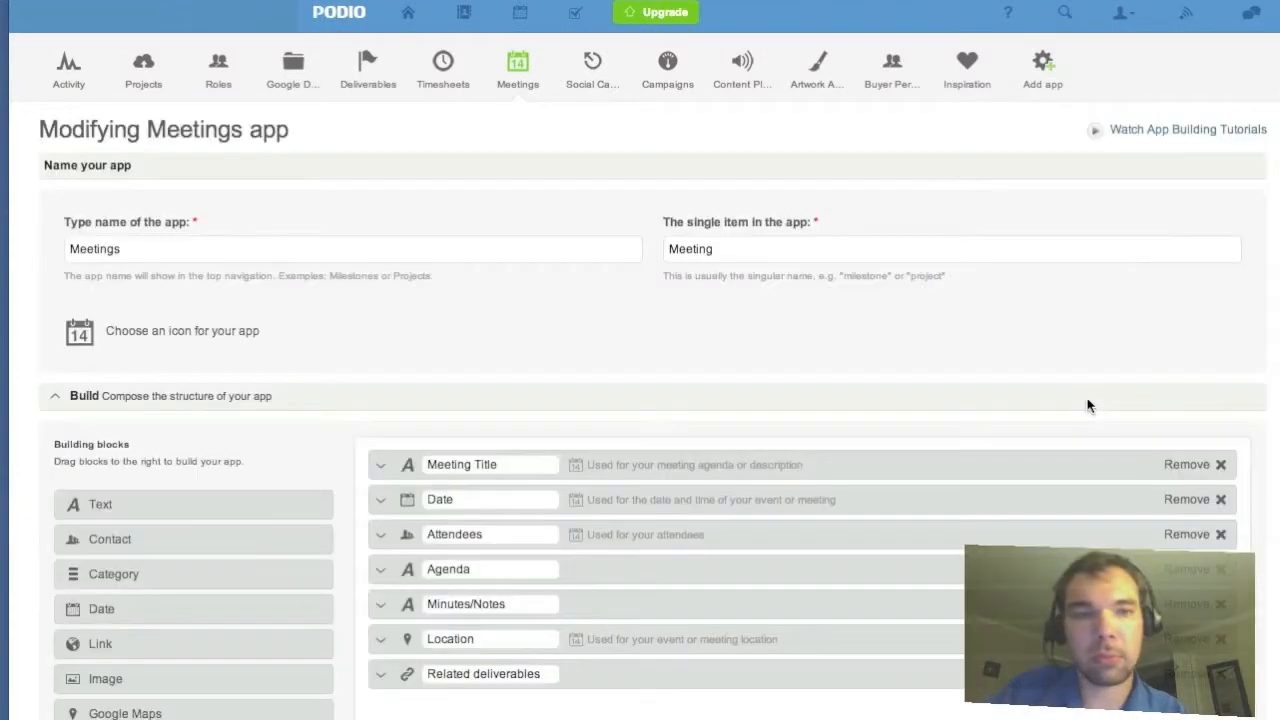
scroll(down, 3)
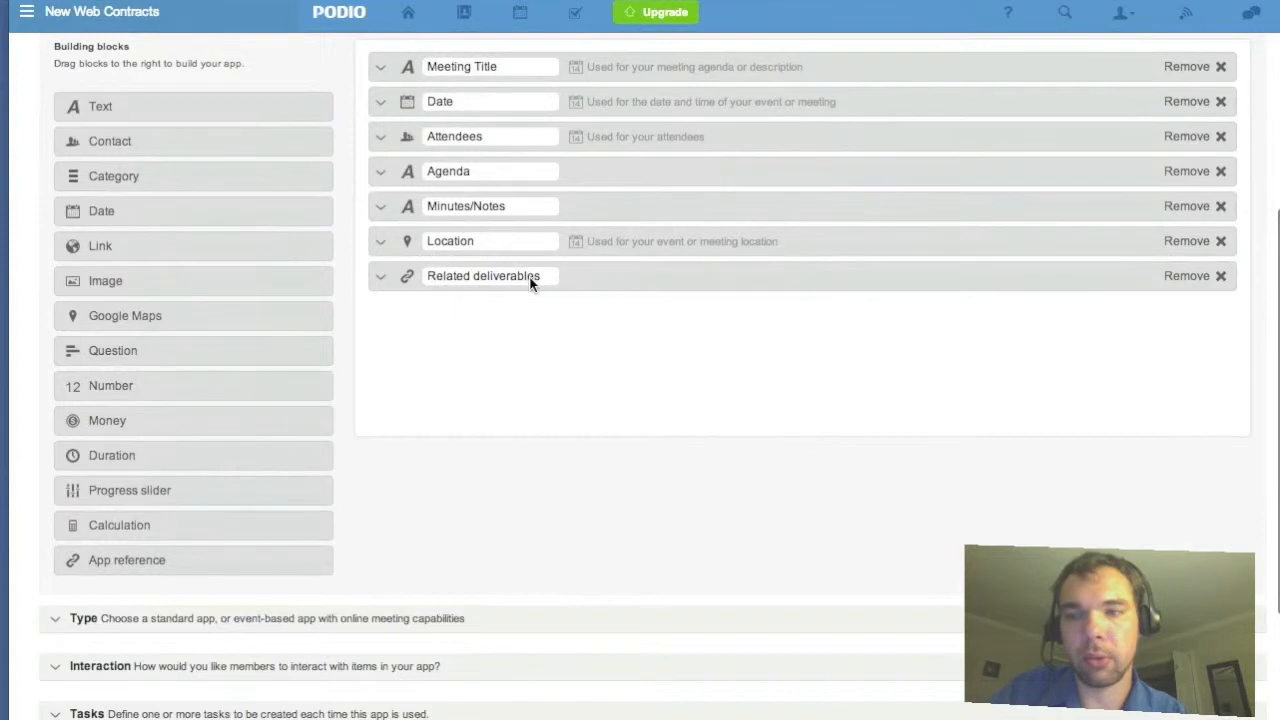
mouse_move(120, 524)
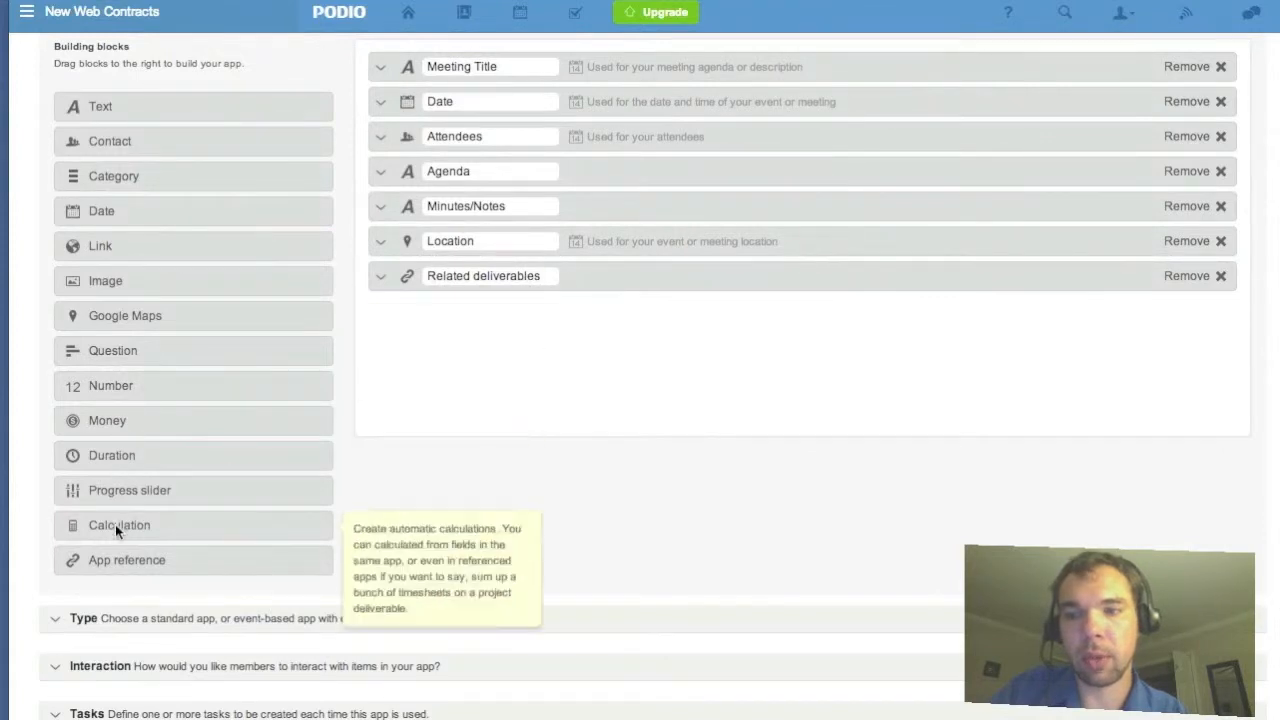
drag(128, 560, 536, 308)
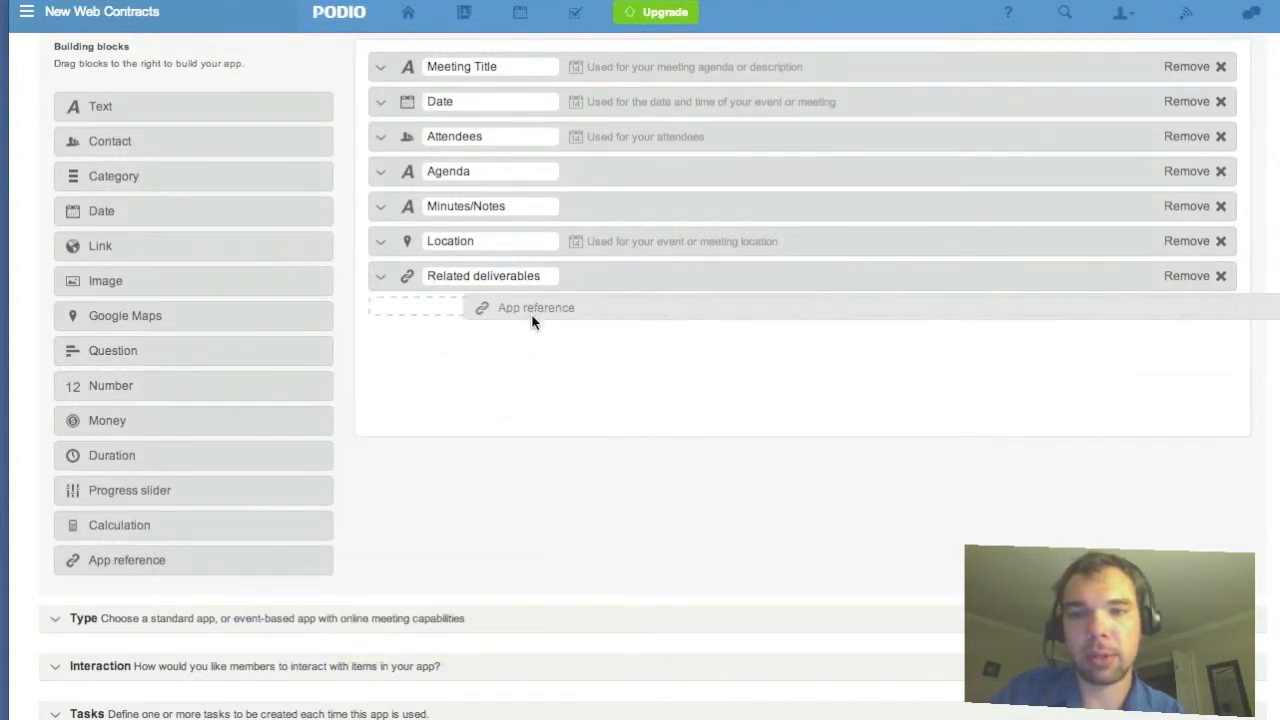
click(536, 308)
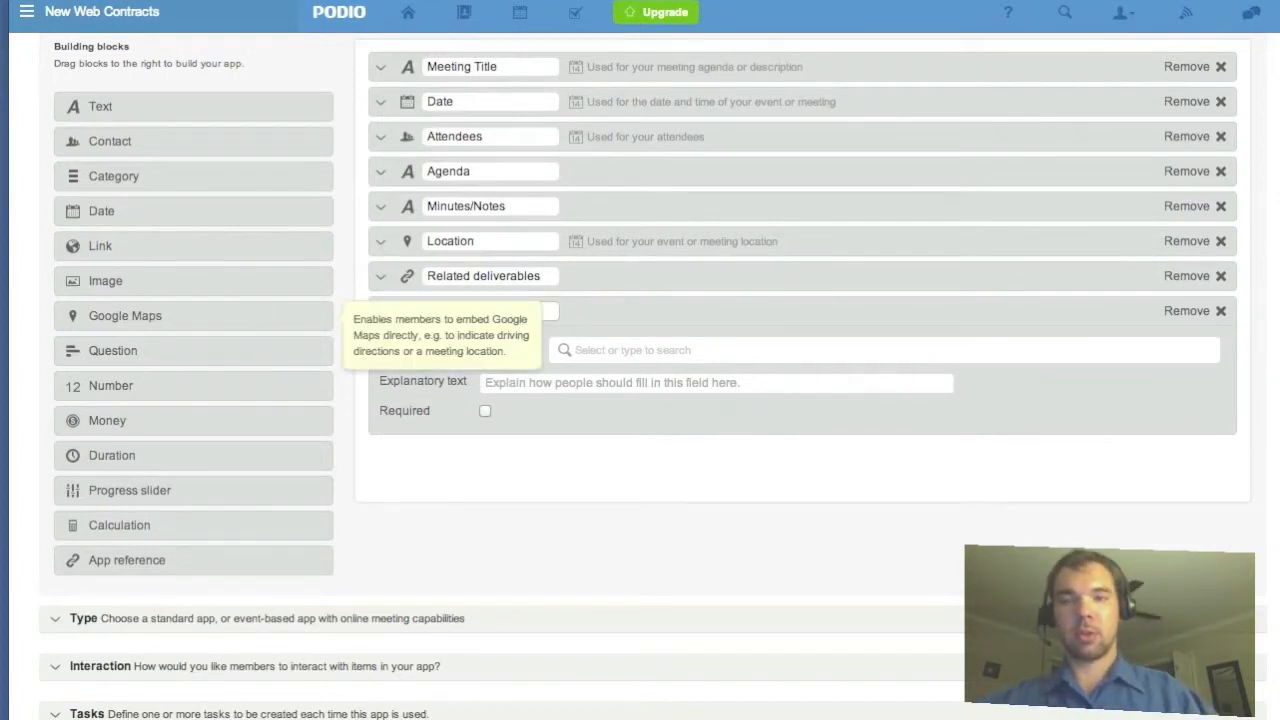
text(Related Project)
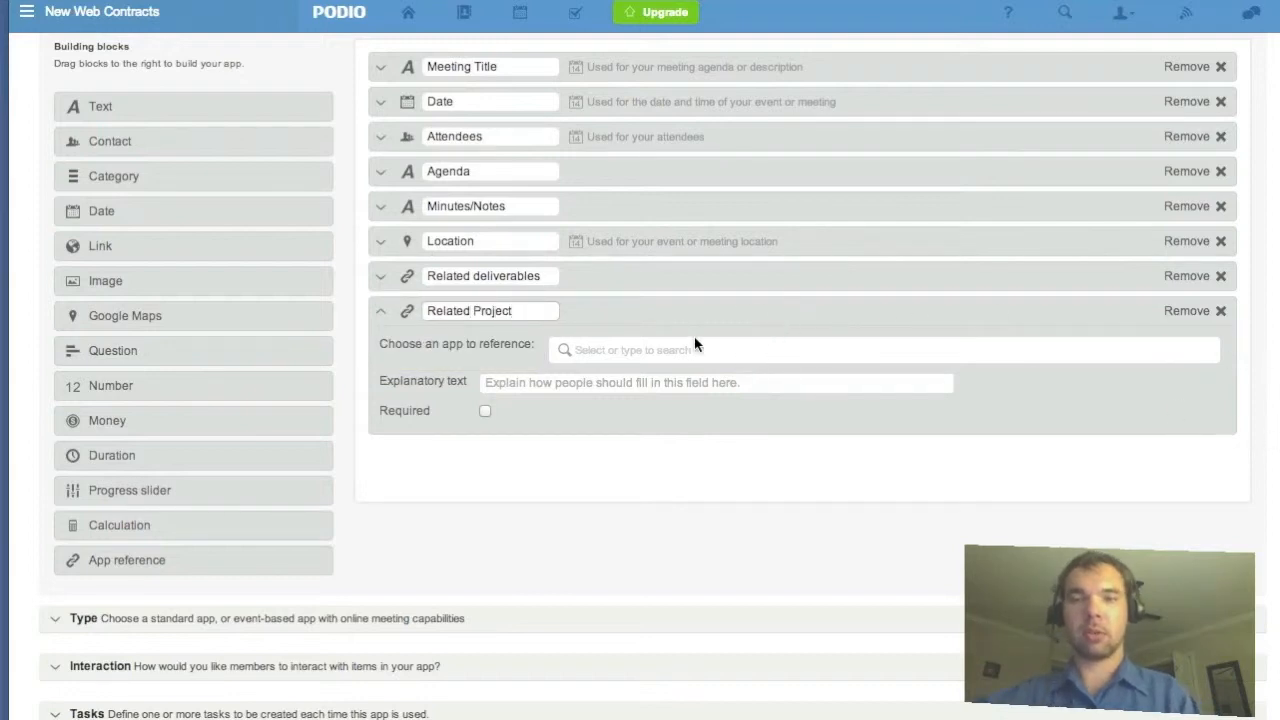
Point Related Project at the Projects app with hint text asking which project the meeting relates to.
click(884, 348)
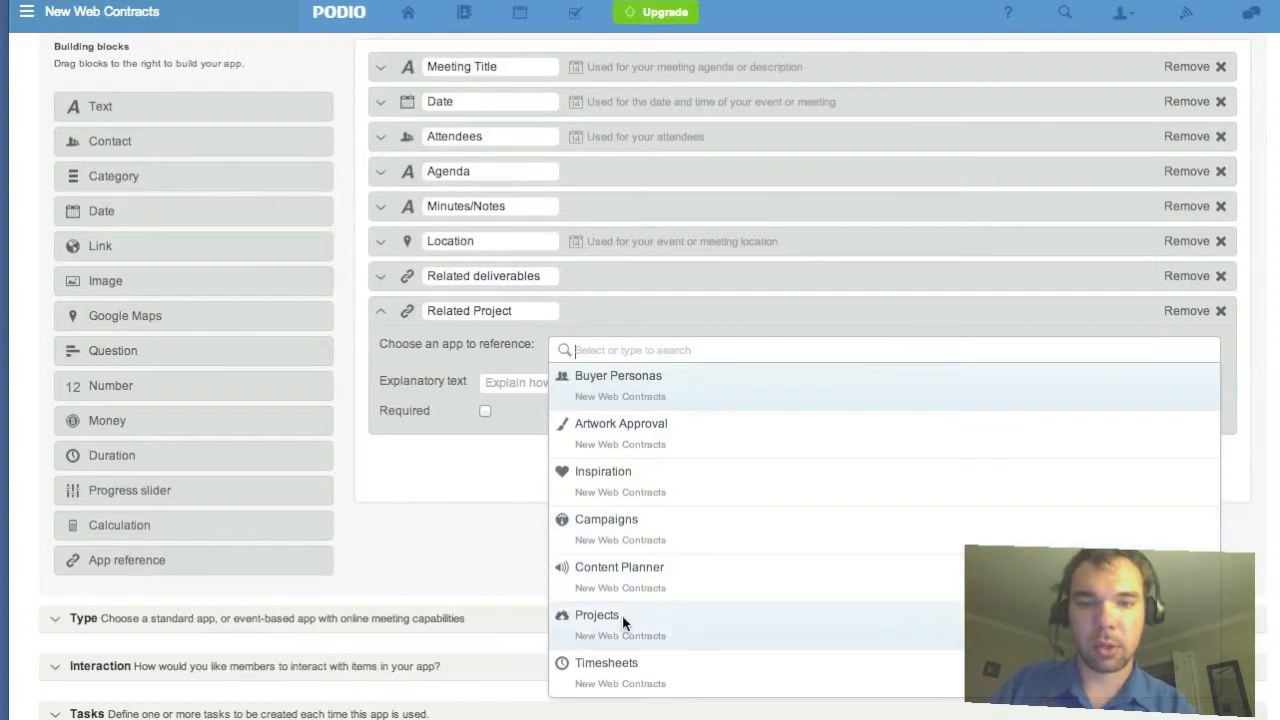
click(596, 616)
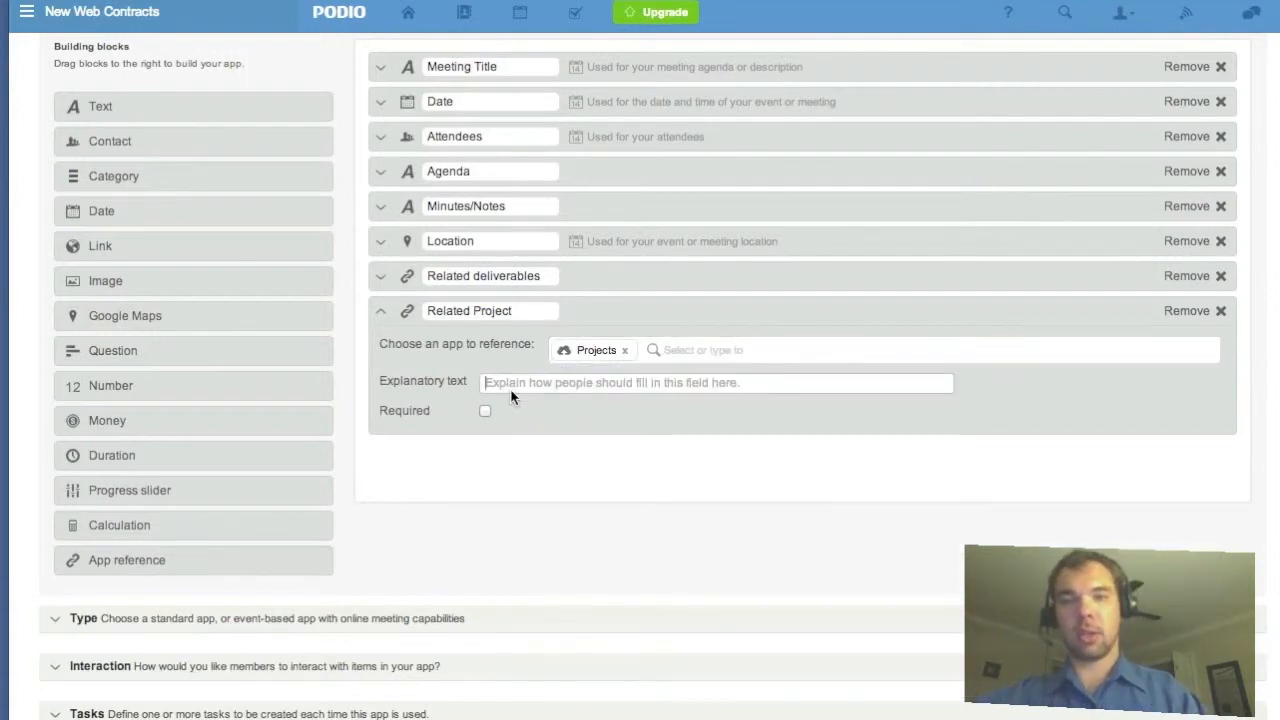
text(S)
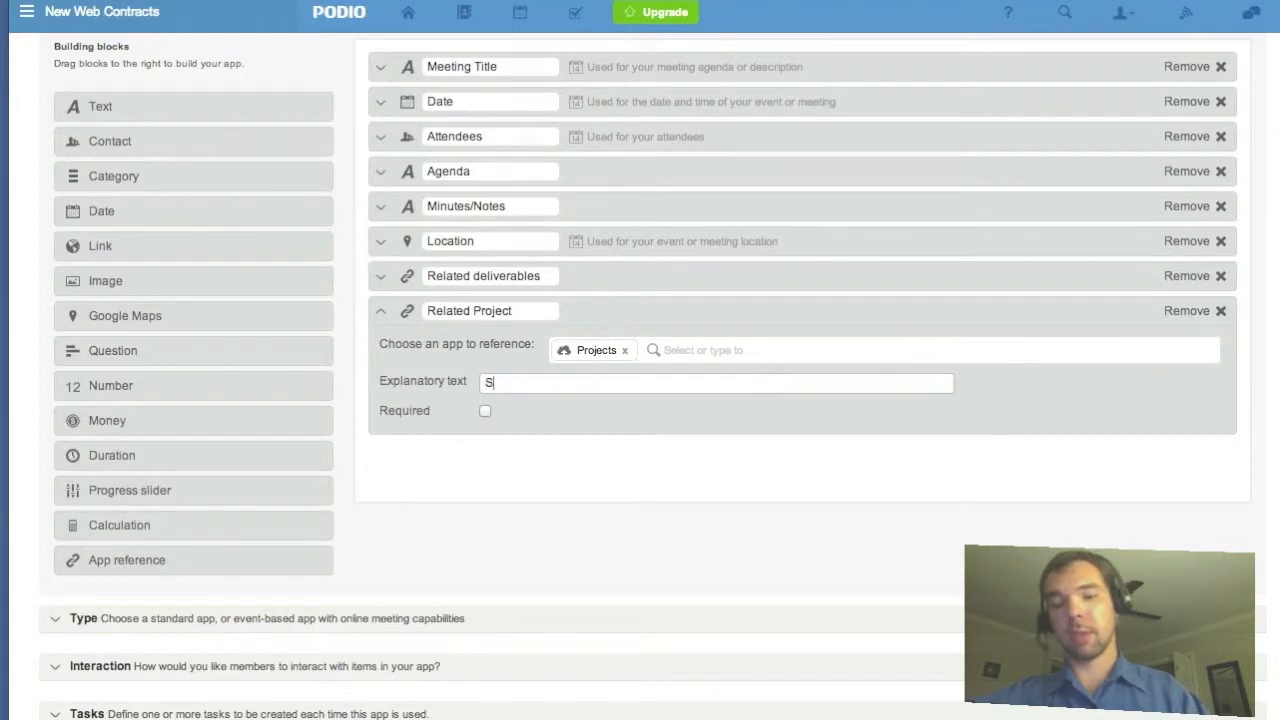
text(elect the project this meet)
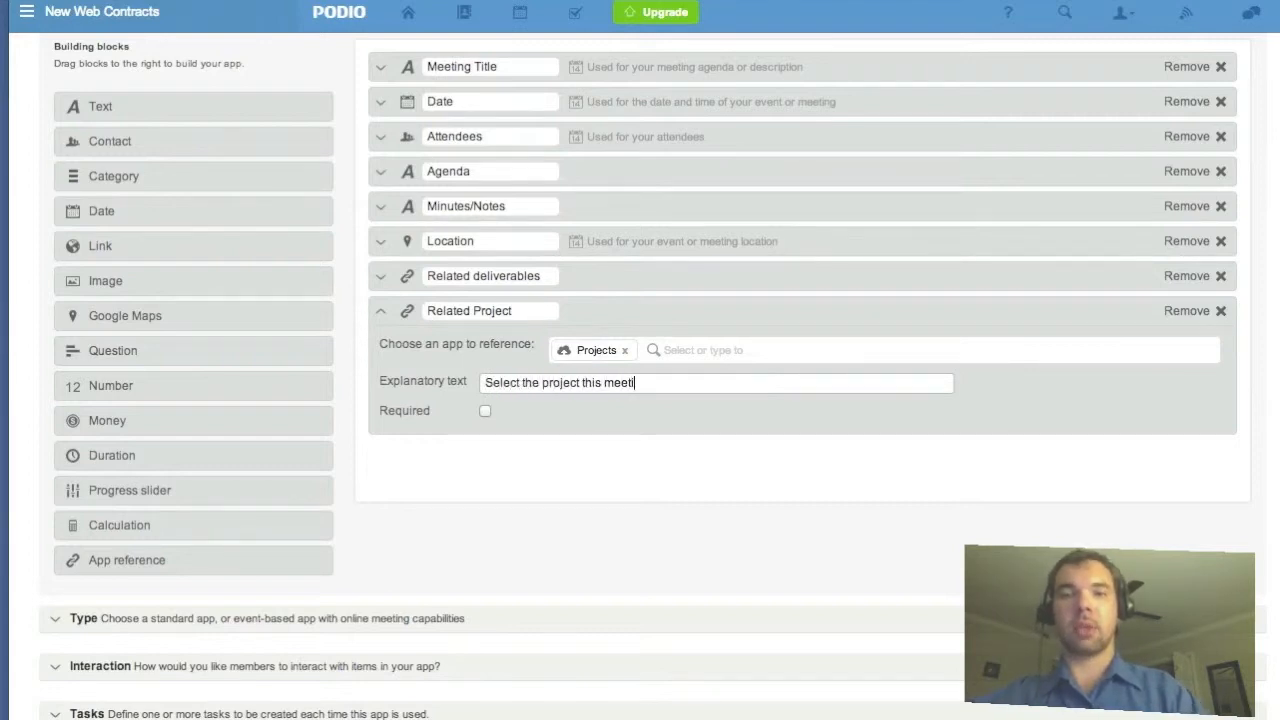
text(ing is relat)
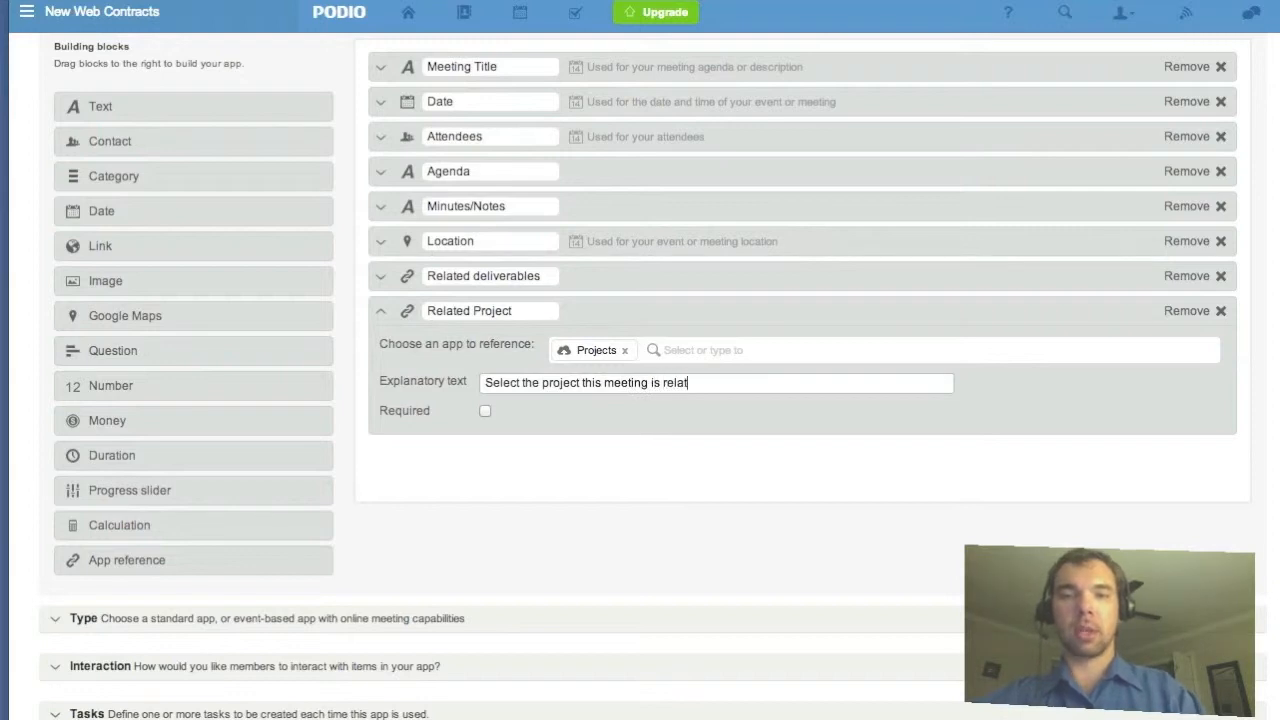
text(ed to.)
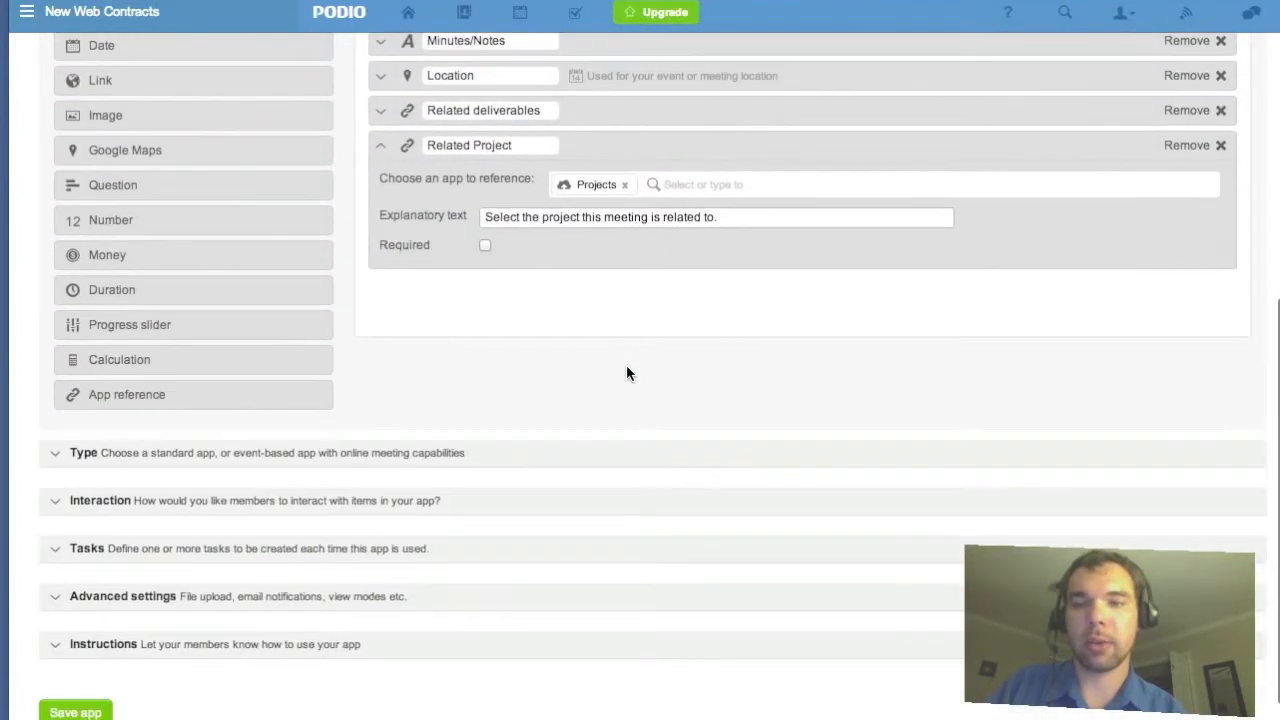
scroll(down, 3)
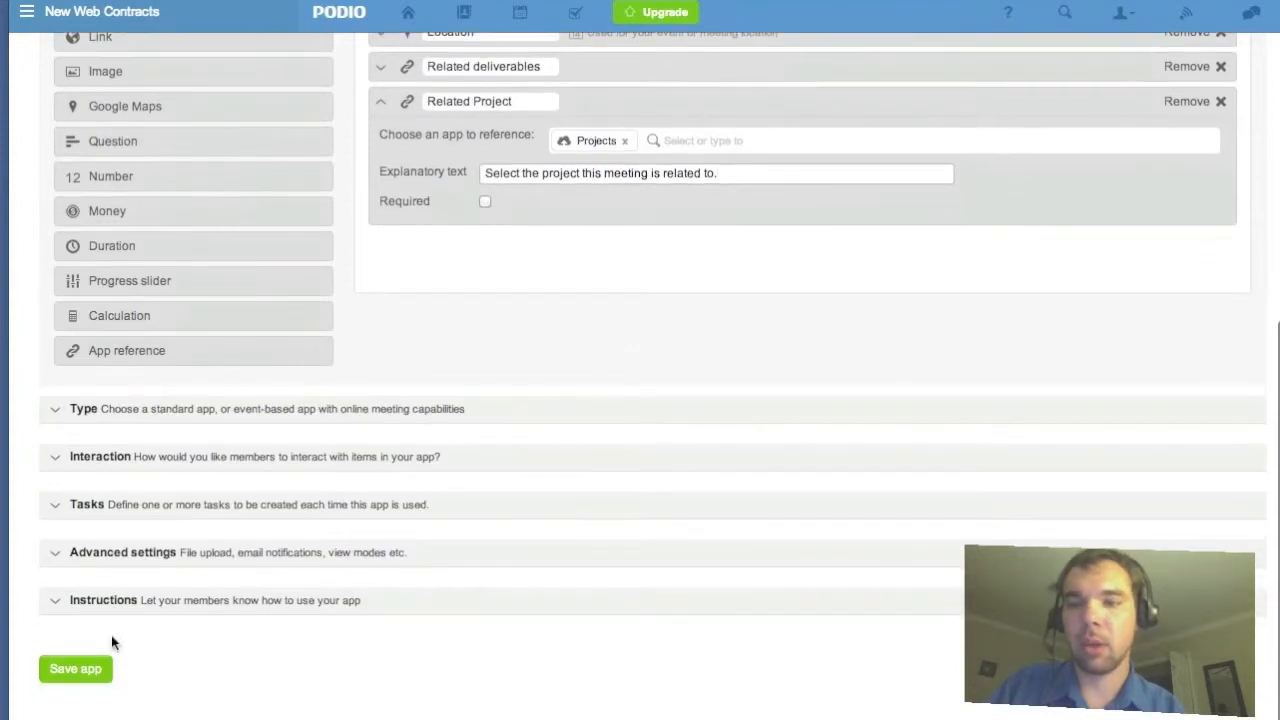
Save the Meetings app and start a meeting titled Meeting with John dated 07/17/2013.
click(76, 668)
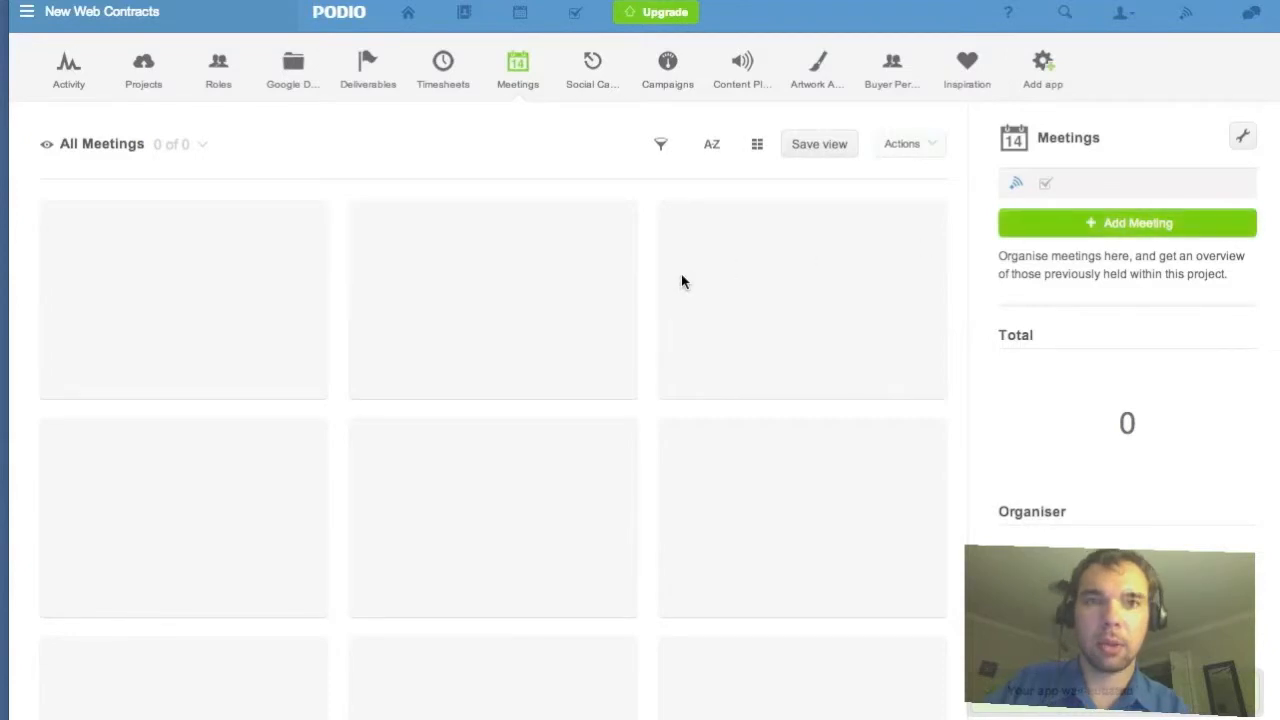
click(1128, 222)
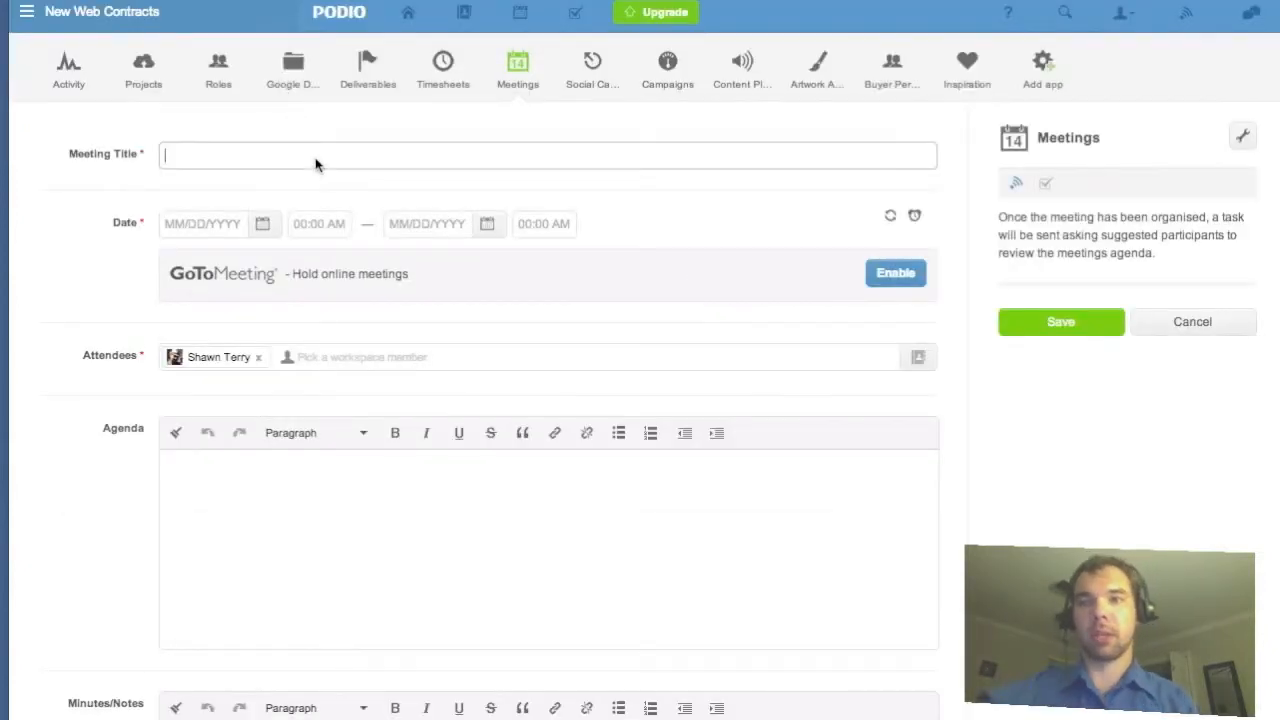
text(Meeting with)
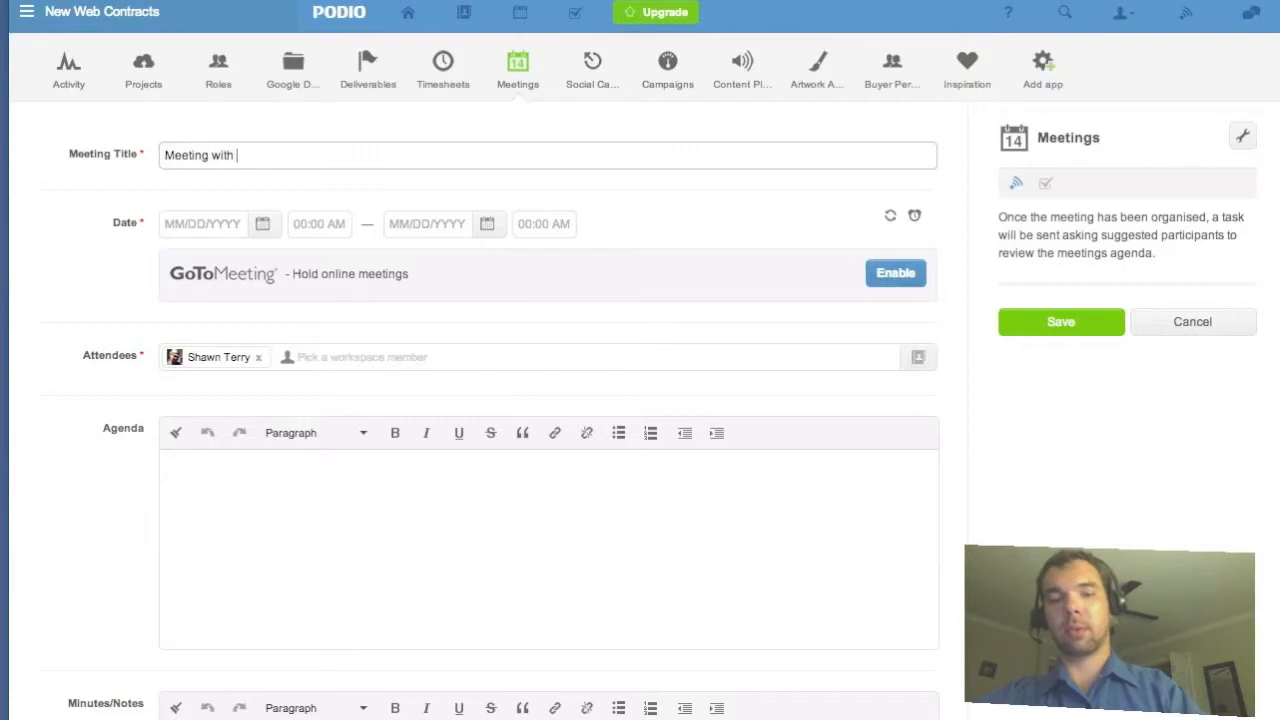
click(202, 224)
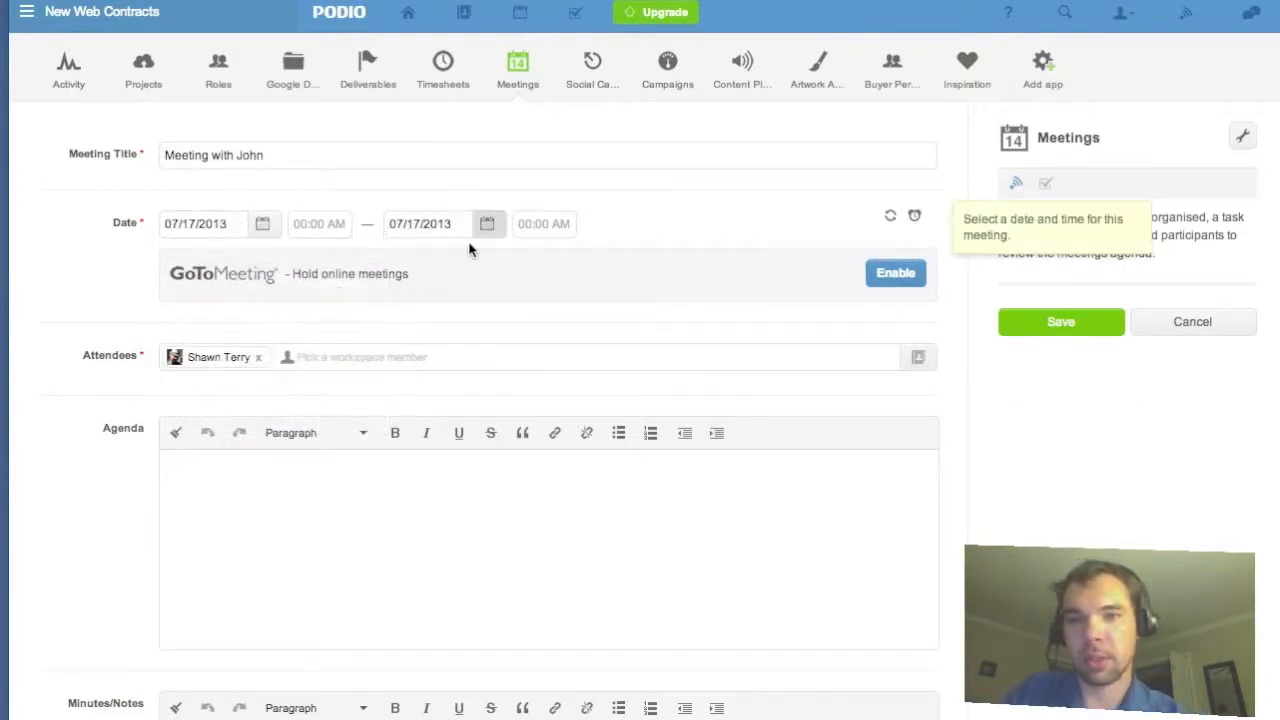
Begin the meeting agenda with the text Project.
scroll(down, 3)
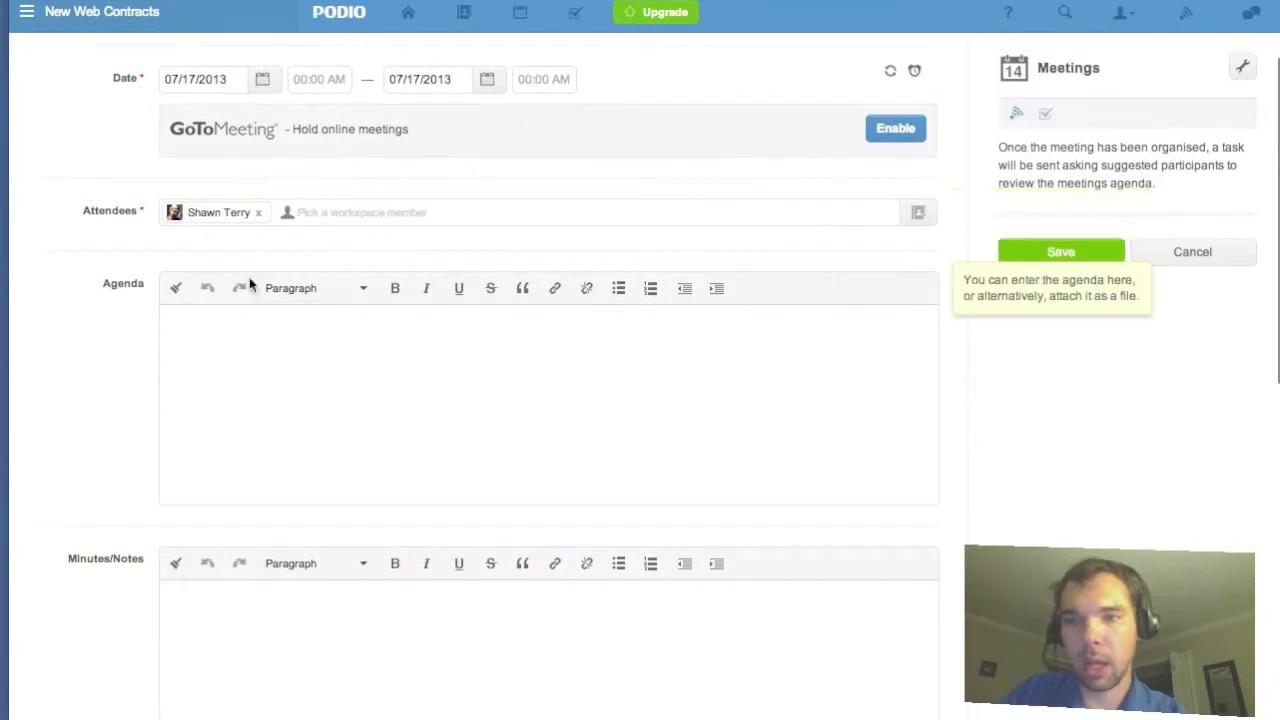
scroll(down, 3)
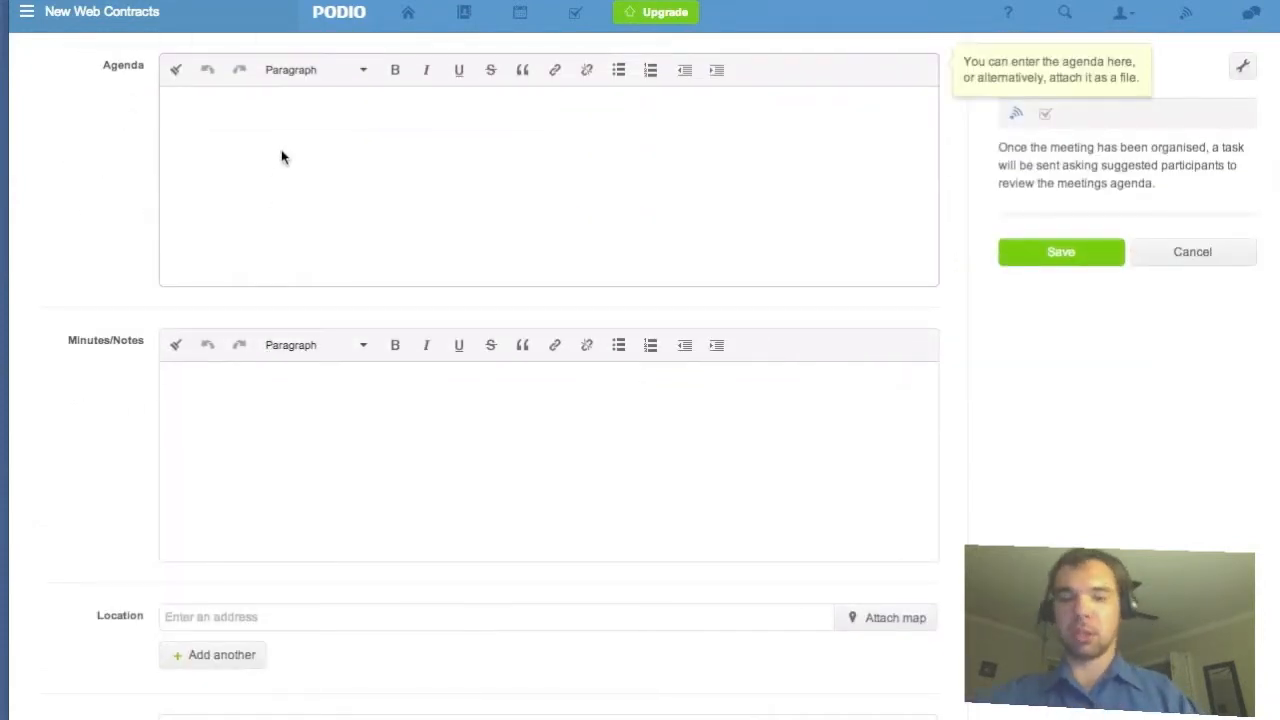
text(Po)
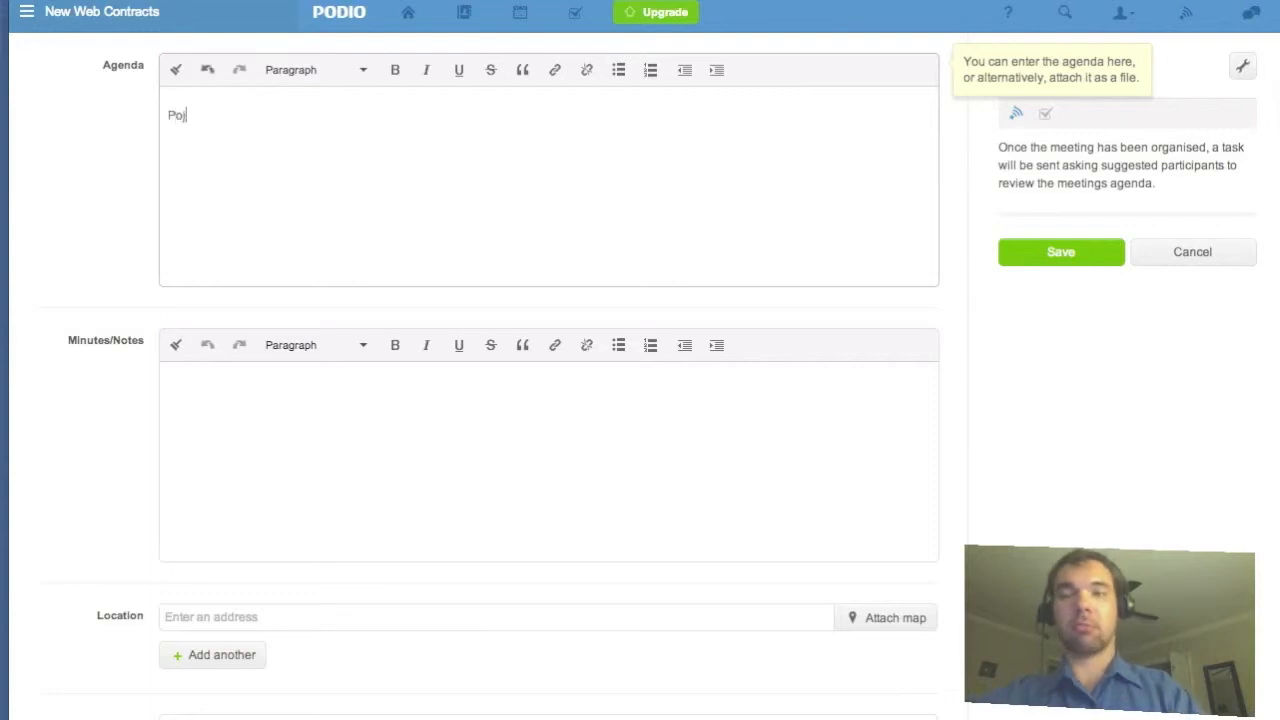
text(roject)
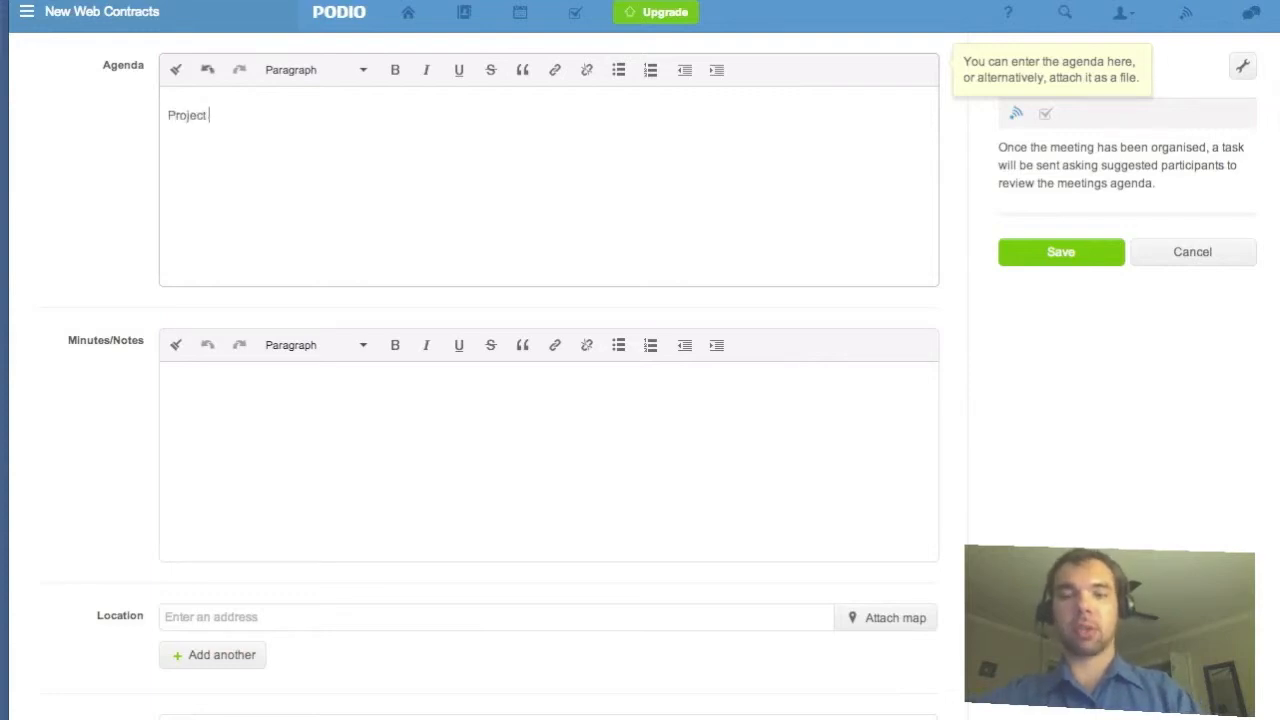
scroll(down, 3)
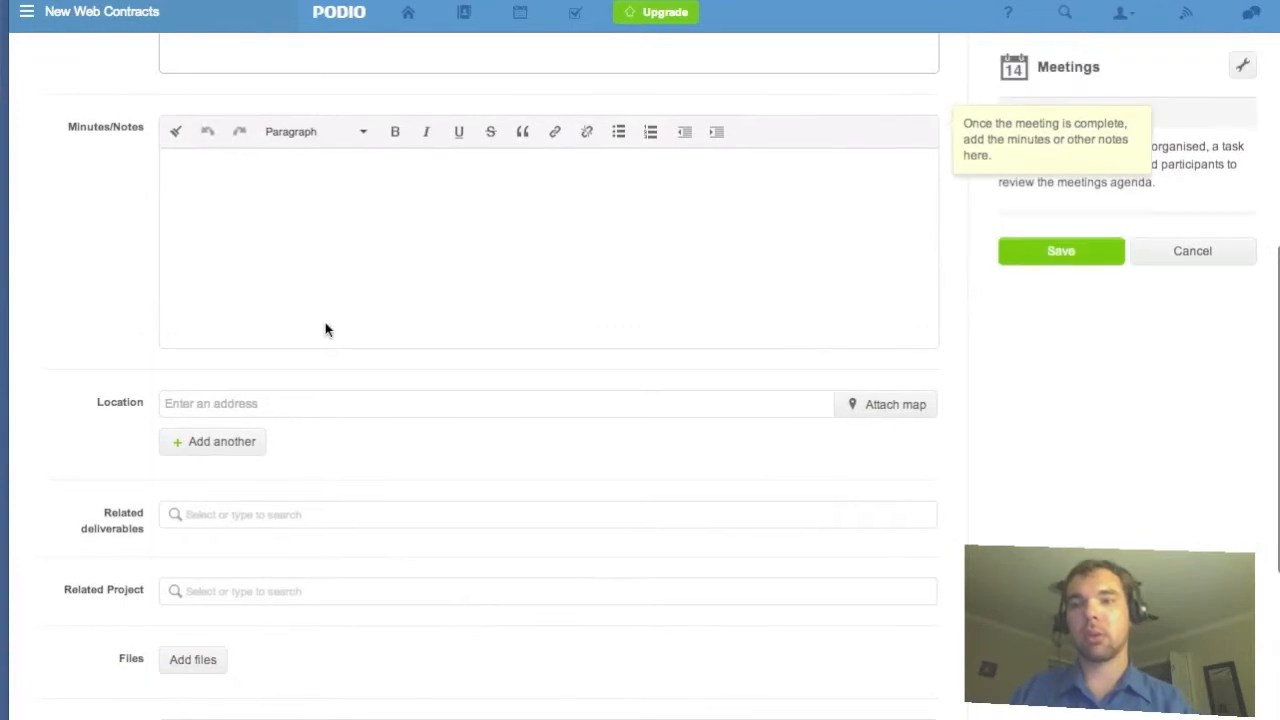
Link the meeting to the Hickory Creek Child Care Center project and save it.
scroll(down, 3)
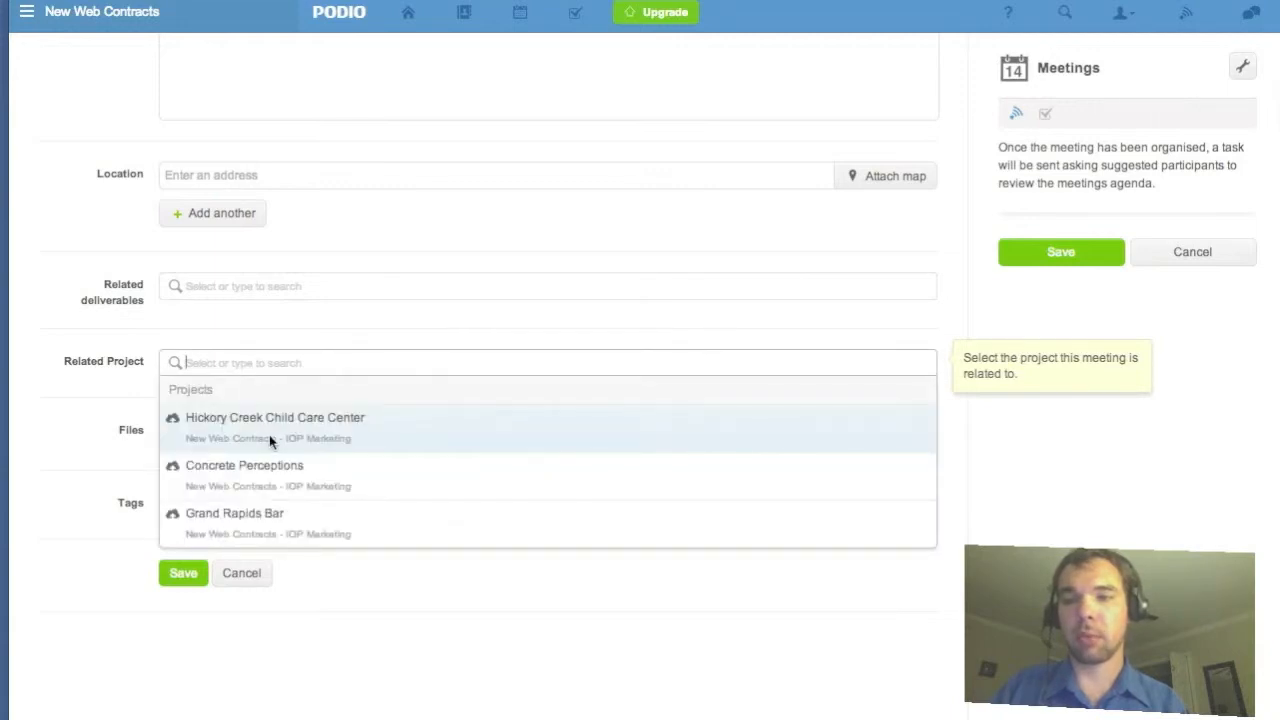
click(276, 418)
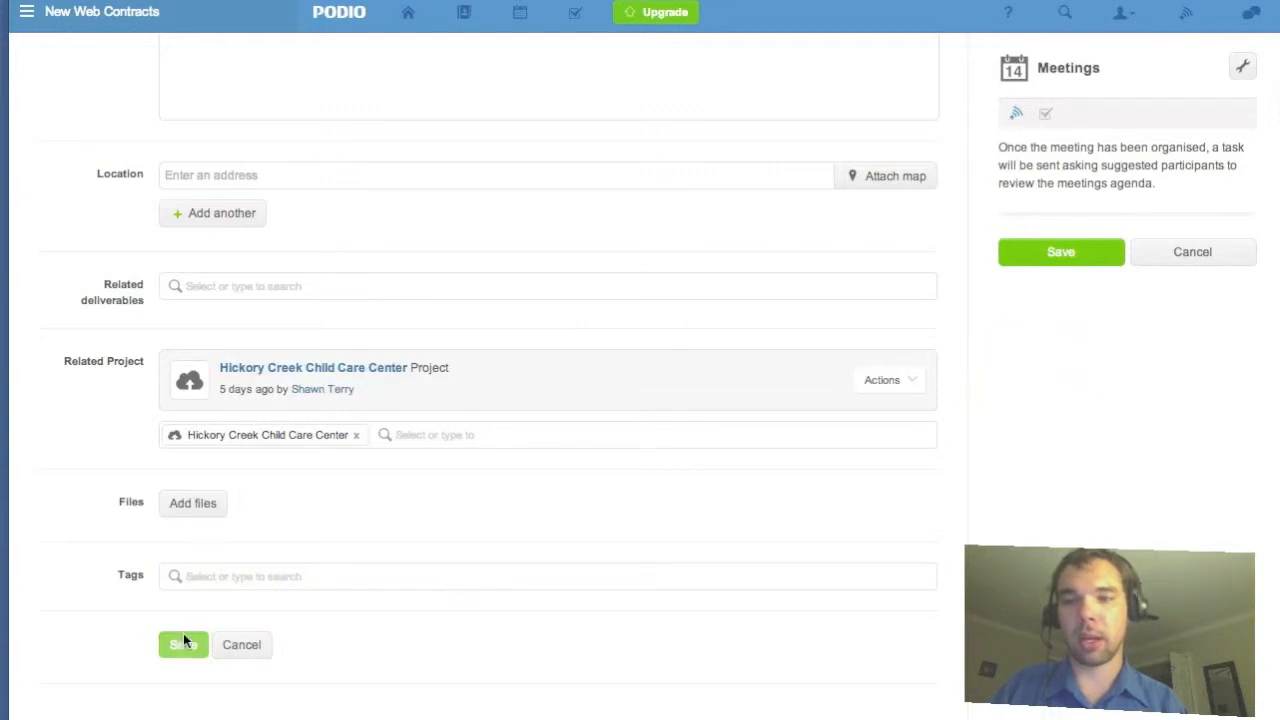
click(184, 644)
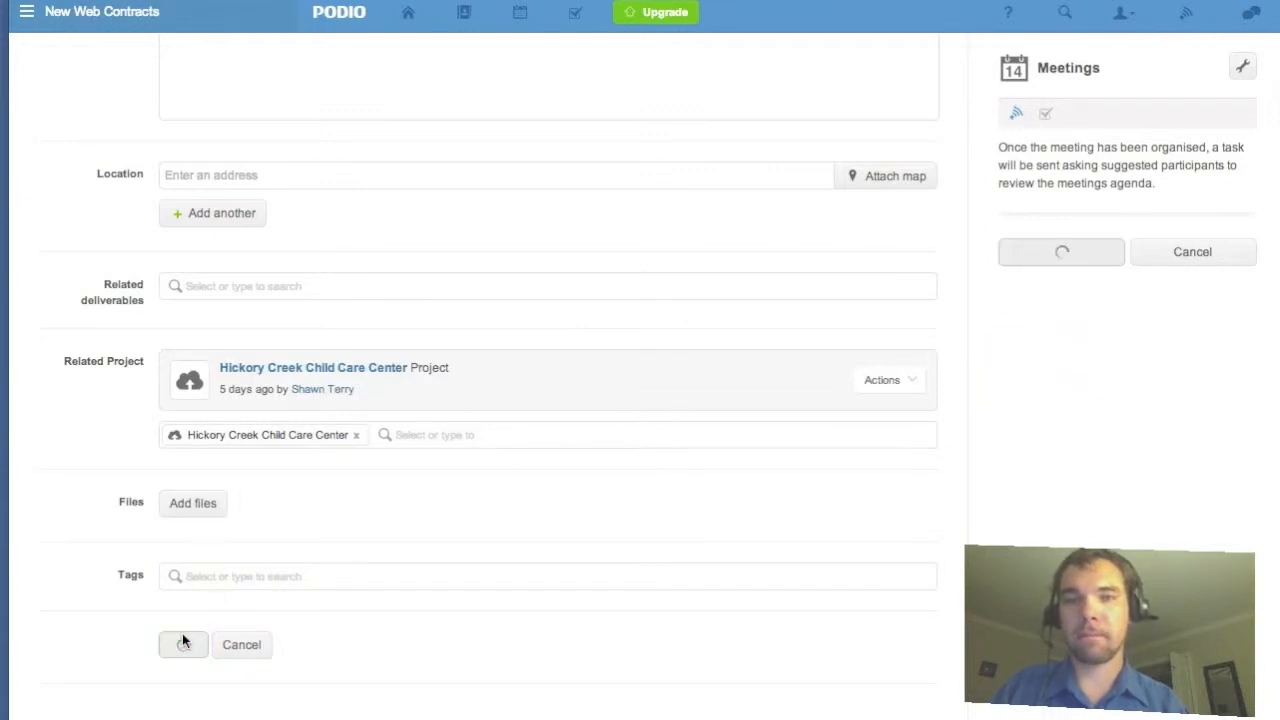
click(184, 644)
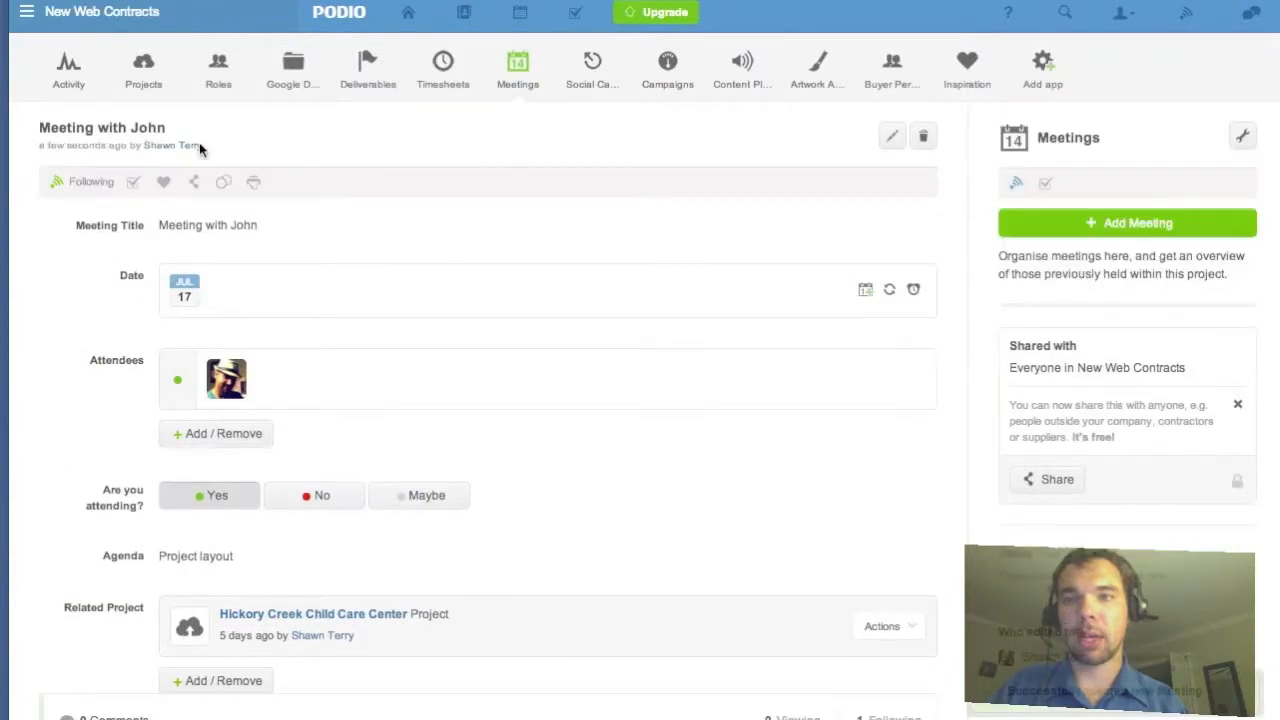
mouse_move(248, 340)
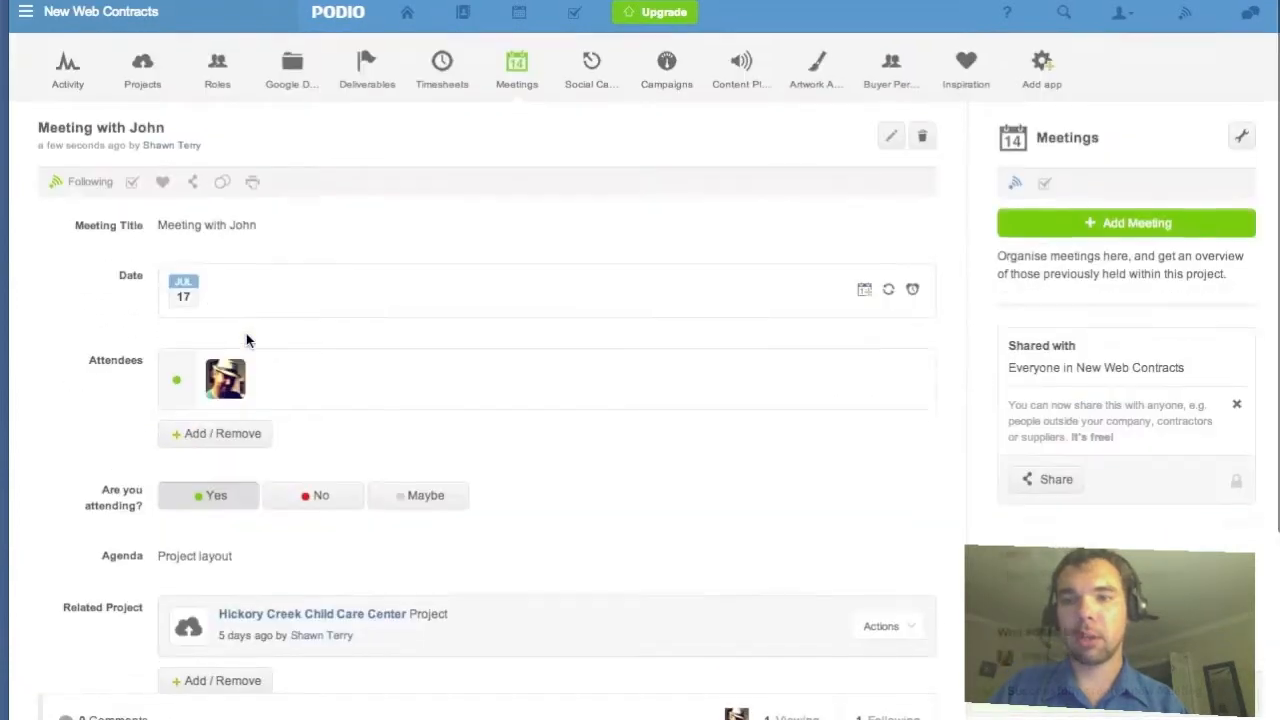
mouse_move(142, 68)
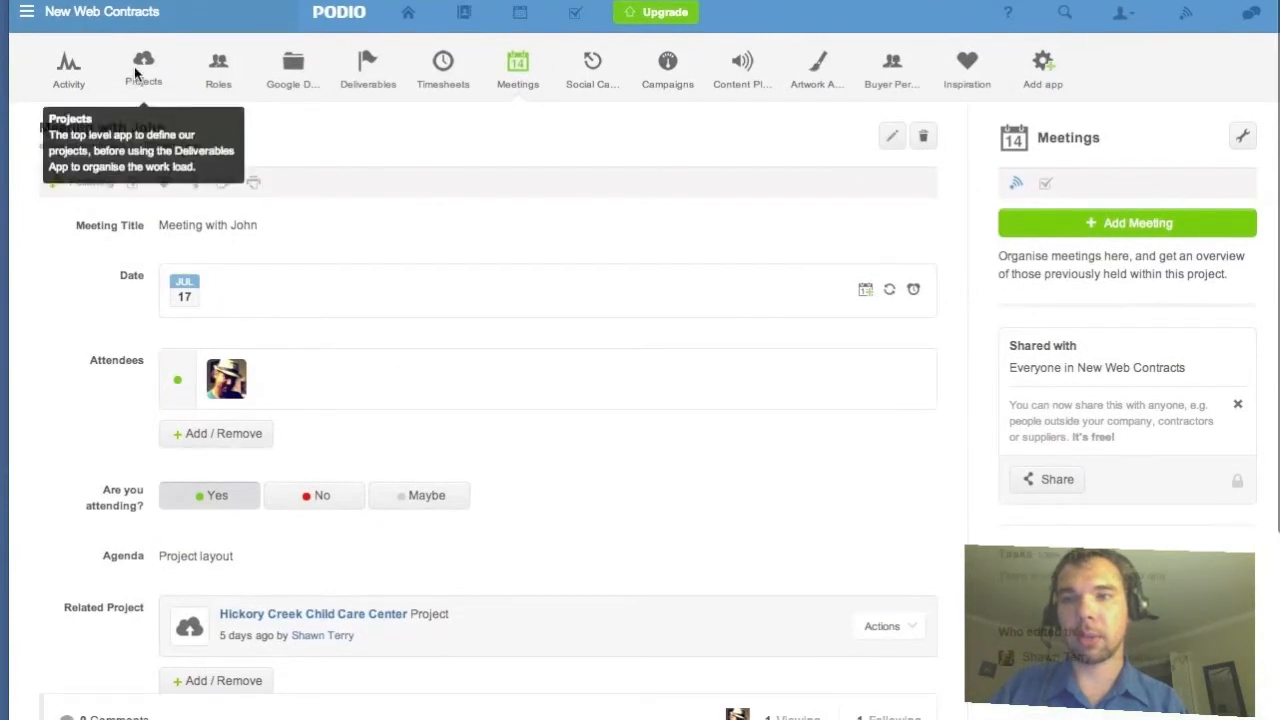
mouse_move(196, 140)
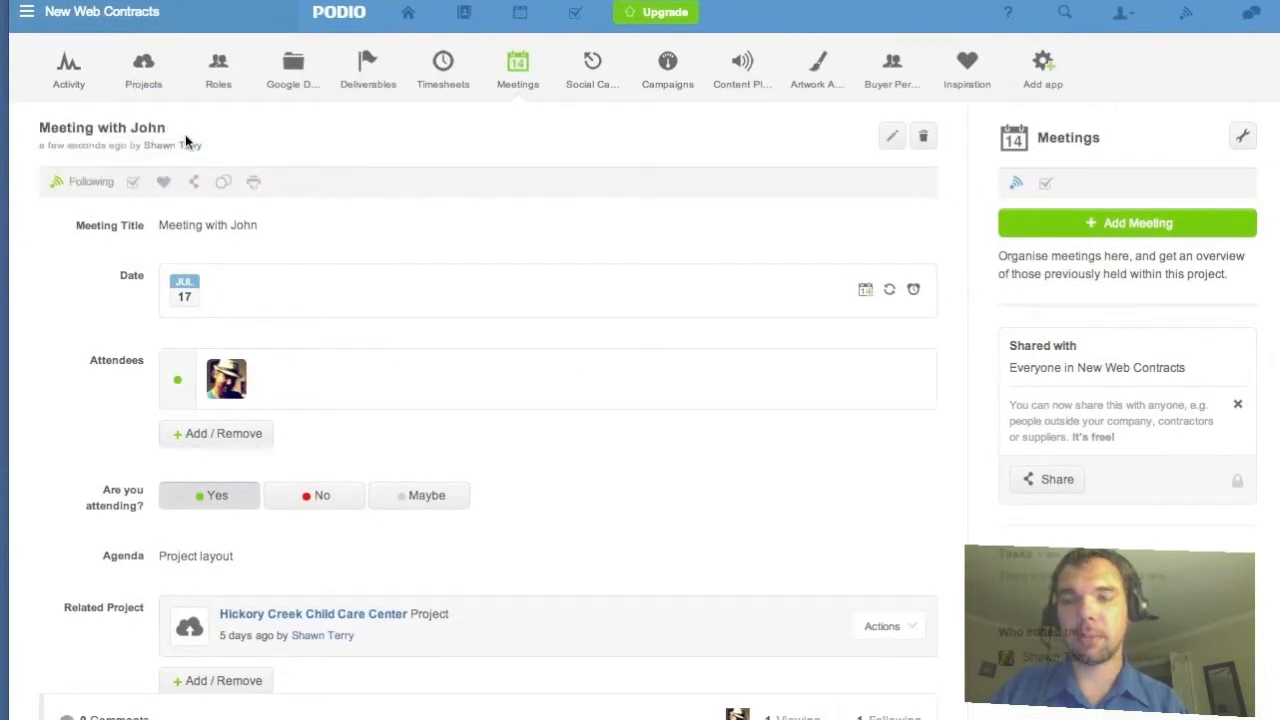
Show the Hickory Creek Child Care Center record in the Projects app again.
click(144, 68)
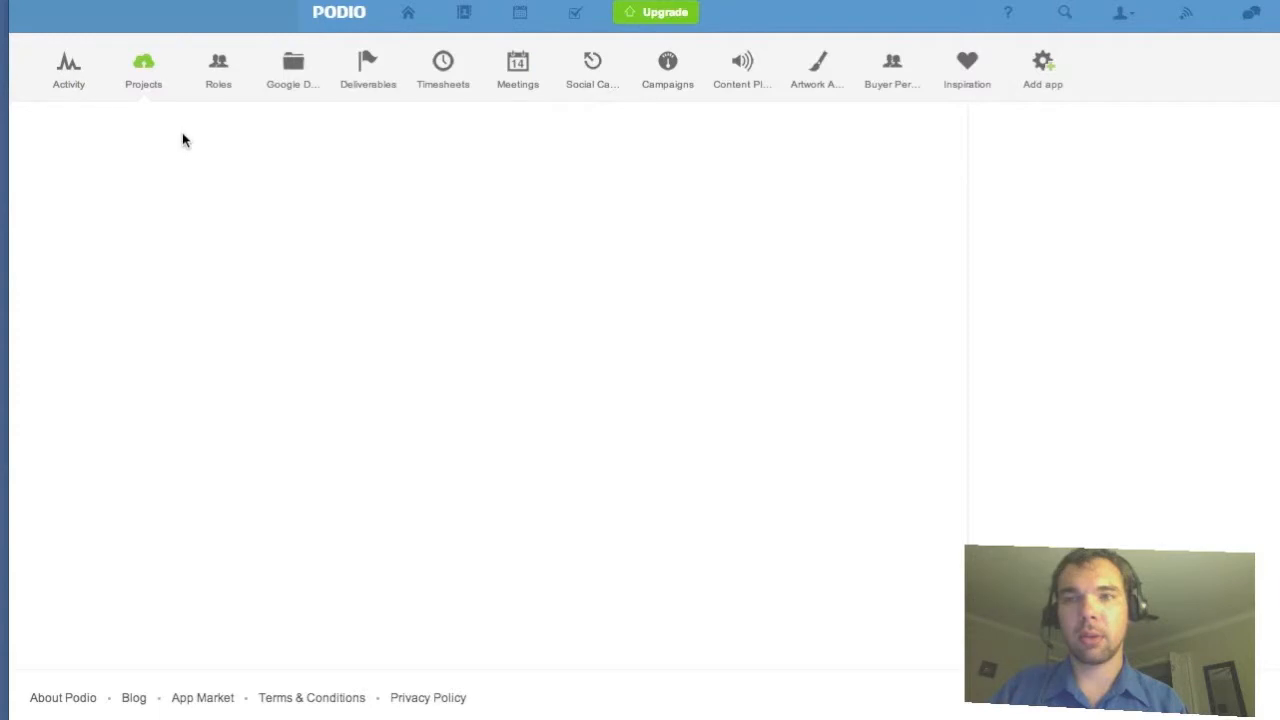
click(144, 68)
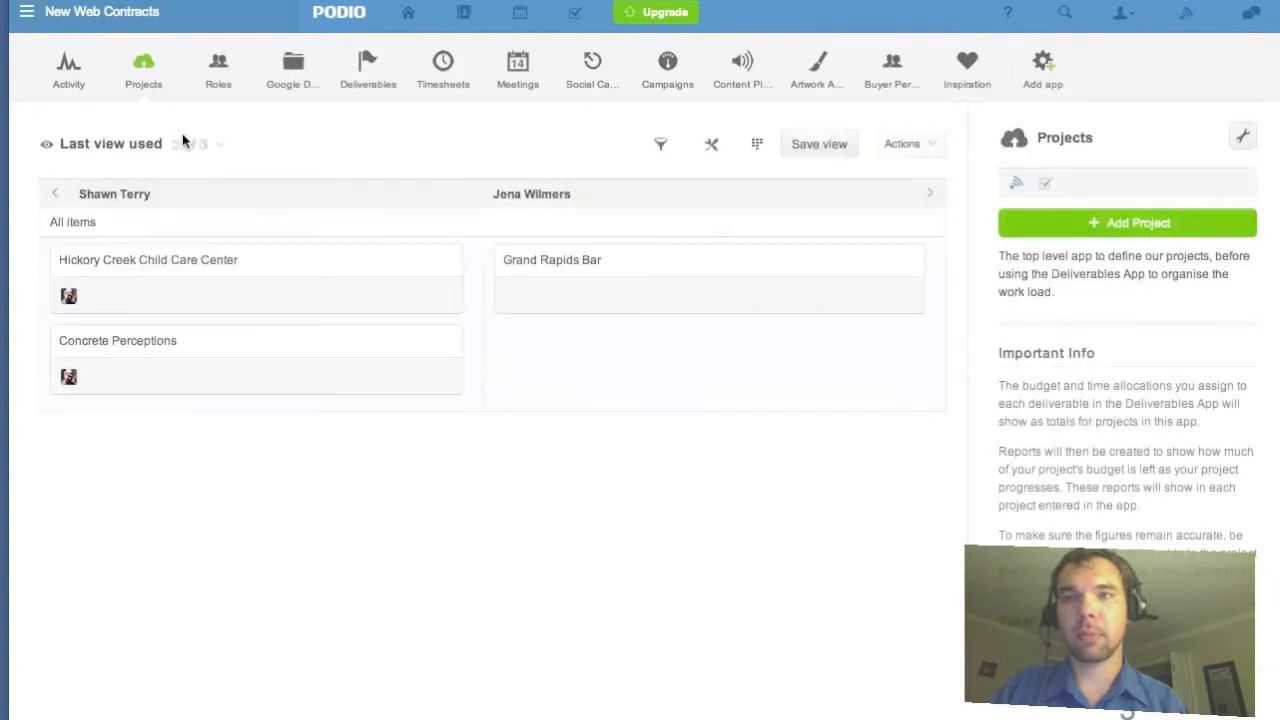
click(148, 260)
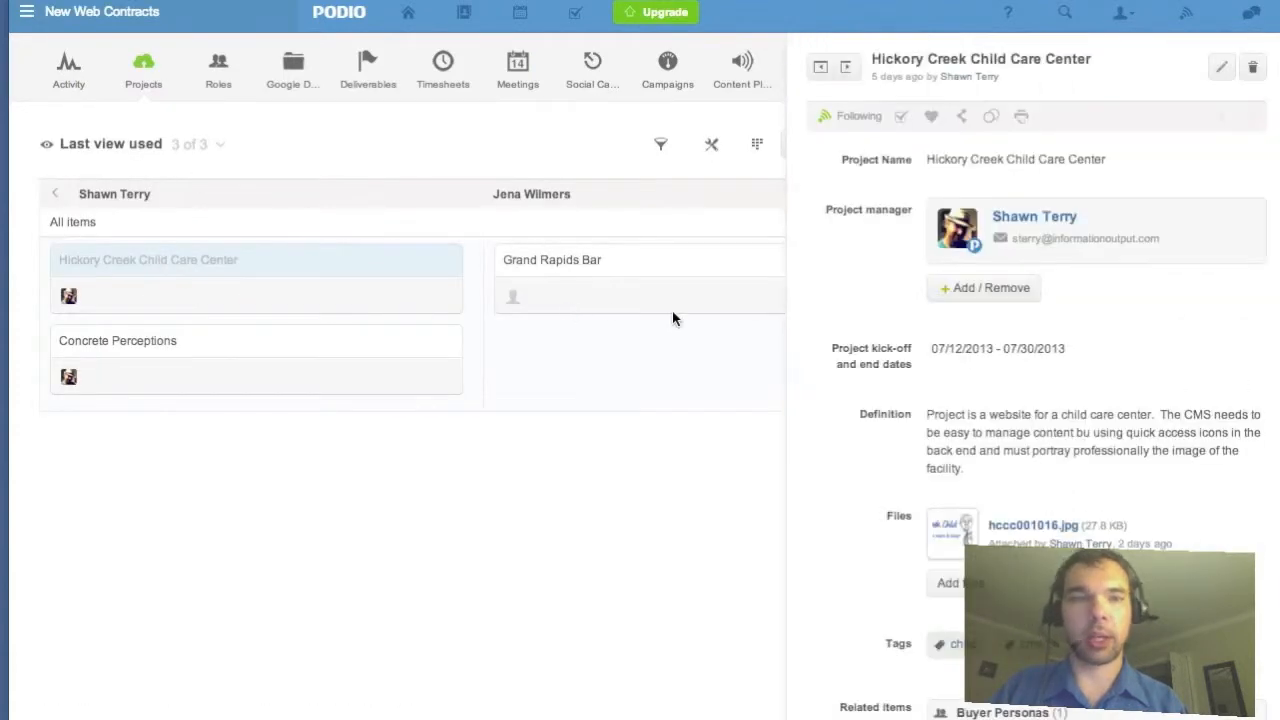
scroll(down, 3)
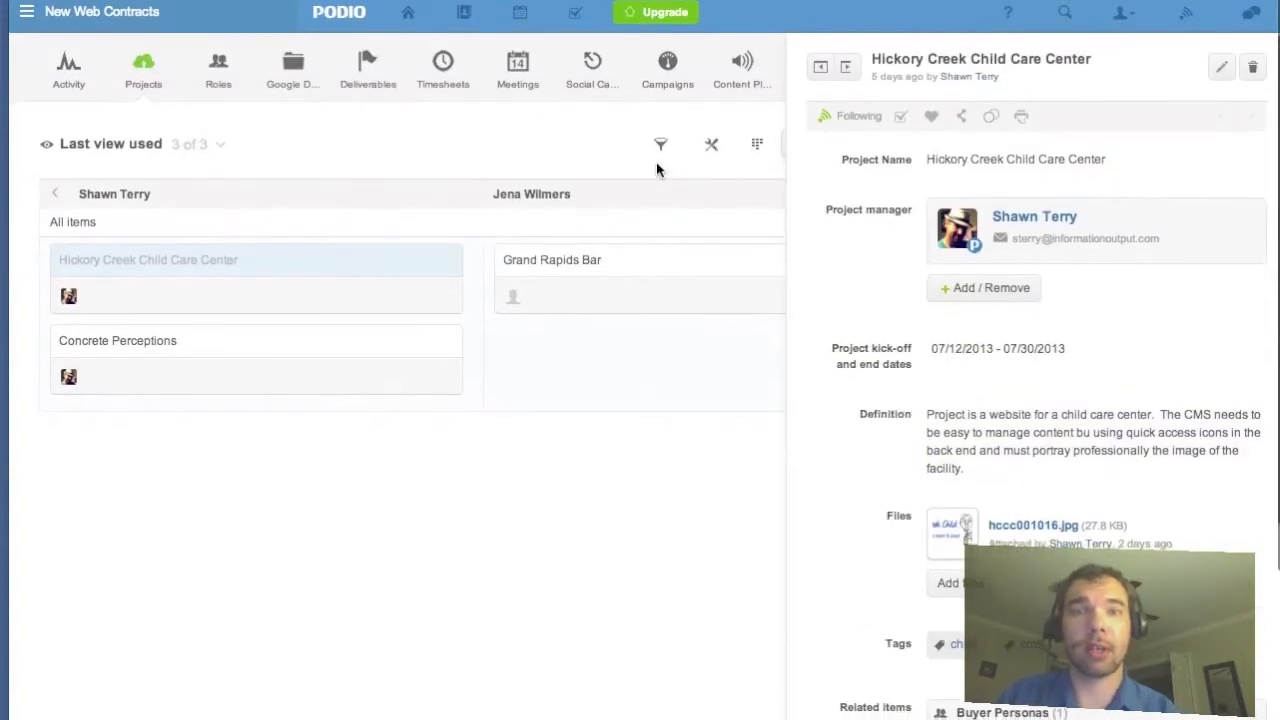
mouse_move(442, 64)
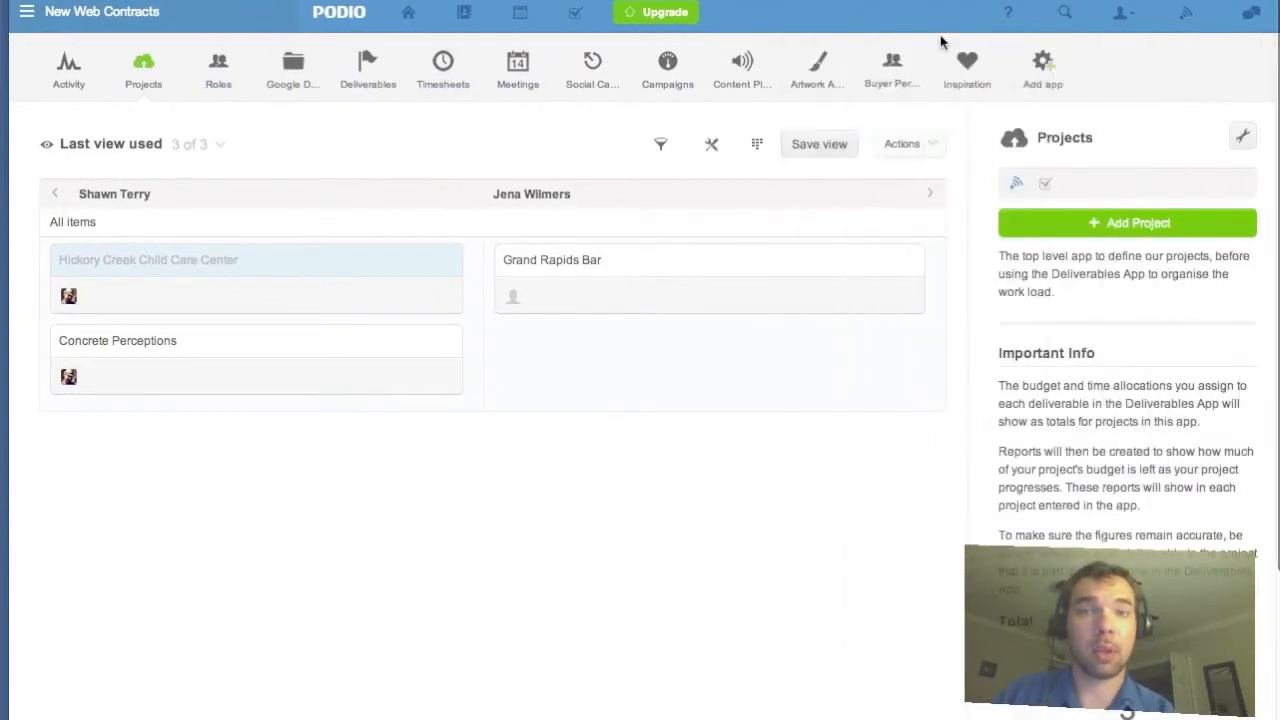
mouse_move(816, 68)
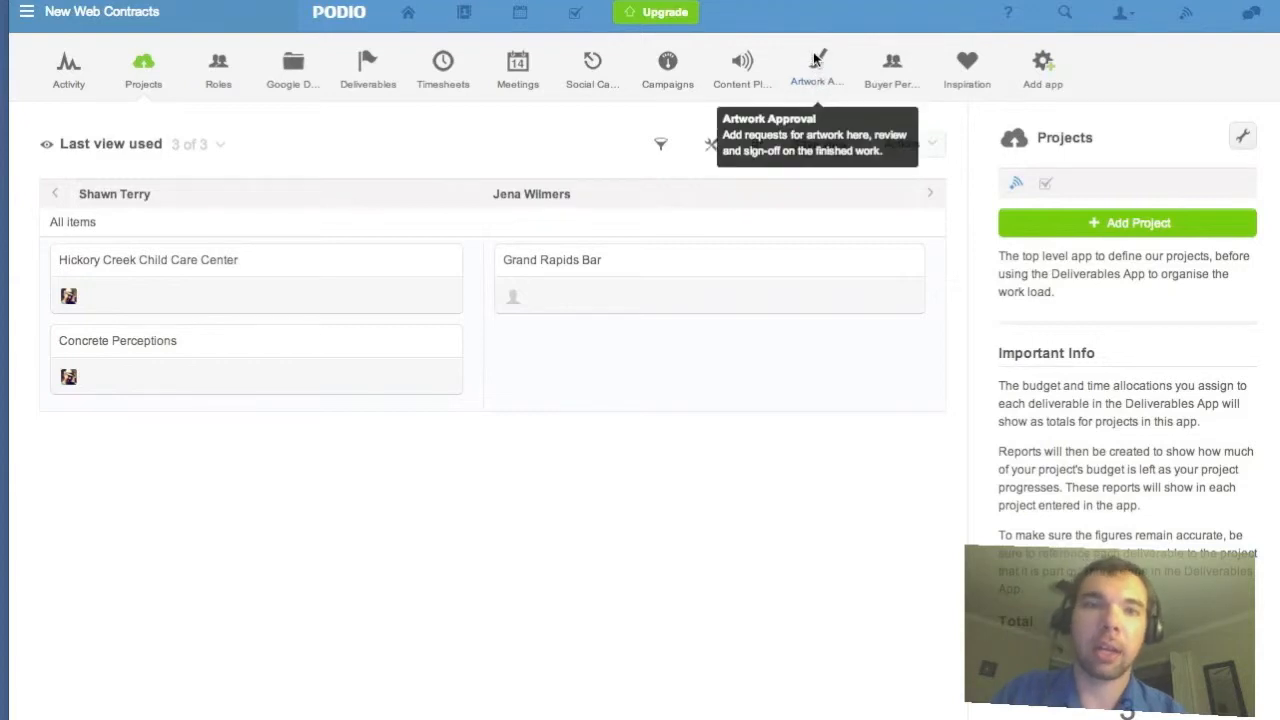
Switch to the Artwork Approval app, currently empty of requests.
click(816, 62)
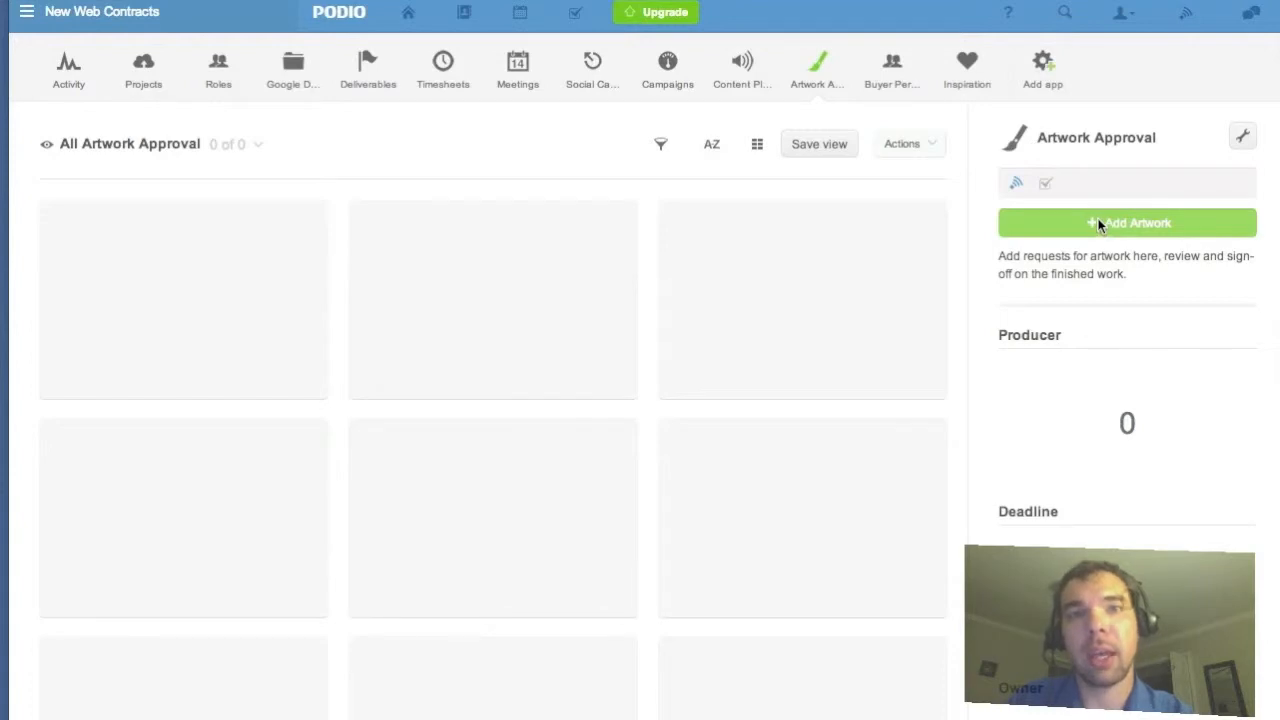
click(1126, 222)
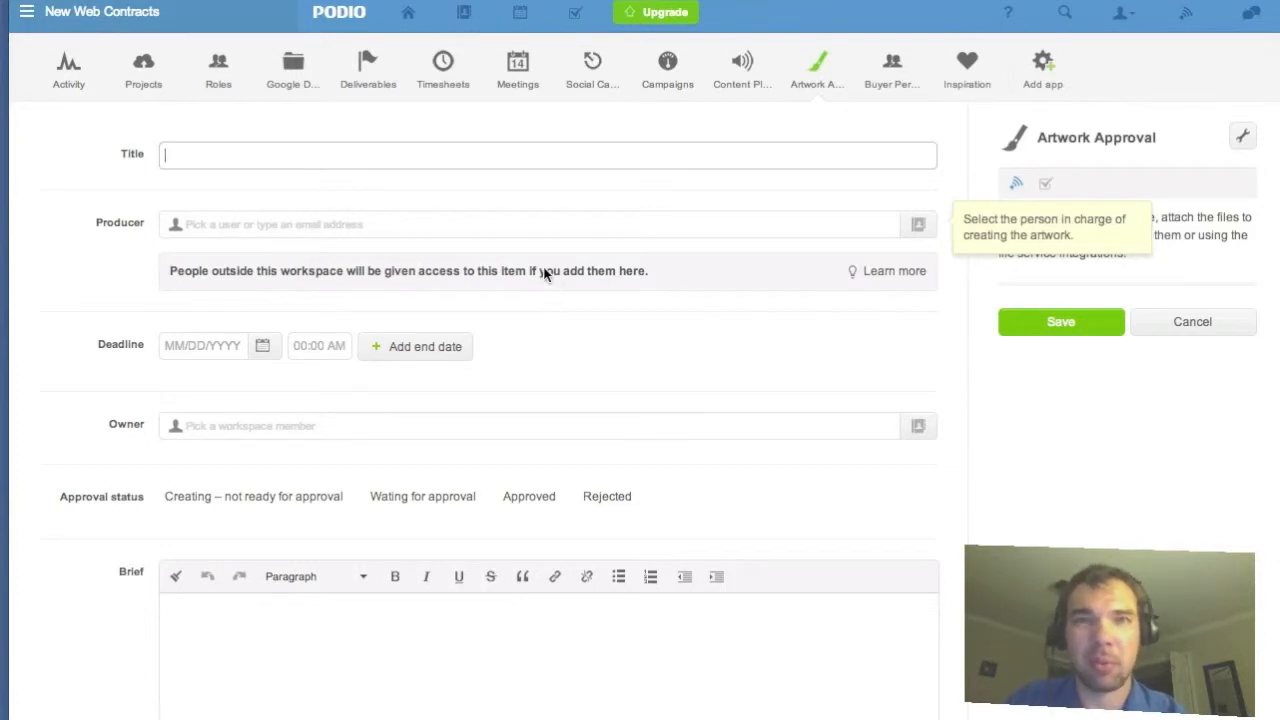
mouse_move(348, 204)
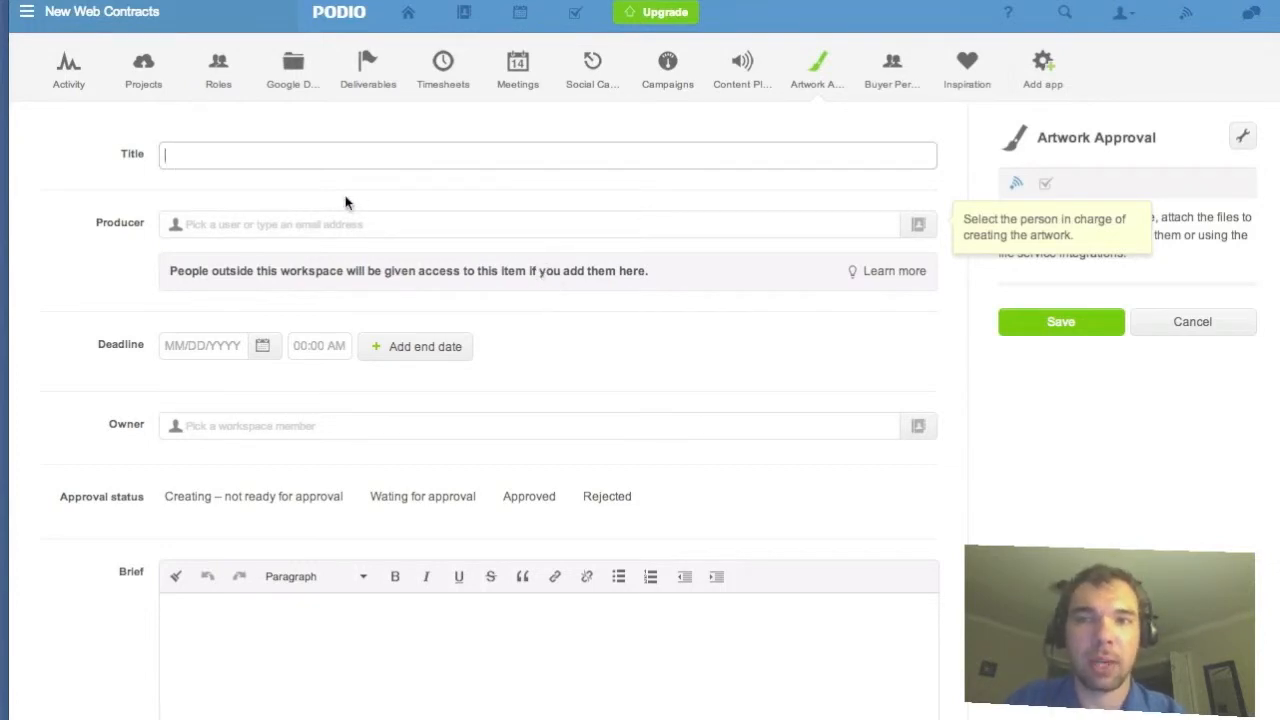
scroll(down, 3)
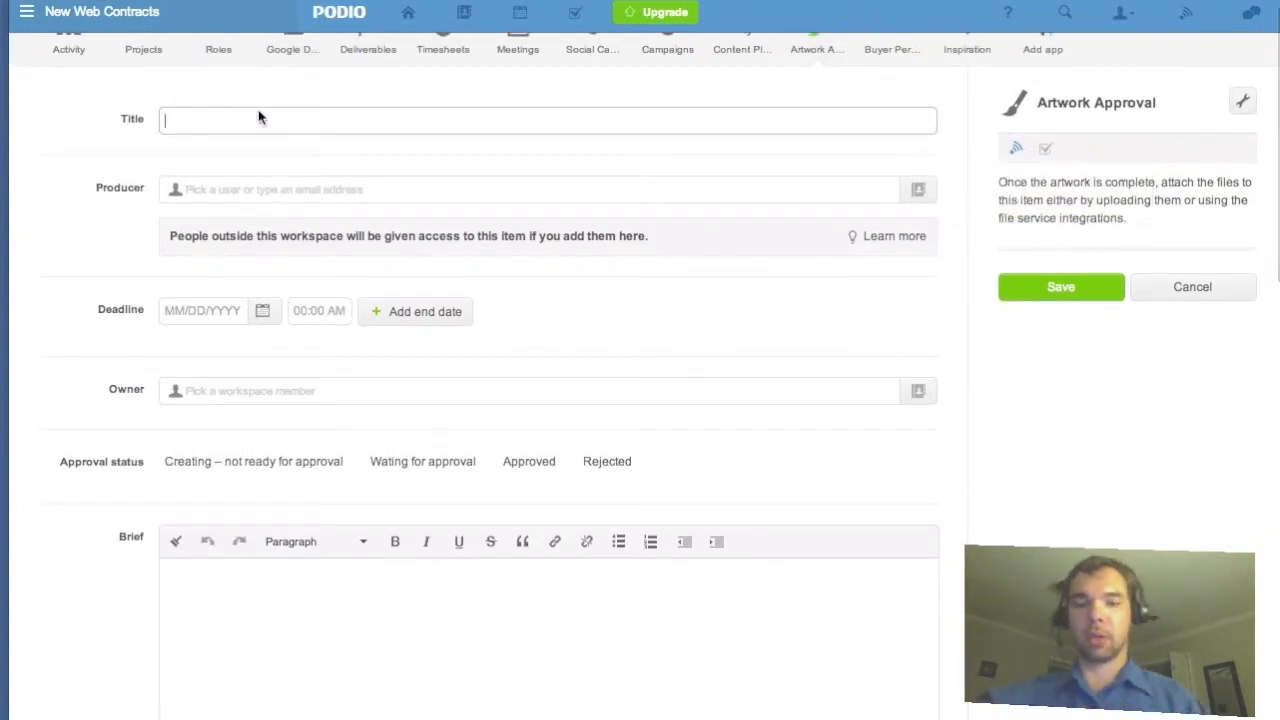
text(Proof)
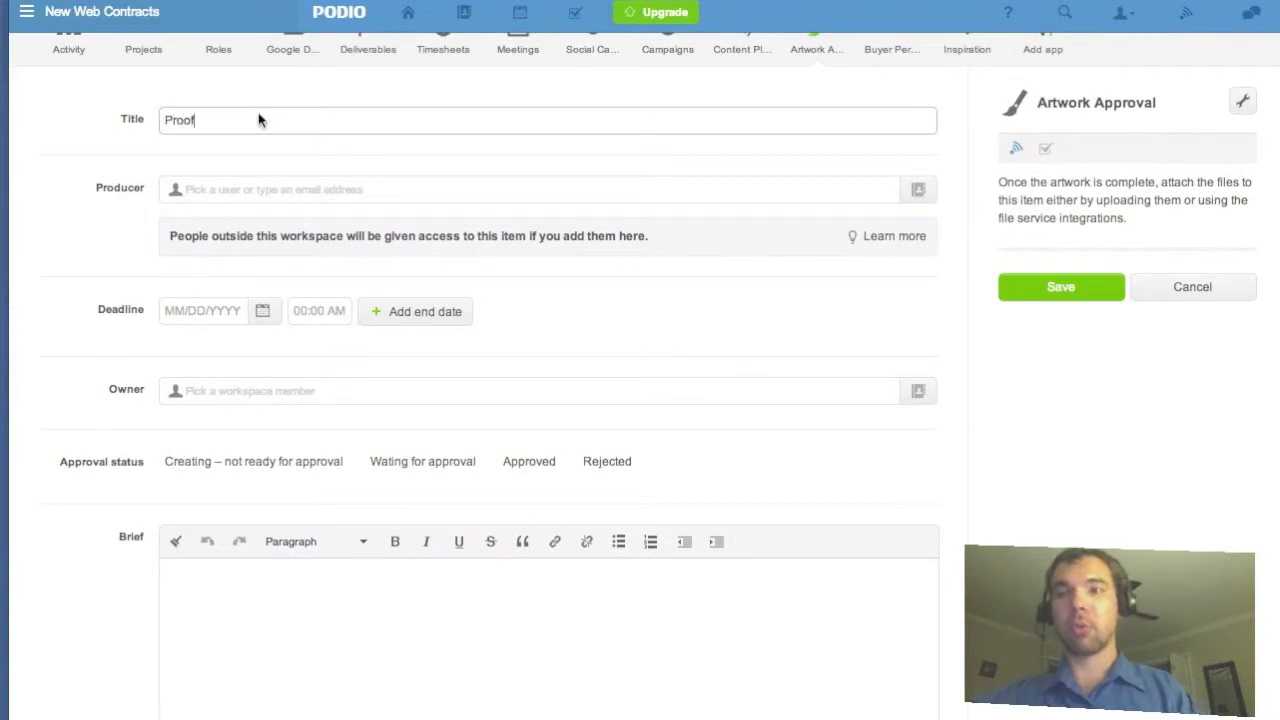
click(530, 188)
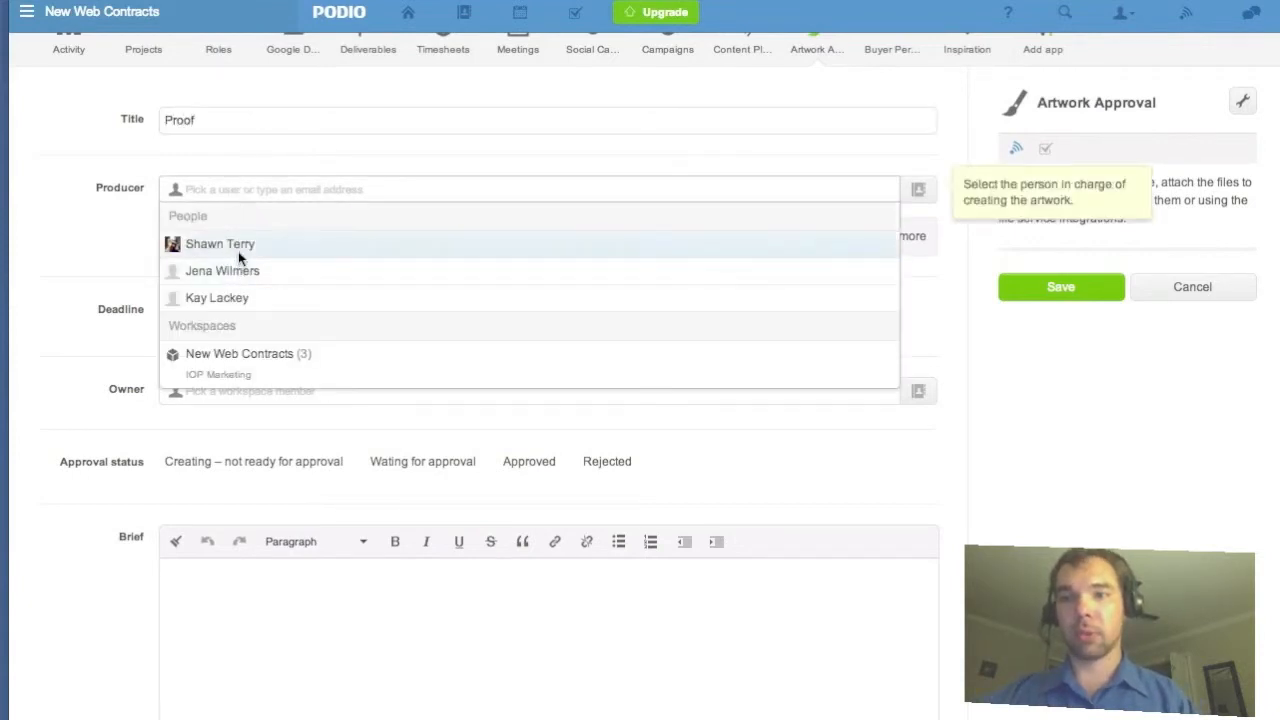
click(220, 244)
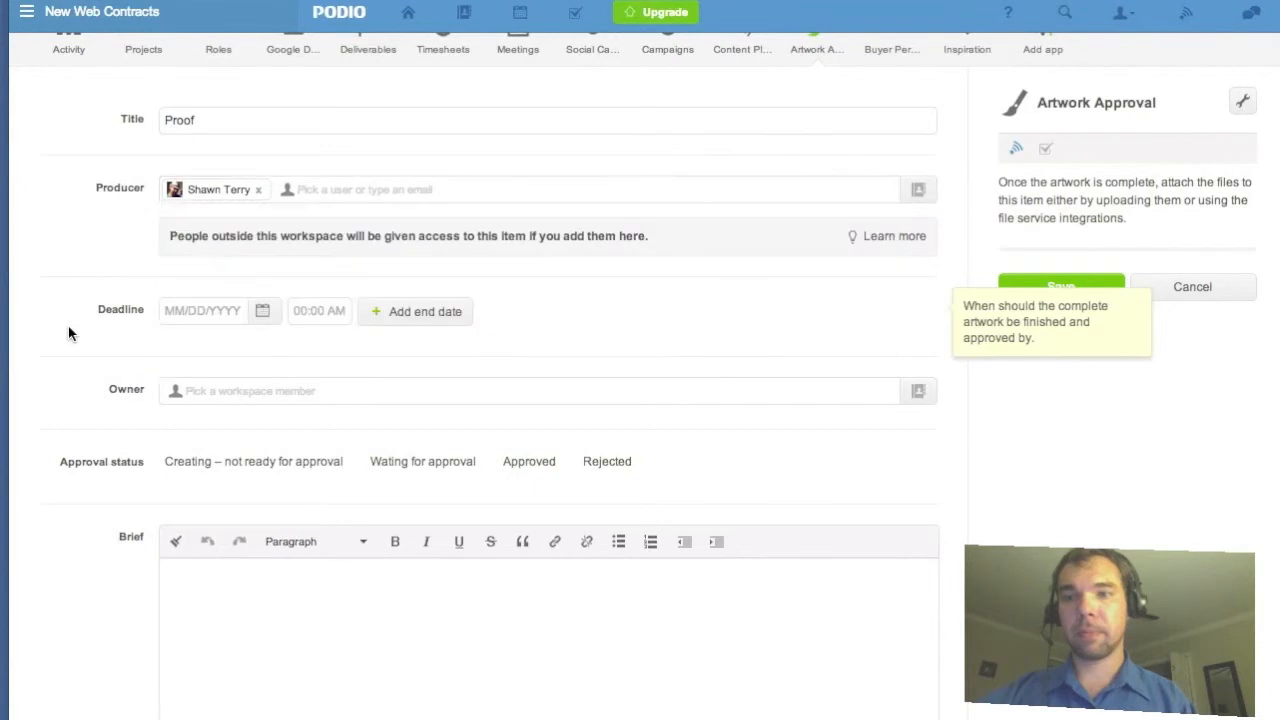
Review the rest of the form, leaving status Waiting for approval.
scroll(down, 3)
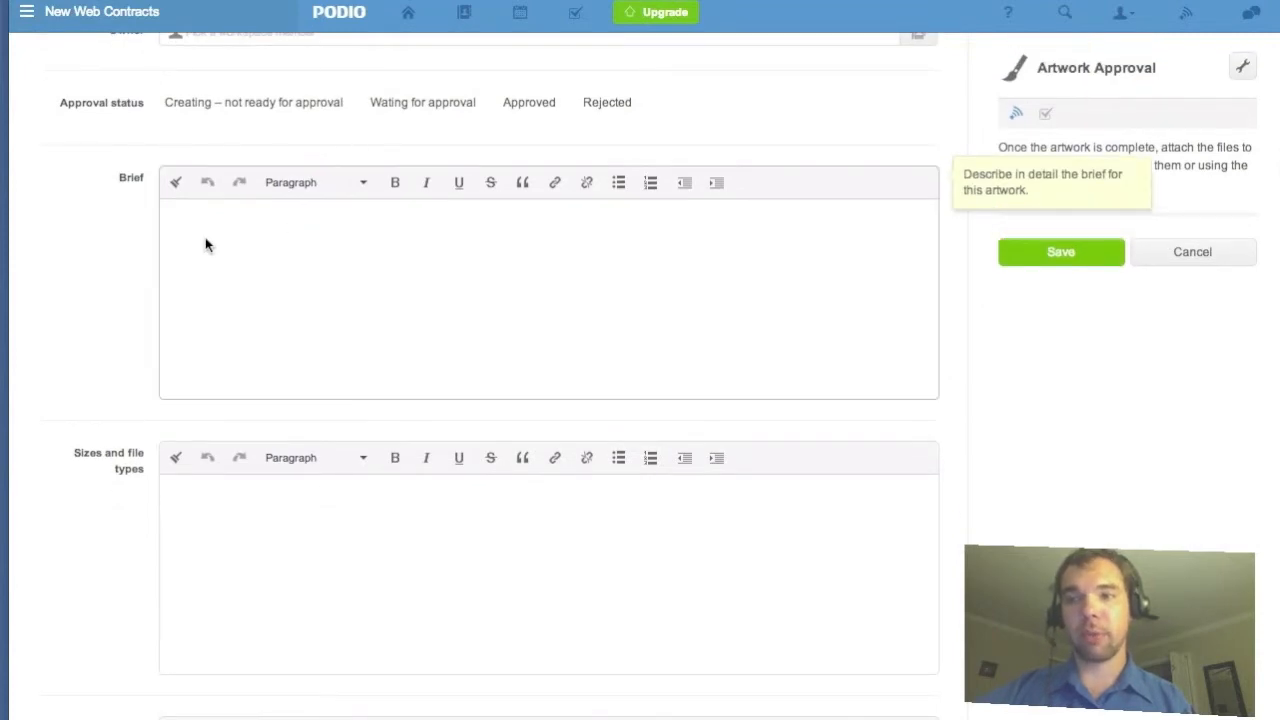
scroll(down, 3)
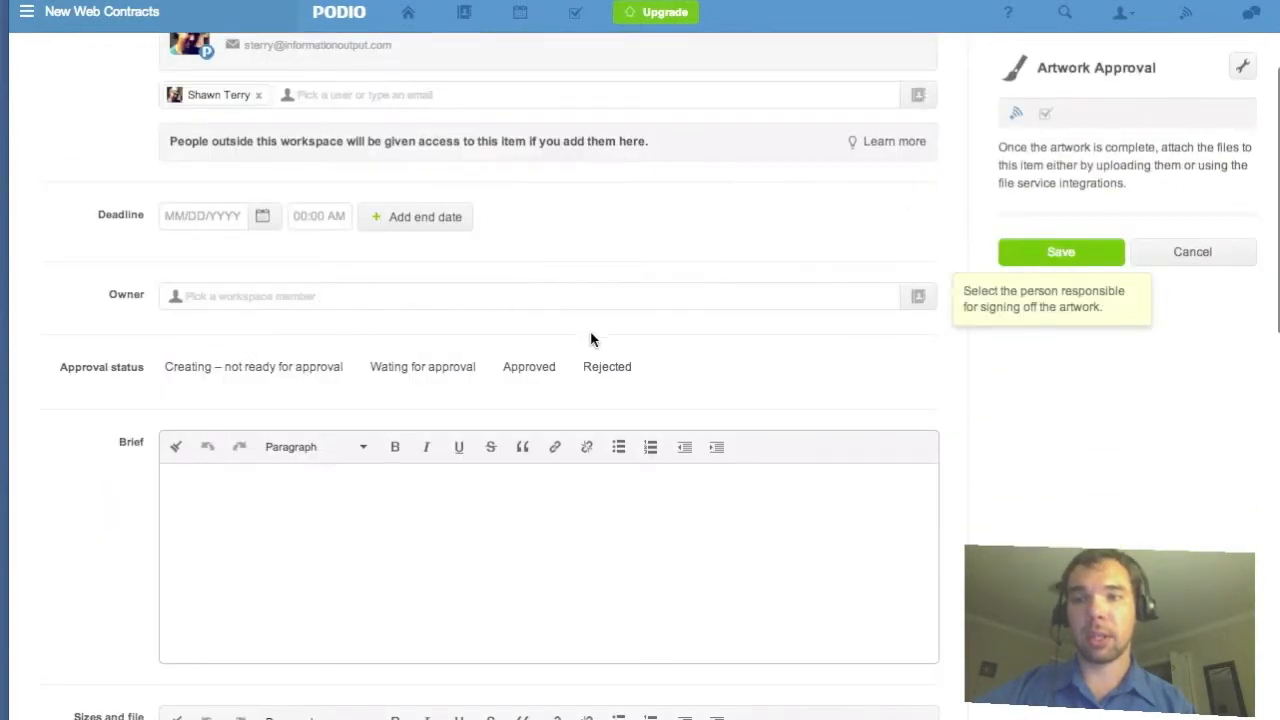
scroll(down, 3)
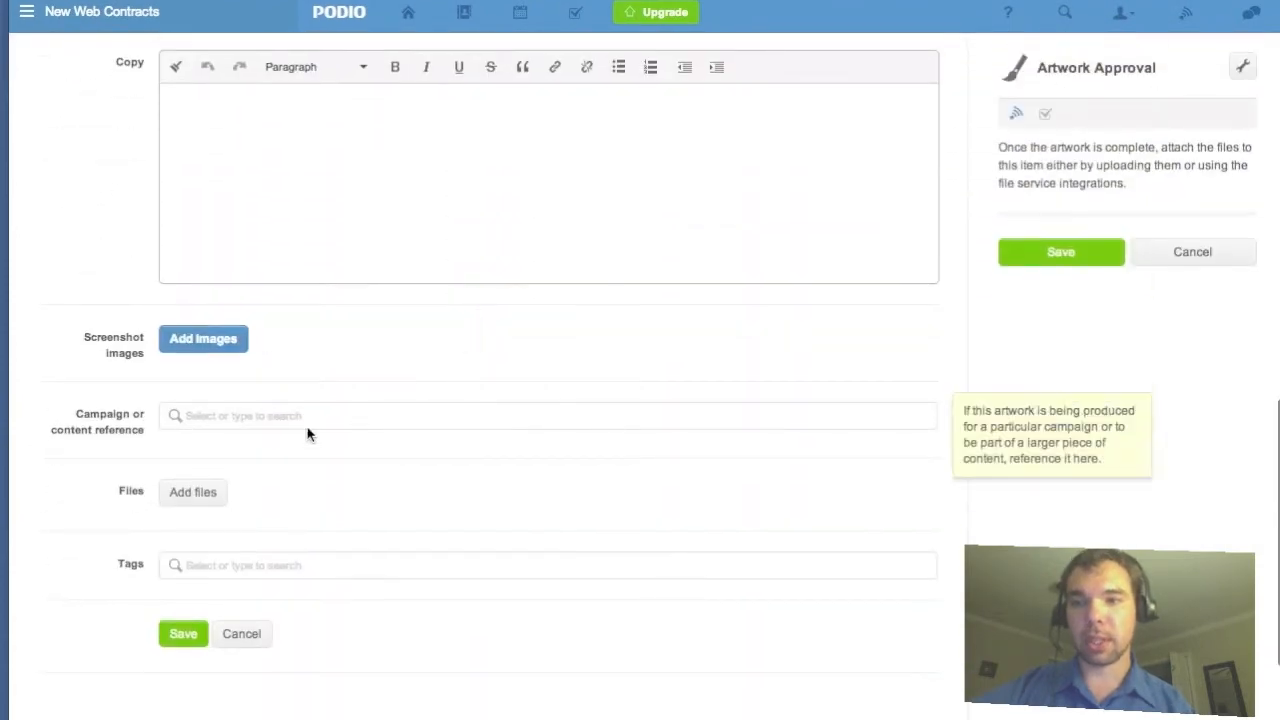
scroll(down, 3)
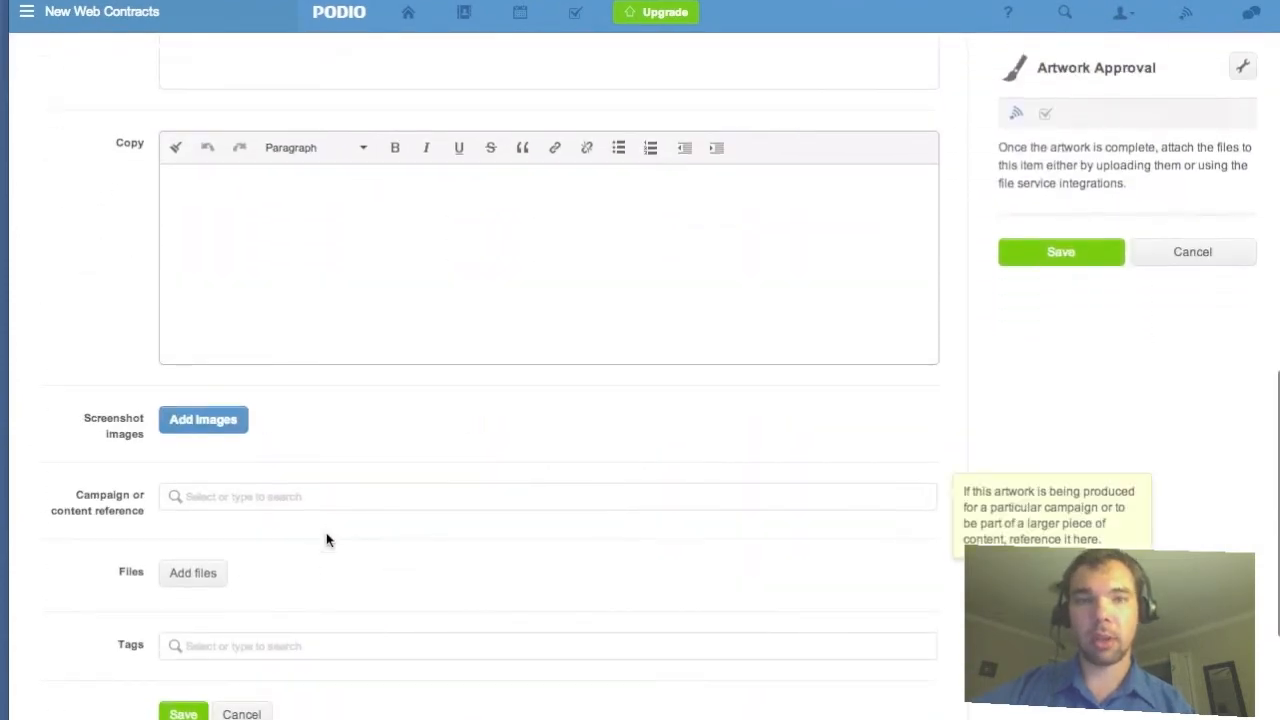
scroll(down, 3)
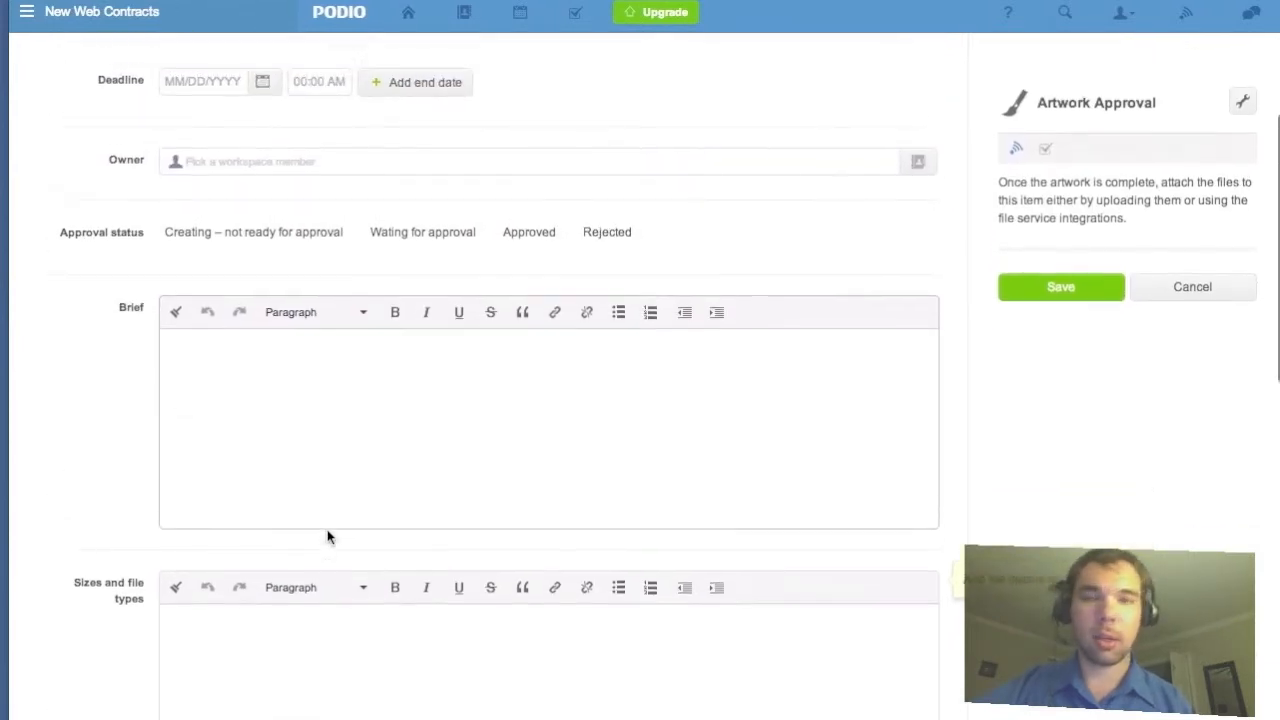
click(422, 468)
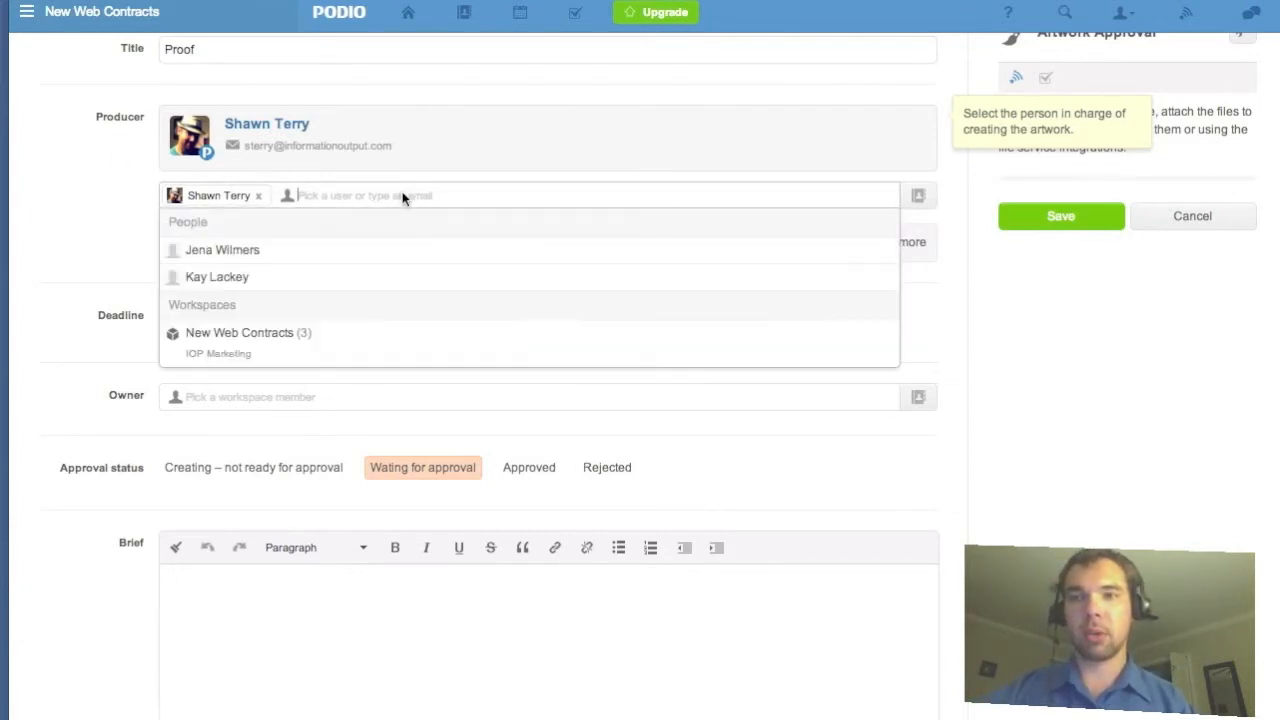
mouse_move(432, 190)
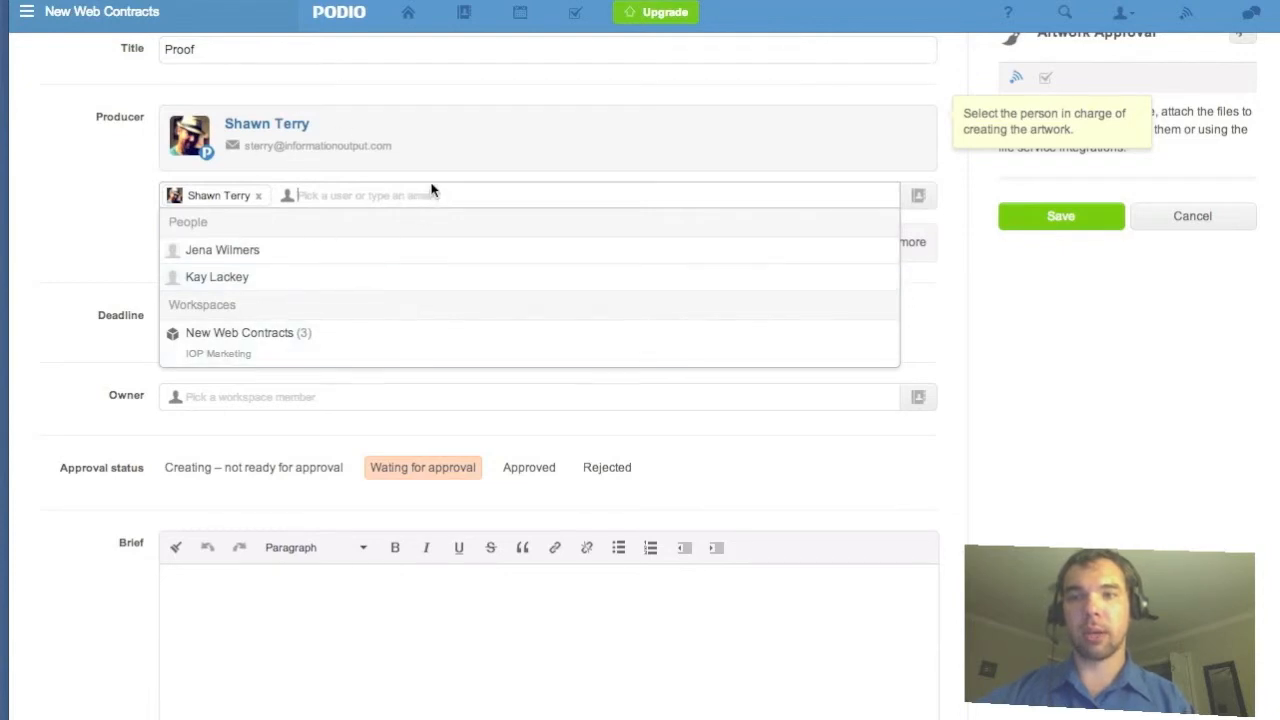
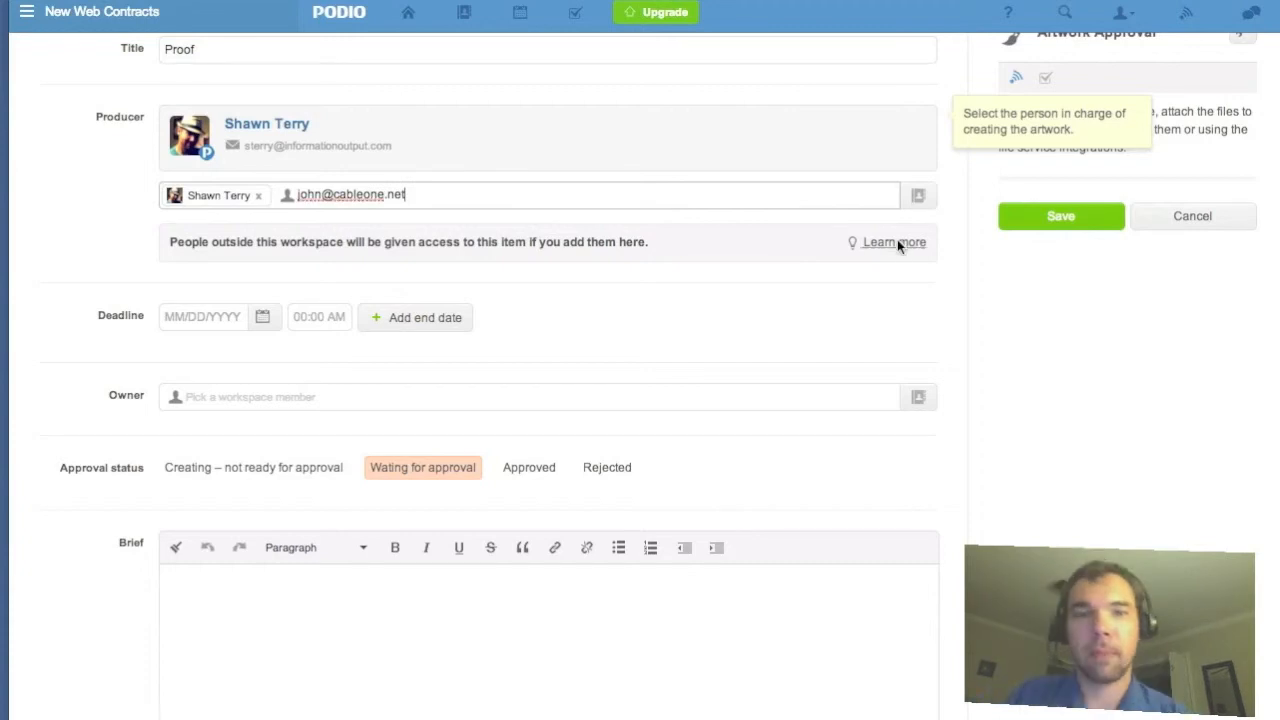
mouse_move(410, 284)
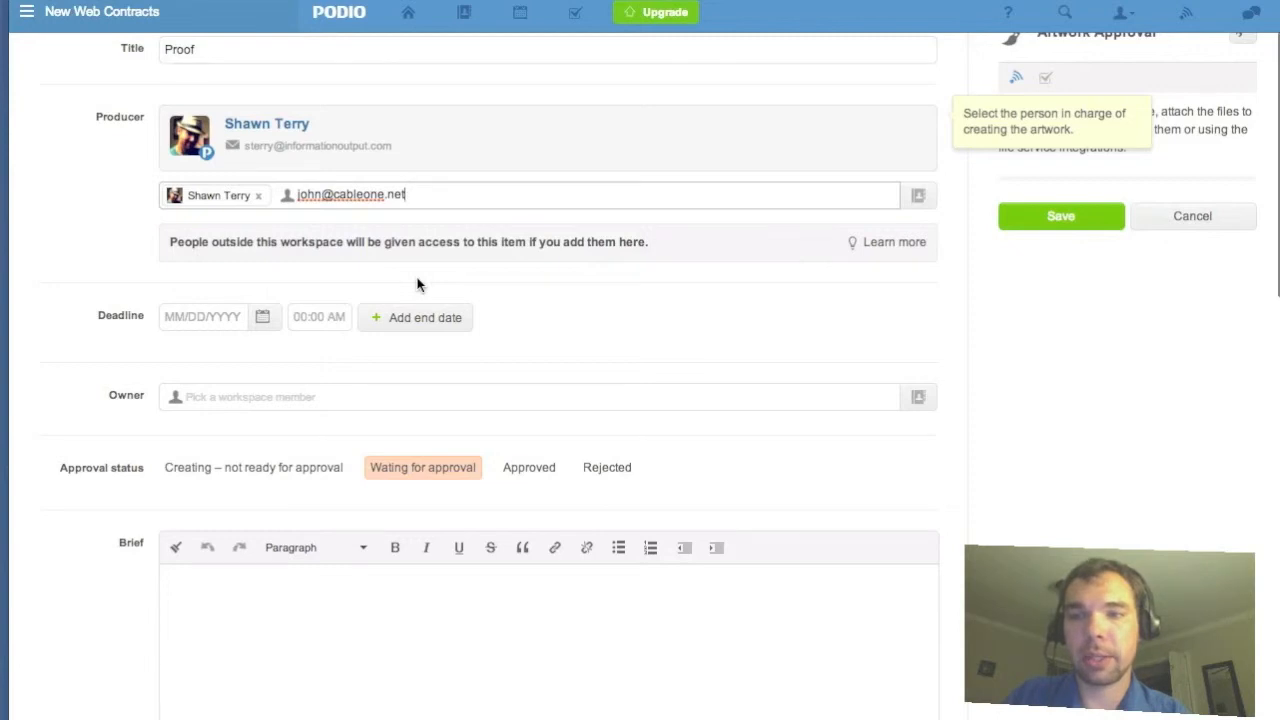
scroll(down, 3)
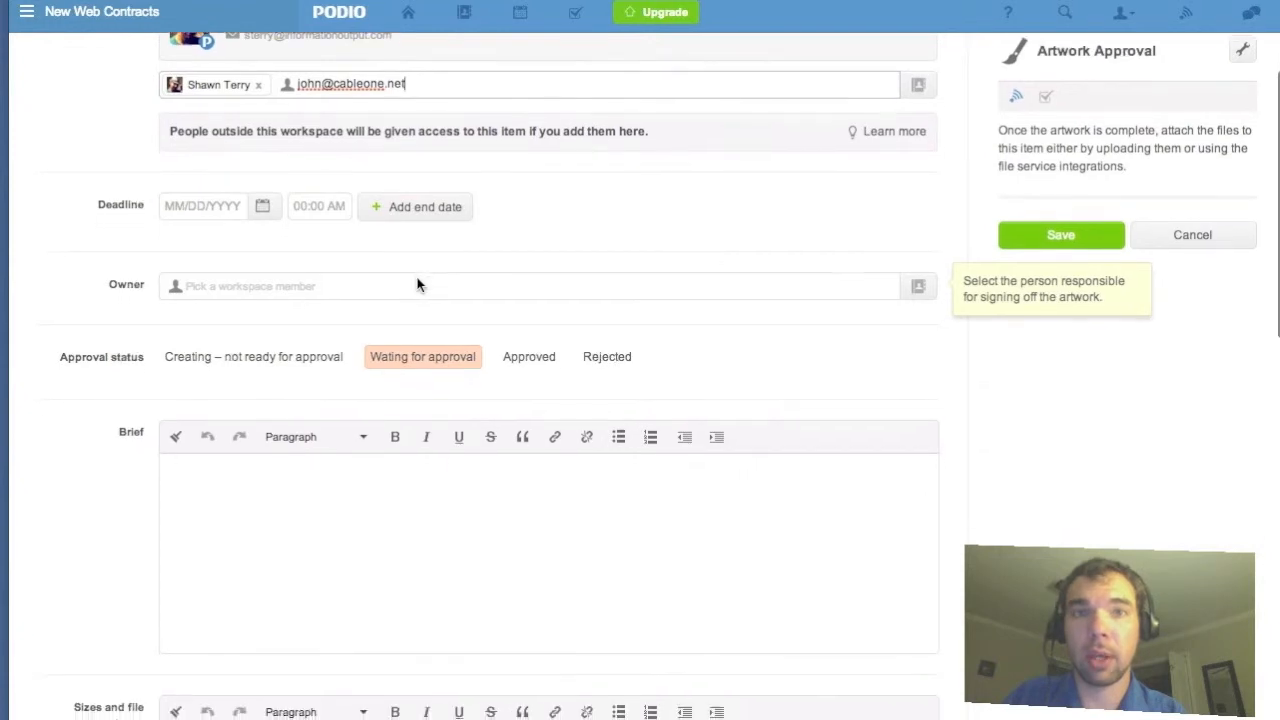
scroll(up, 3)
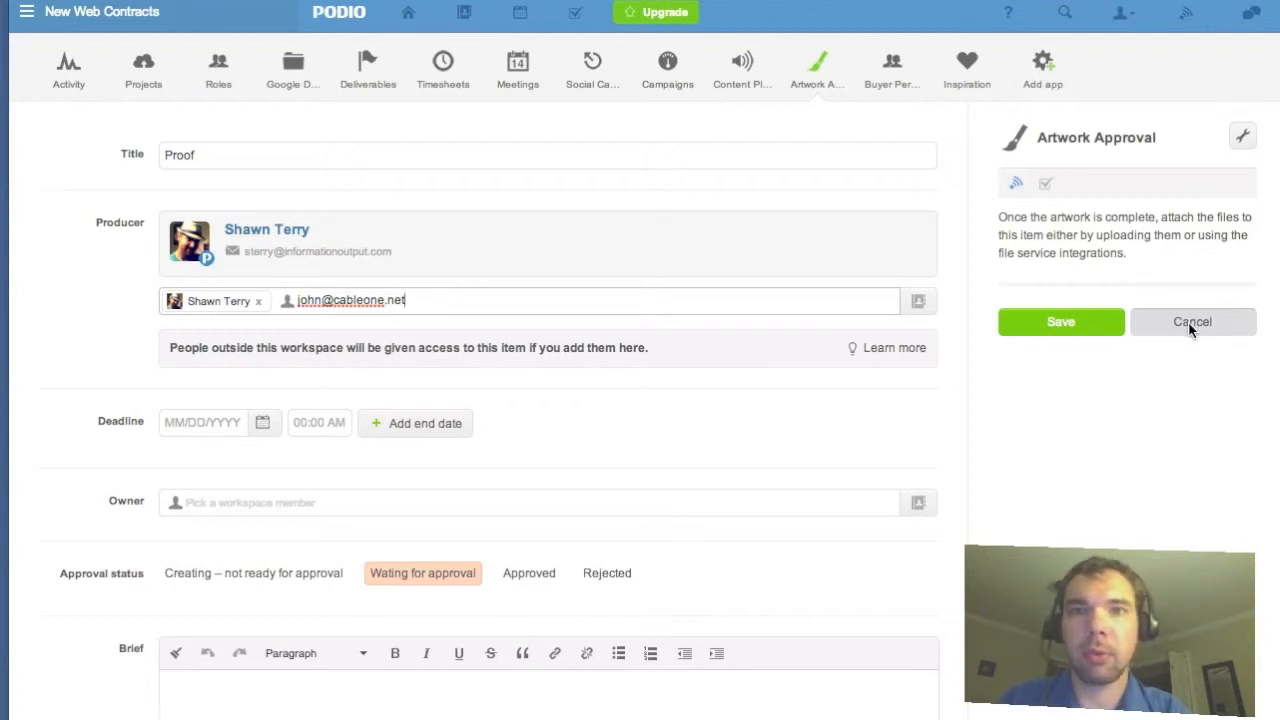
mouse_move(1180, 312)
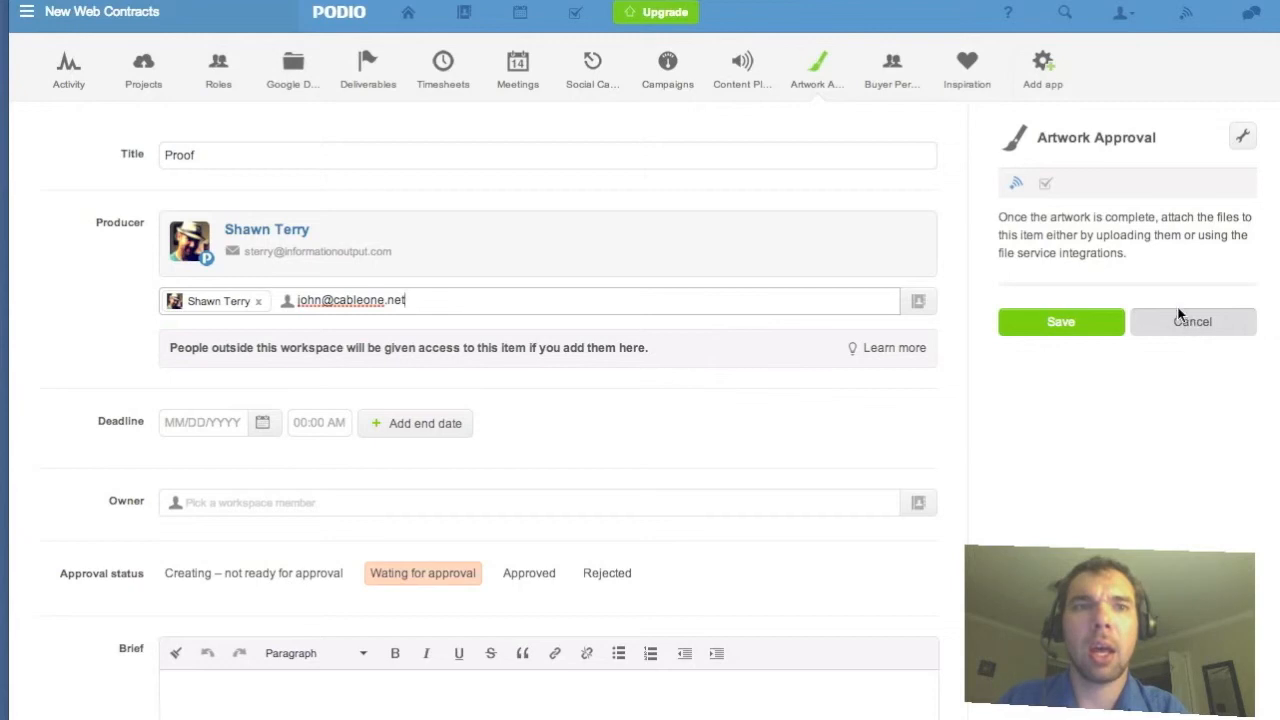
Cancel the unsaved Proof draft and return to the New Web Contracts activity stream.
click(1192, 320)
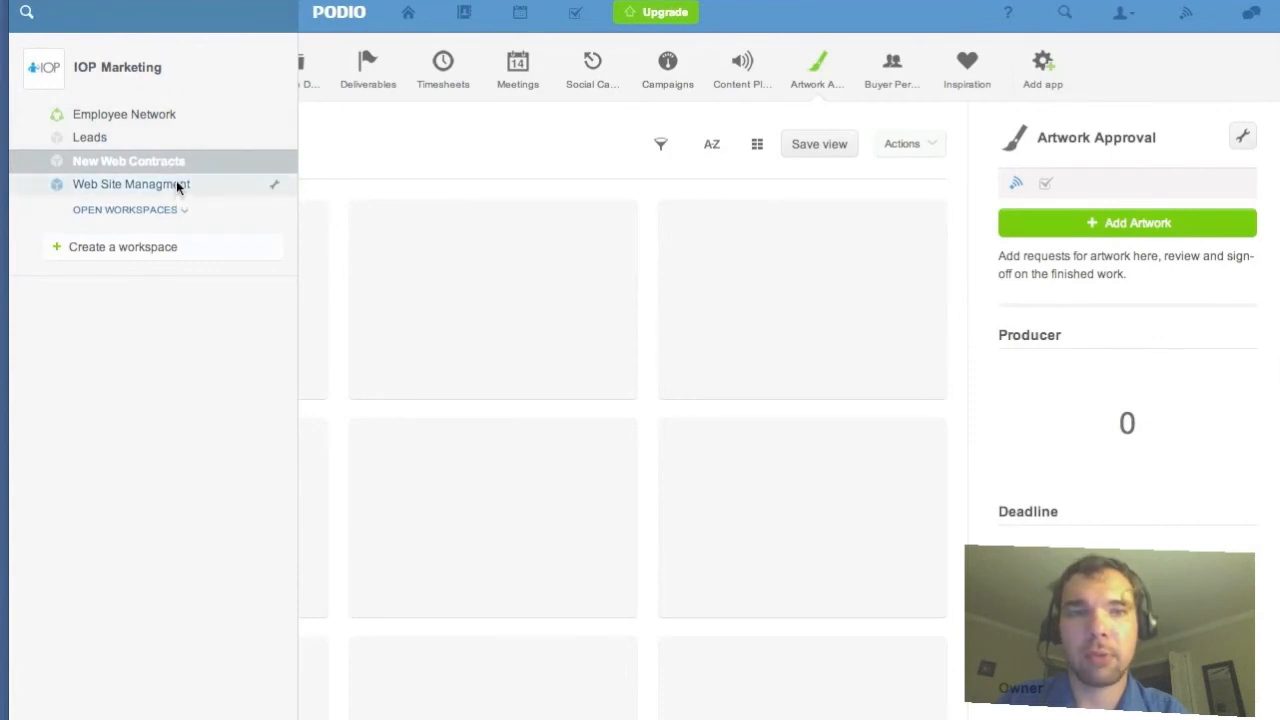
click(130, 184)
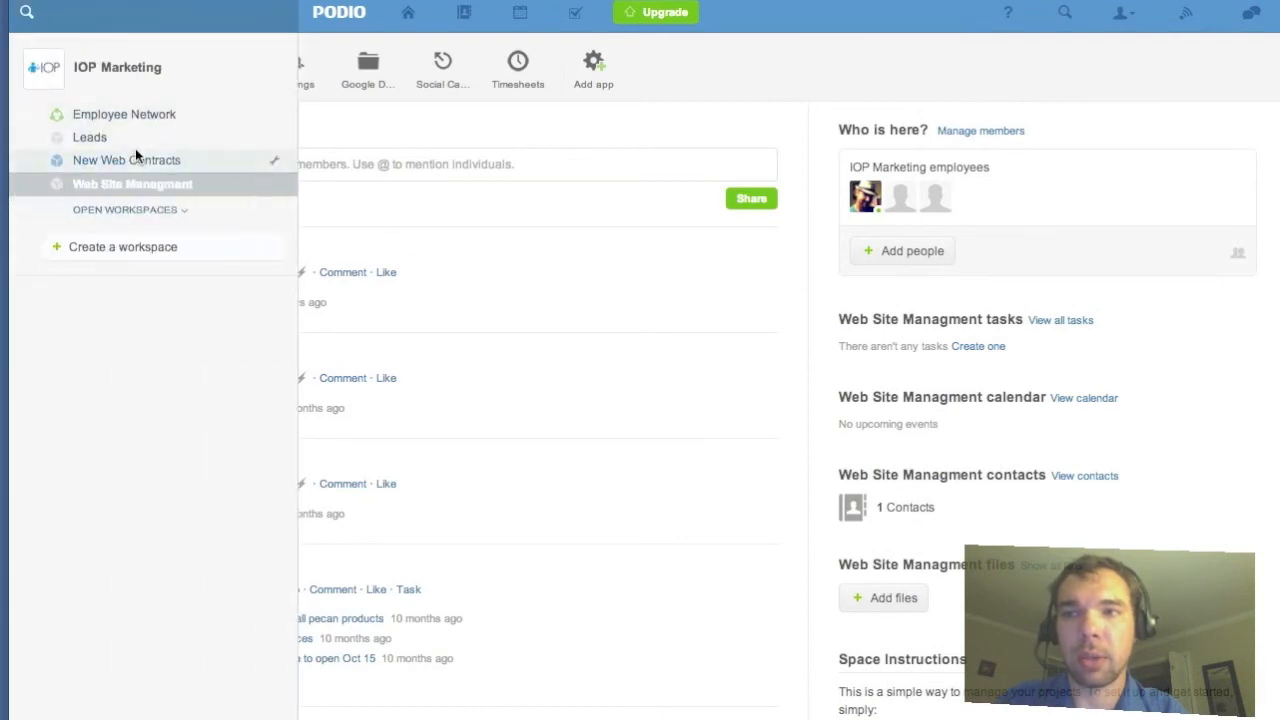
click(126, 160)
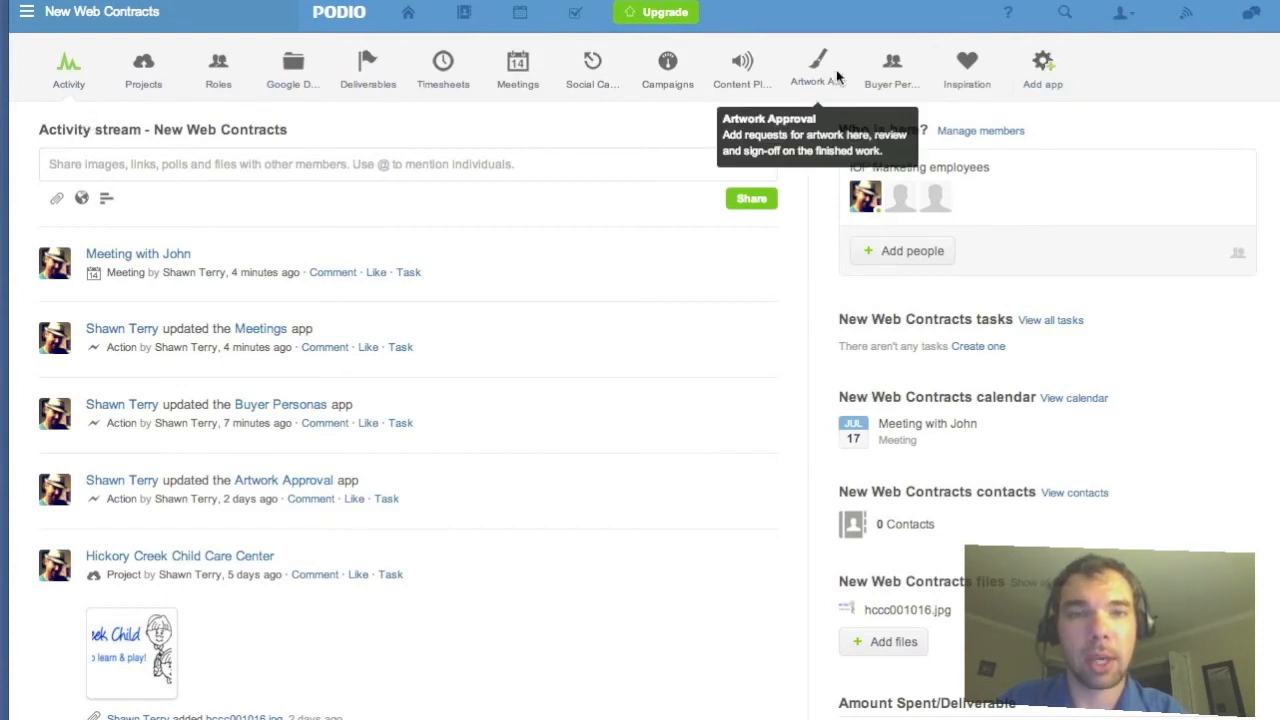
mouse_move(966, 68)
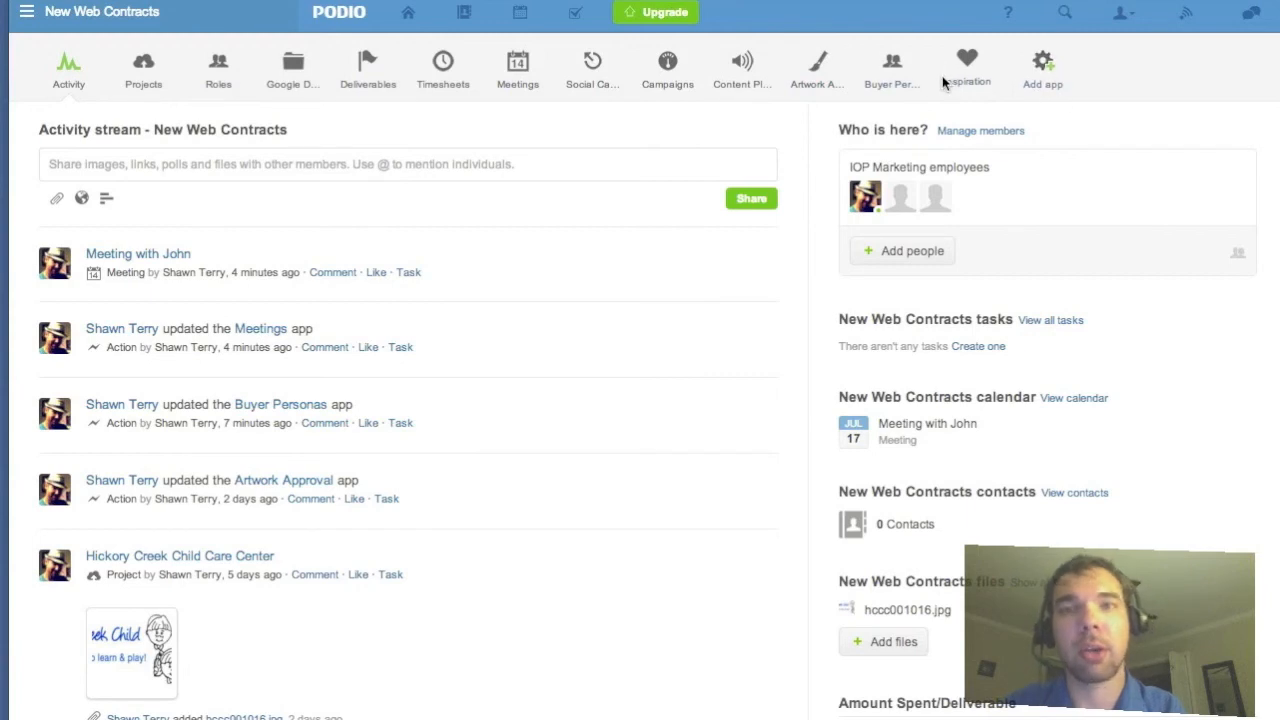
mouse_move(838, 50)
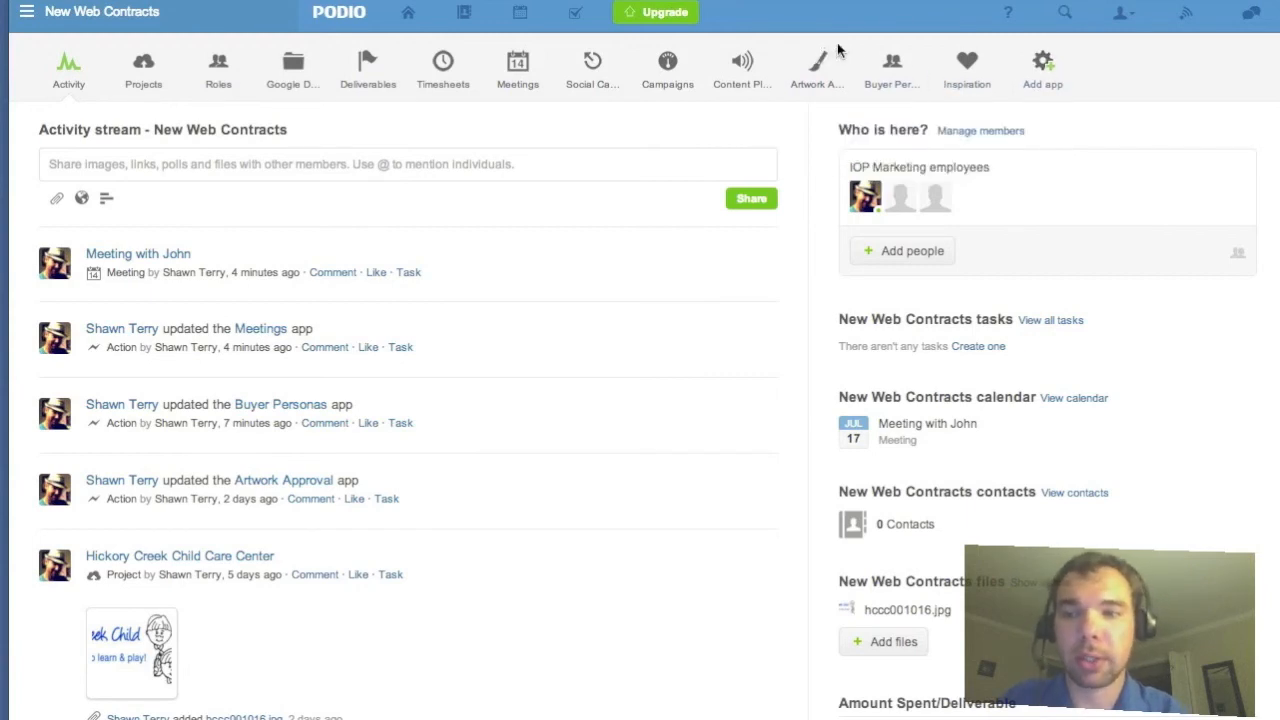
mouse_move(590, 136)
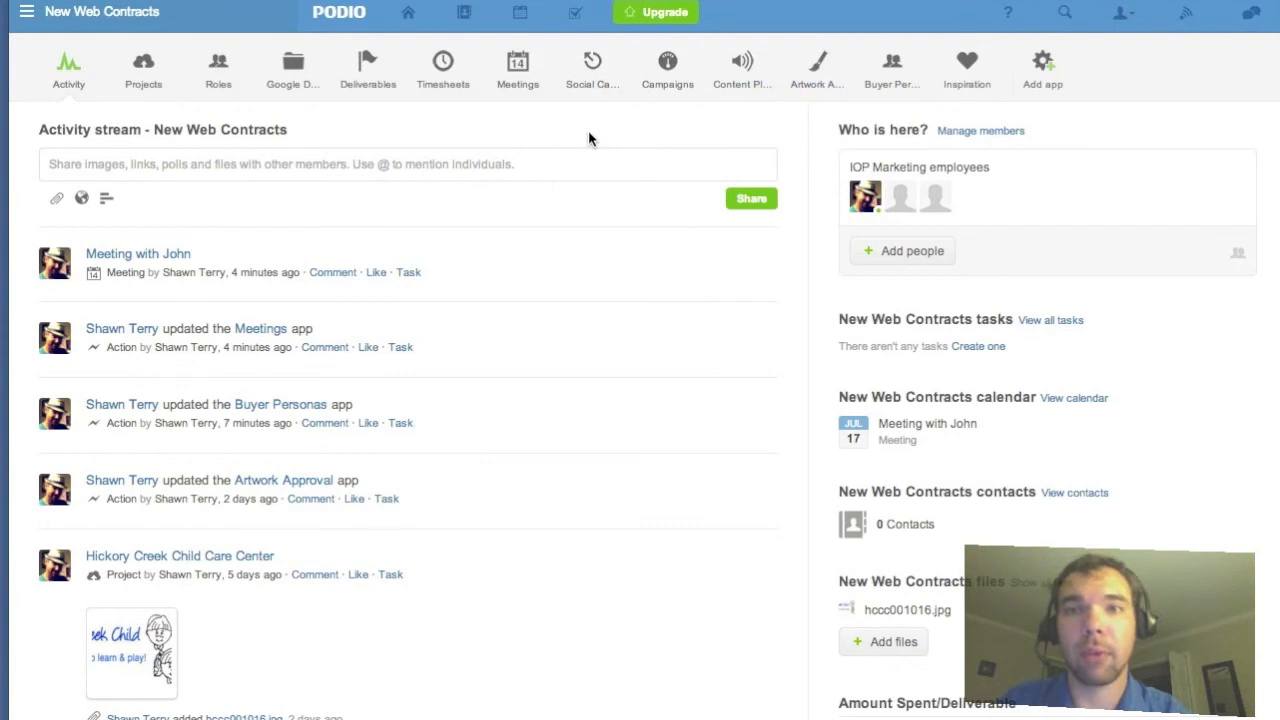
mouse_move(752, 110)
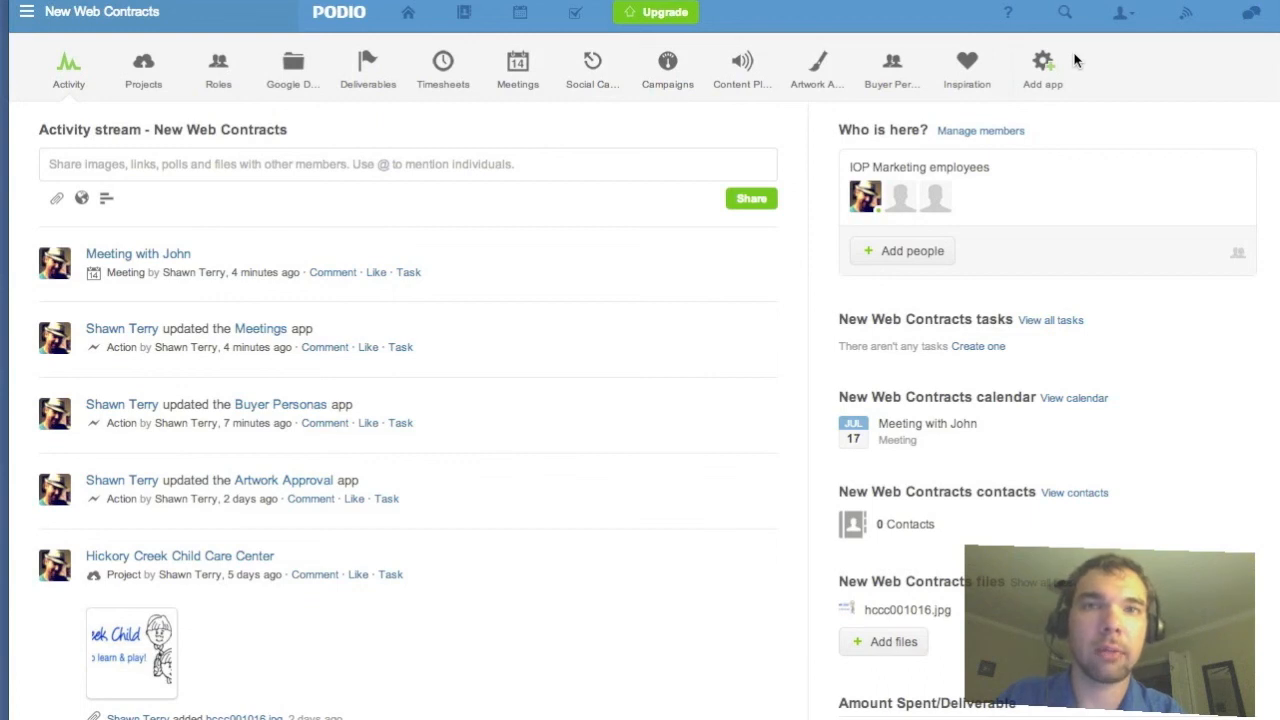
mouse_move(700, 64)
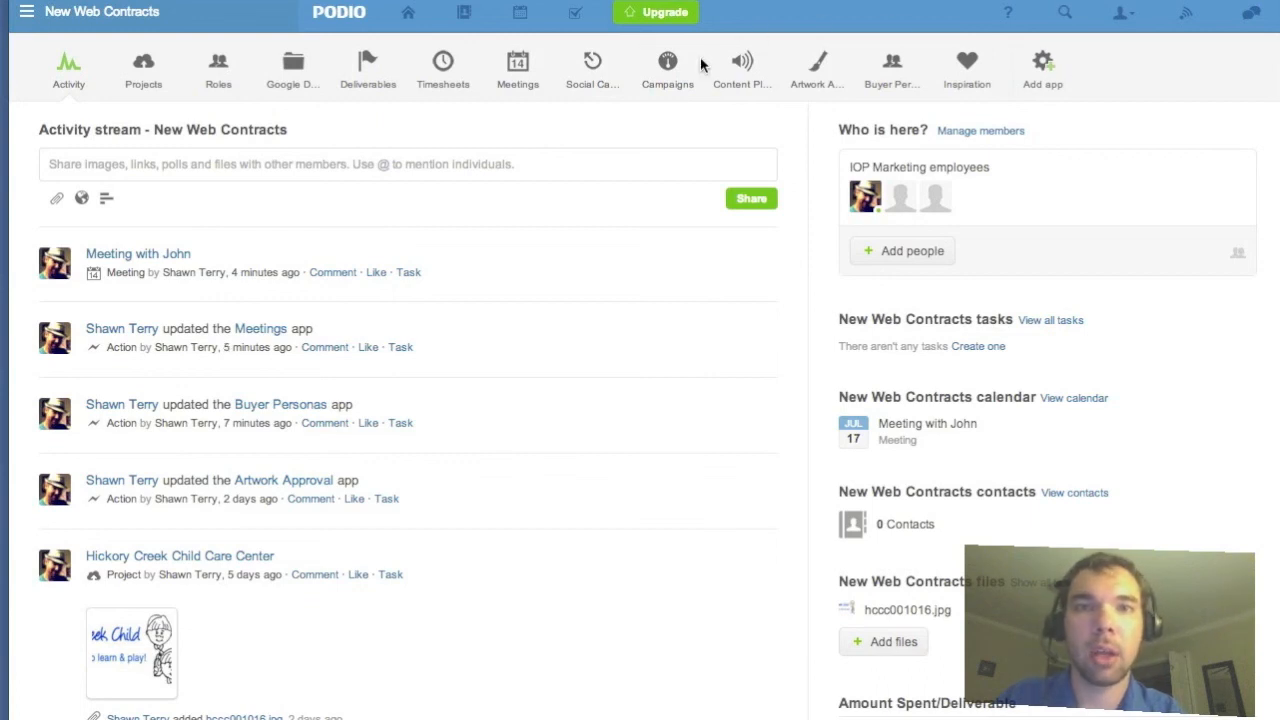